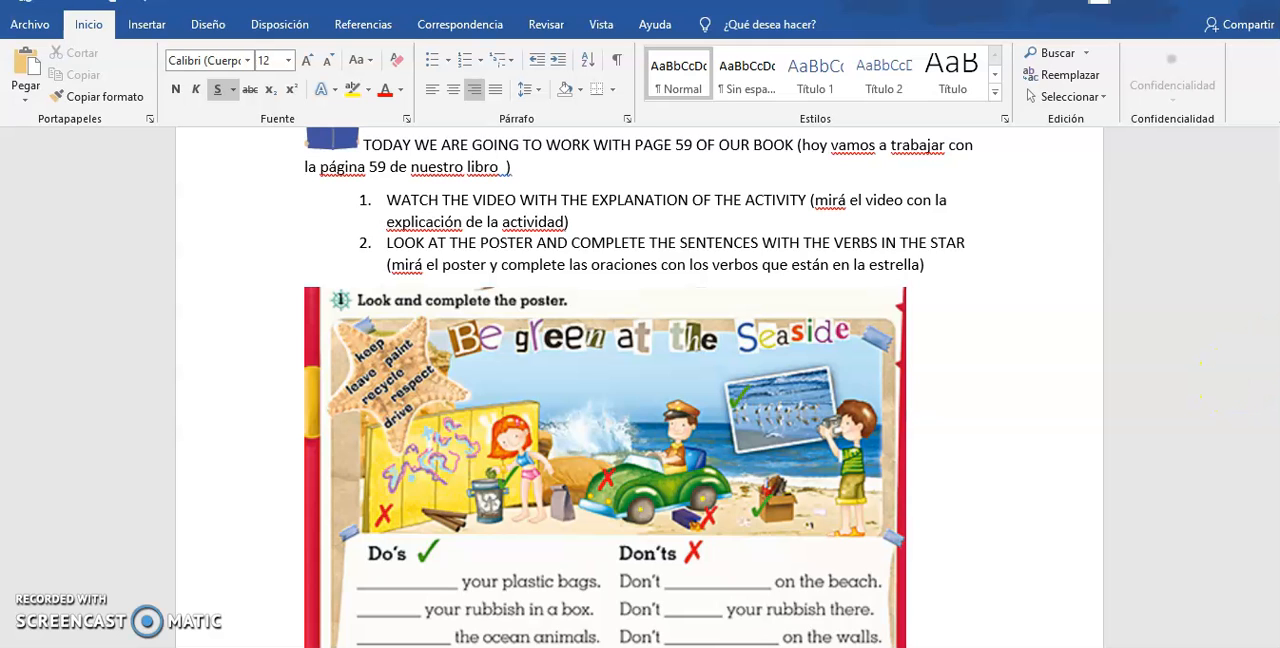
{"action": "scroll", "scroll_direction": "up", "scroll_amount": 3}
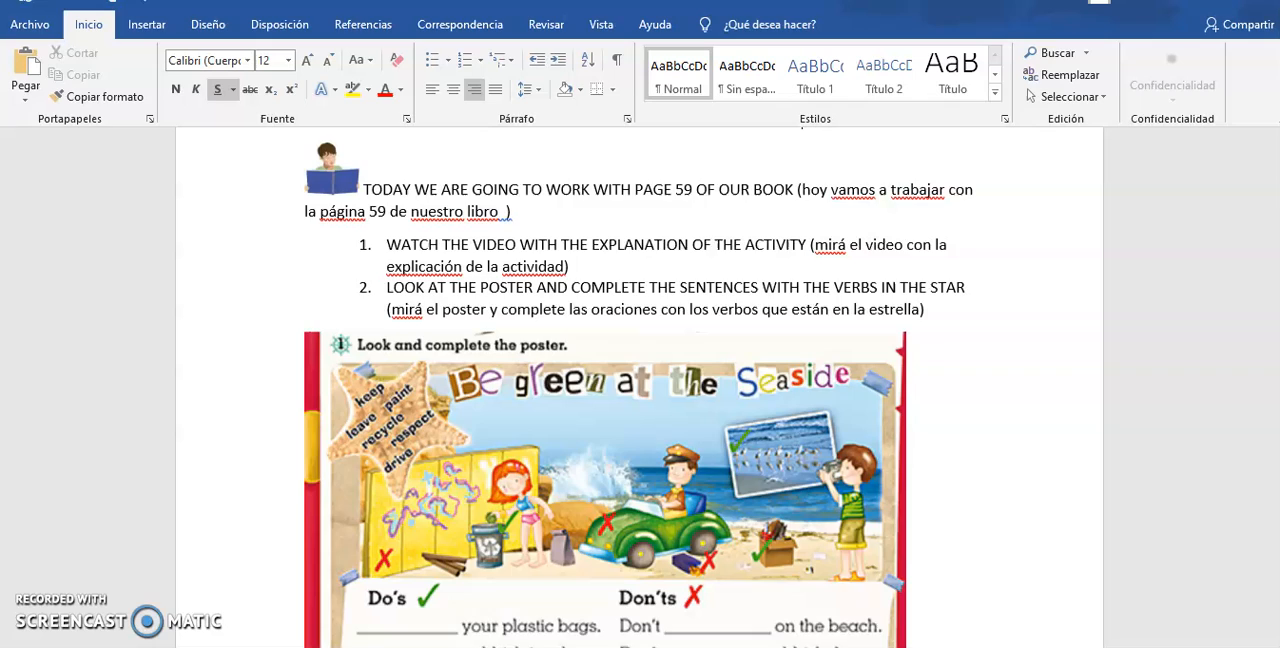
{"action": "scroll", "scroll_direction": "down", "scroll_amount": 3}
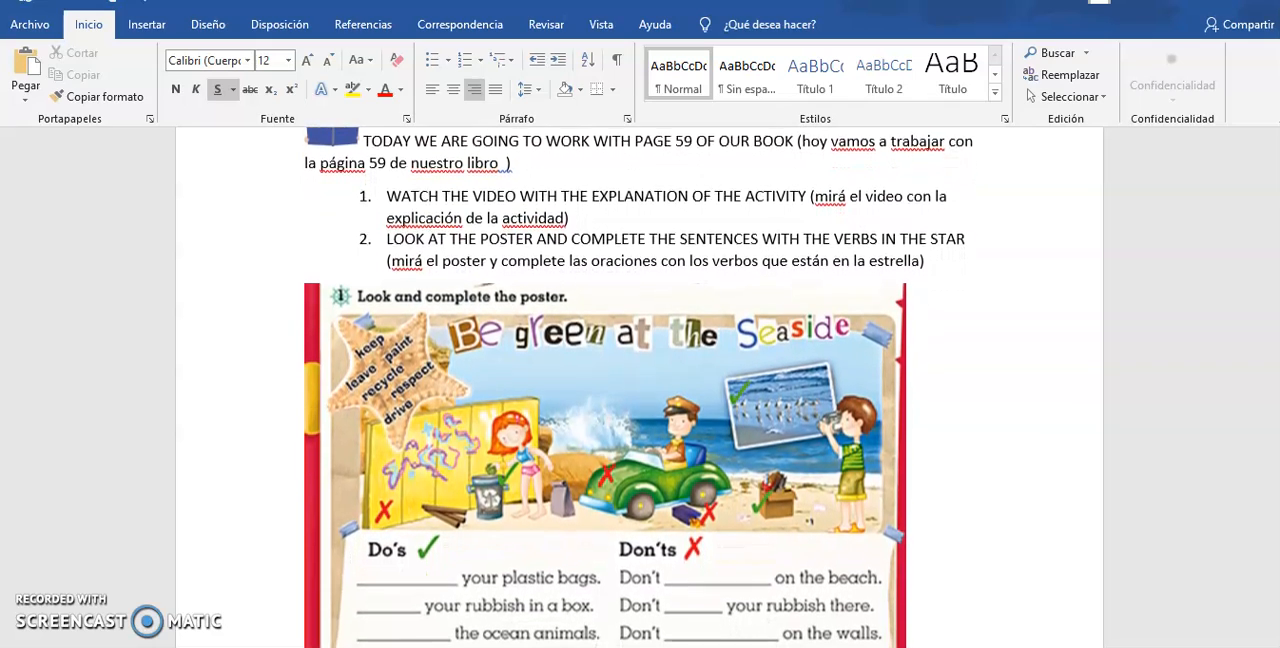
{"action": "scroll", "scroll_direction": "down", "scroll_amount": 3}
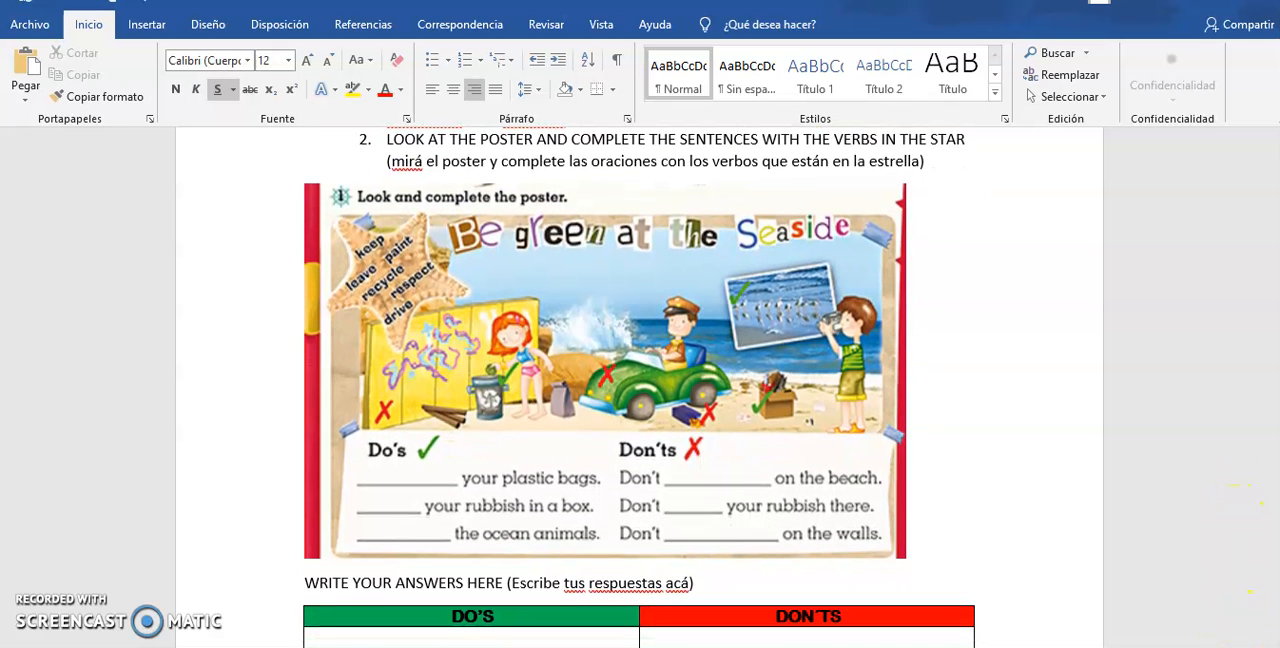
{"action": "scroll", "scroll_direction": "down", "scroll_amount": 3}
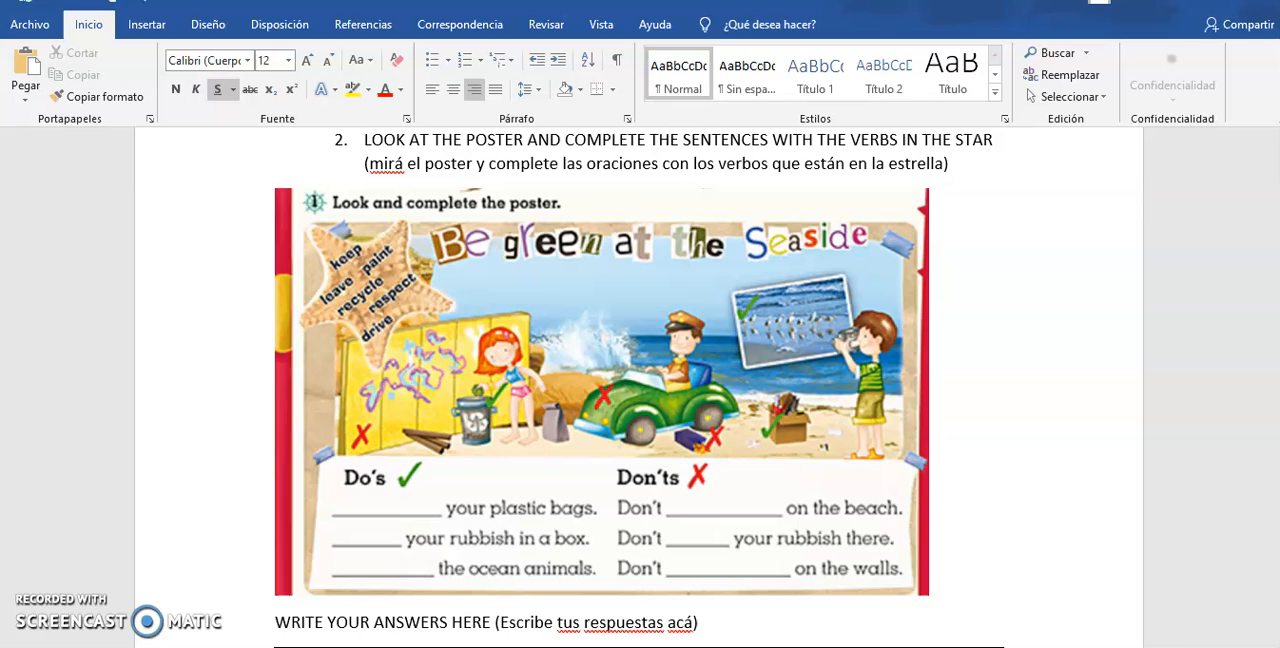
{"action": "scroll", "scroll_direction": "down", "scroll_amount": 3}
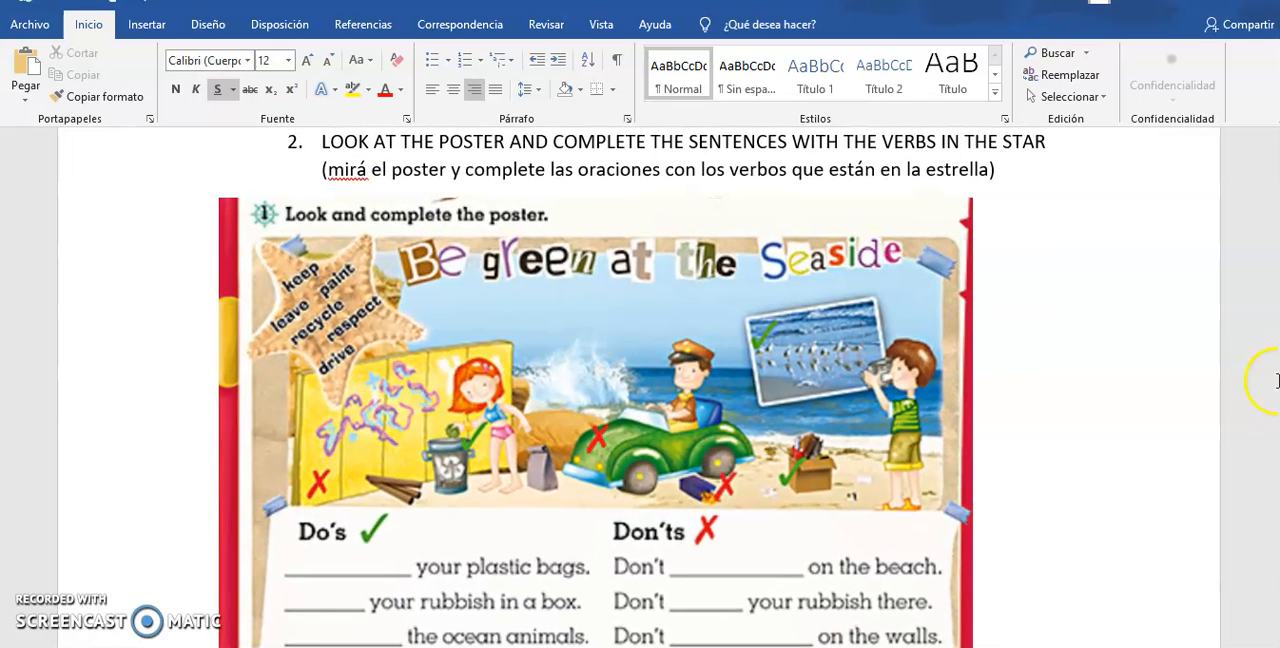
{"action": "scroll", "scroll_direction": "down", "scroll_amount": 3}
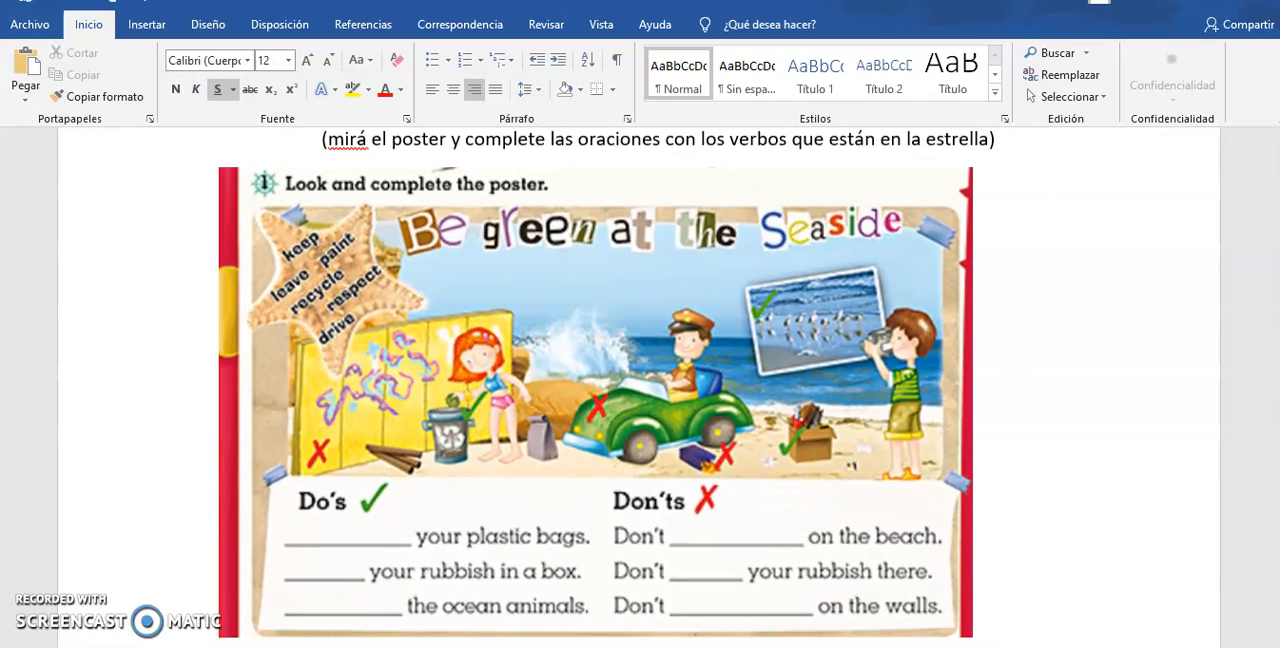
{"action": "scroll", "scroll_direction": "down", "scroll_amount": 3}
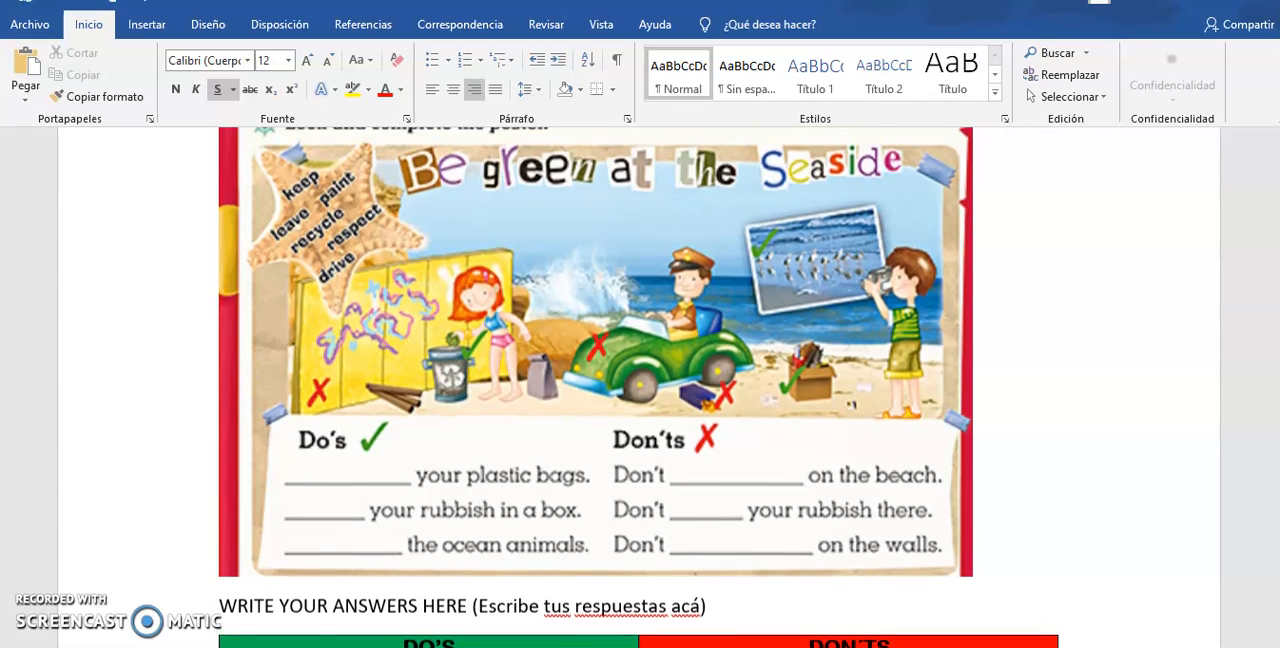
{"action": "mouse_move", "coordinate": [690, 344]}
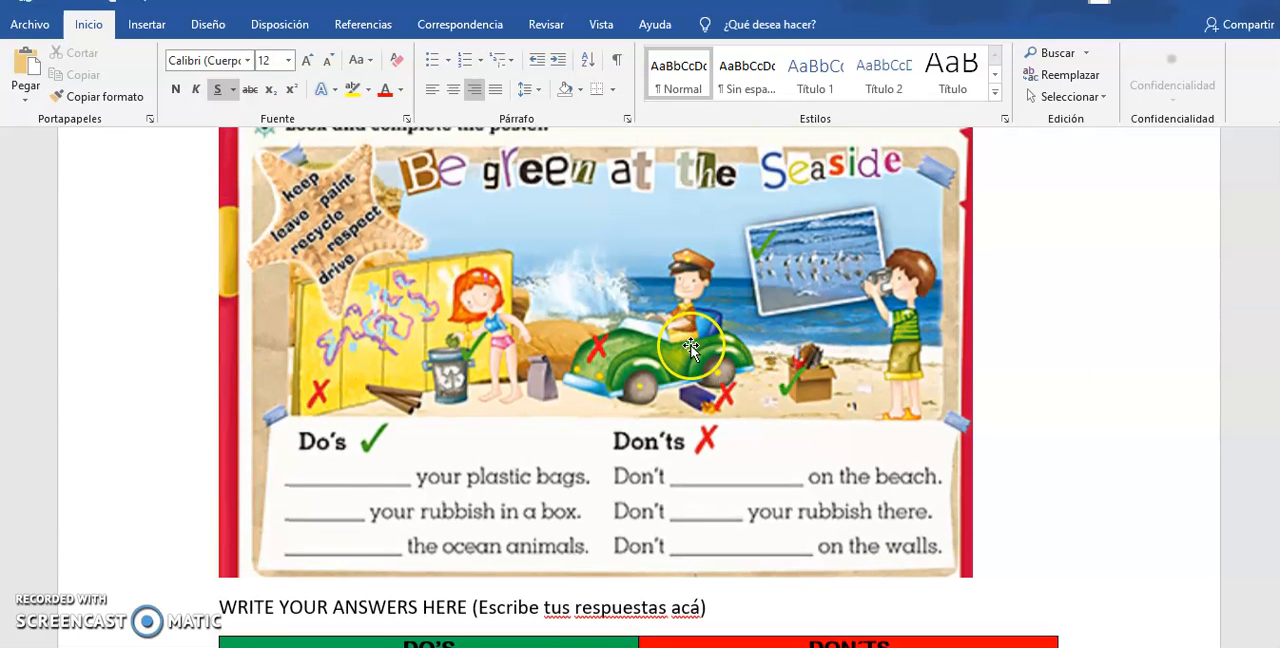
{"action": "mouse_move", "coordinate": [944, 308]}
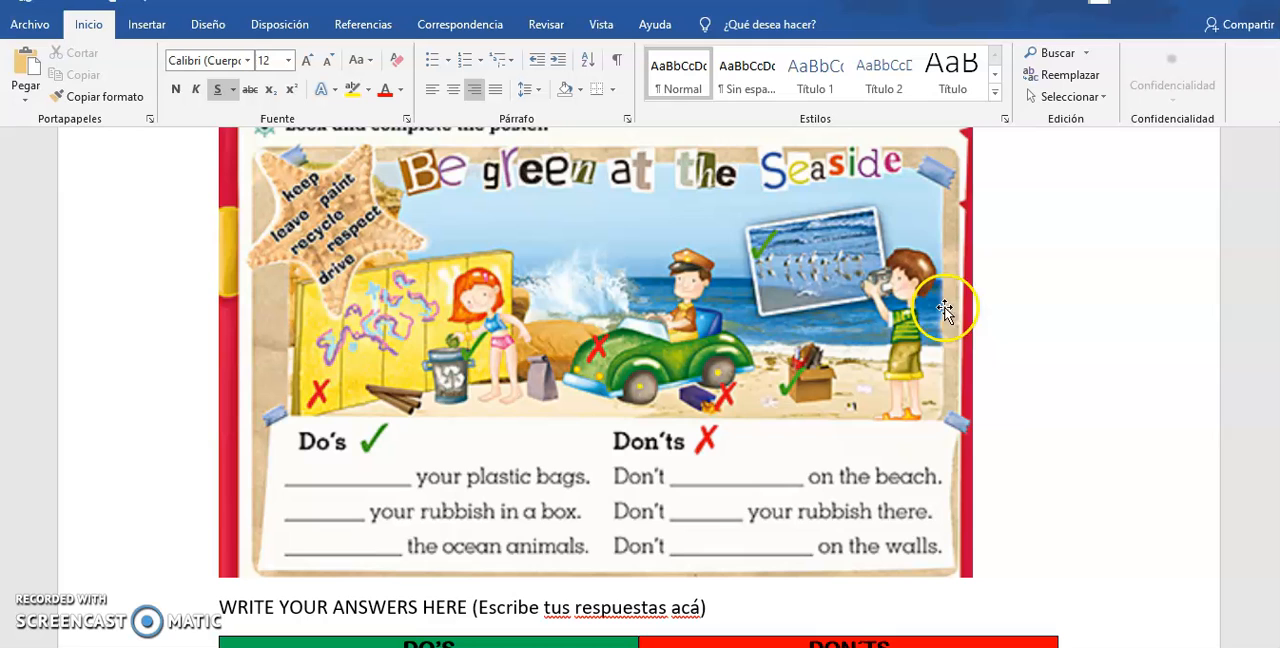
{"action": "scroll", "scroll_direction": "up", "scroll_amount": 3}
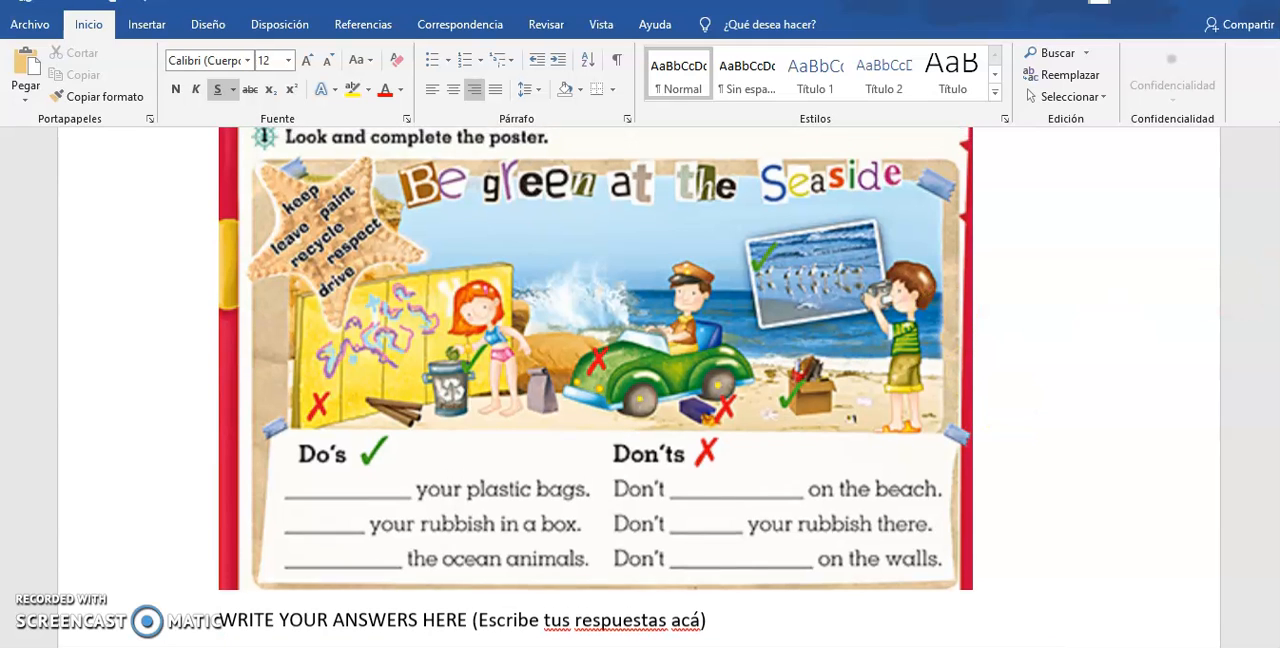
{"action": "mouse_move", "coordinate": [600, 248]}
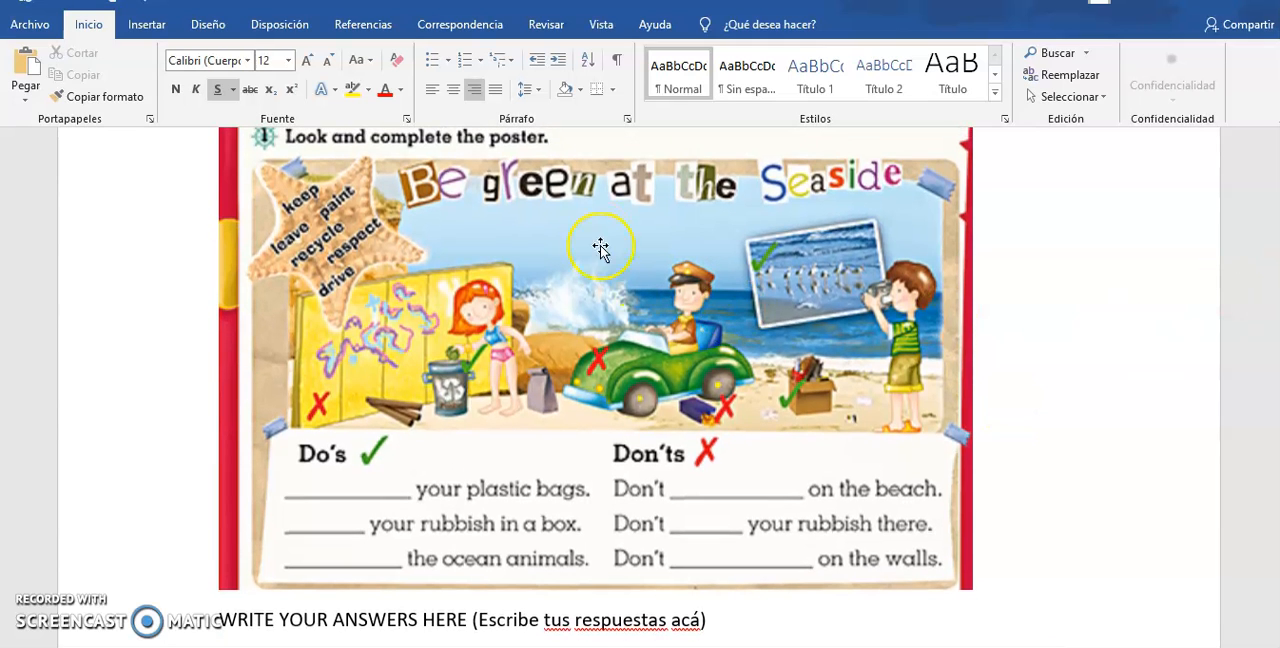
{"action": "mouse_move", "coordinate": [580, 498]}
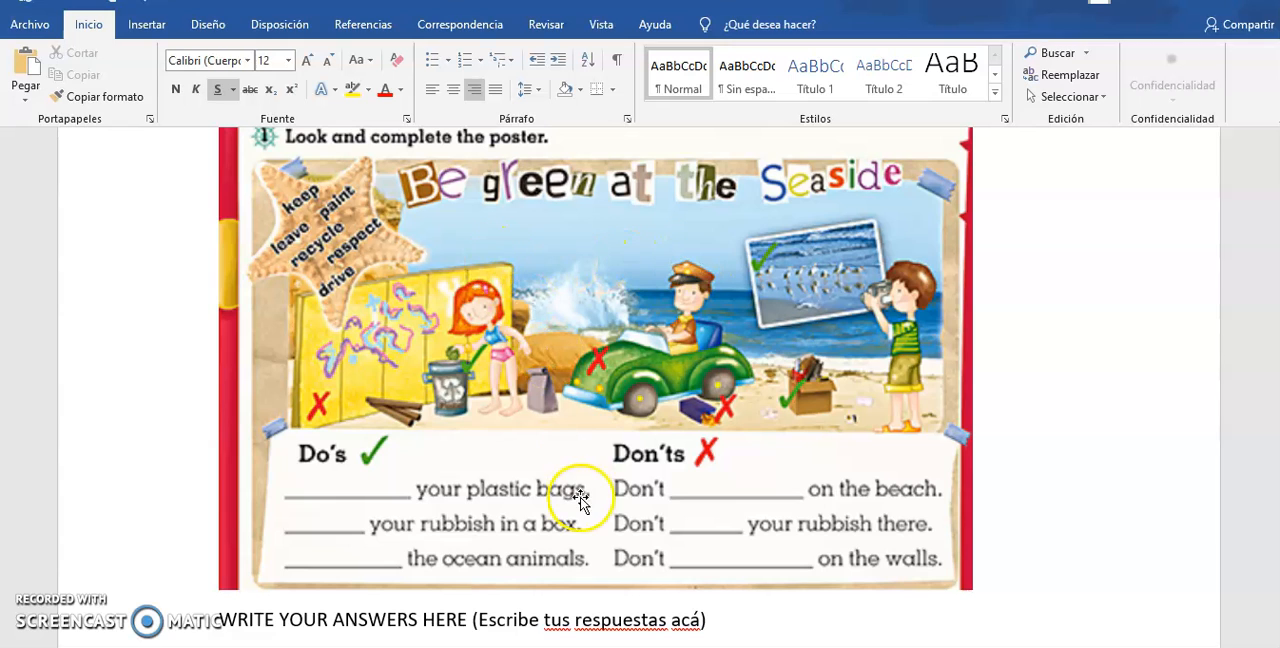
{"action": "mouse_move", "coordinate": [1160, 290]}
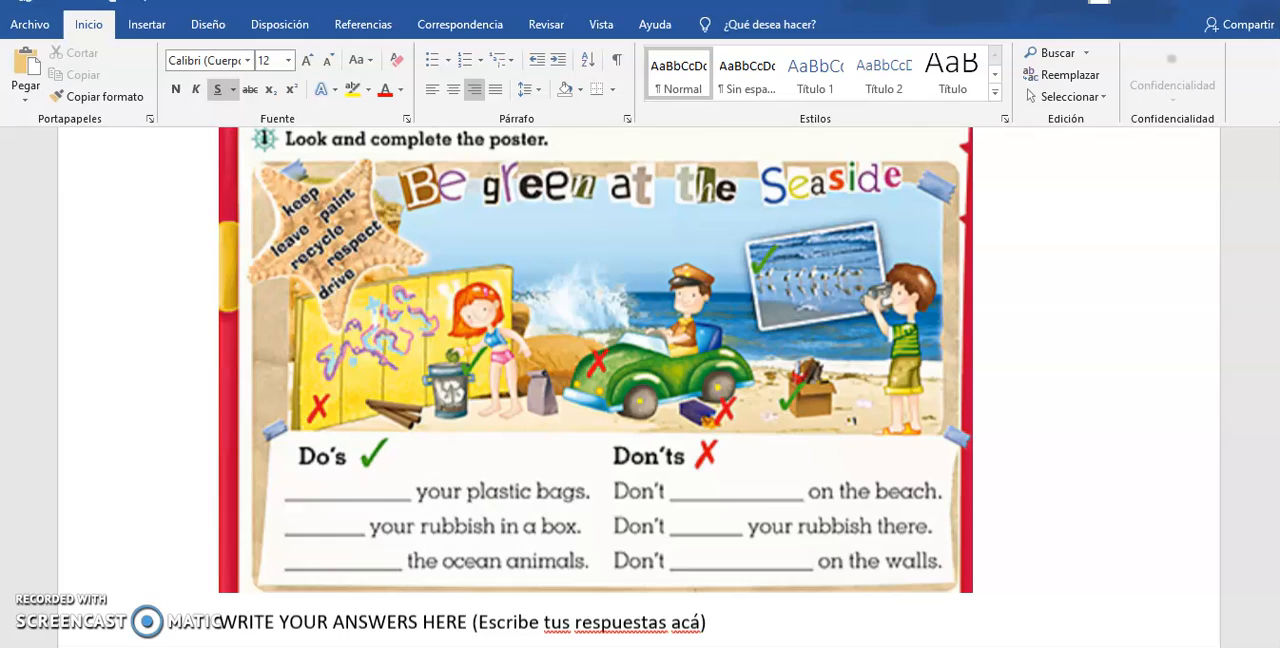
{"action": "scroll", "scroll_direction": "up", "scroll_amount": 3}
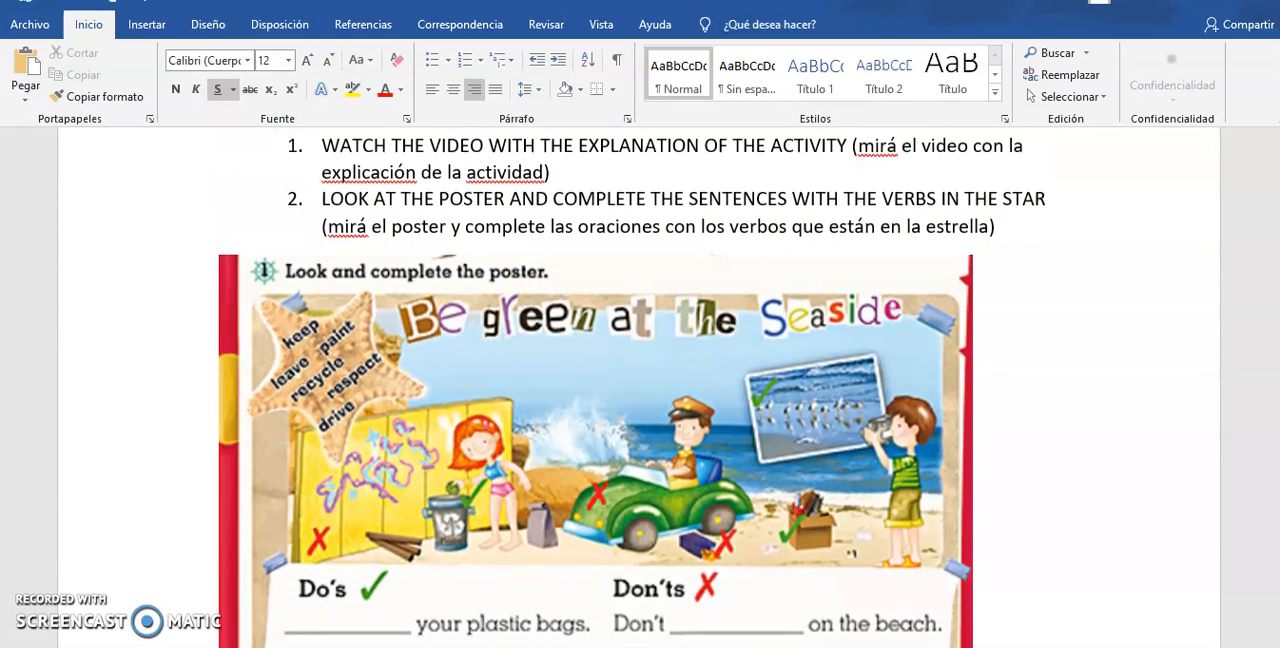
{"action": "scroll", "scroll_direction": "down", "scroll_amount": 3}
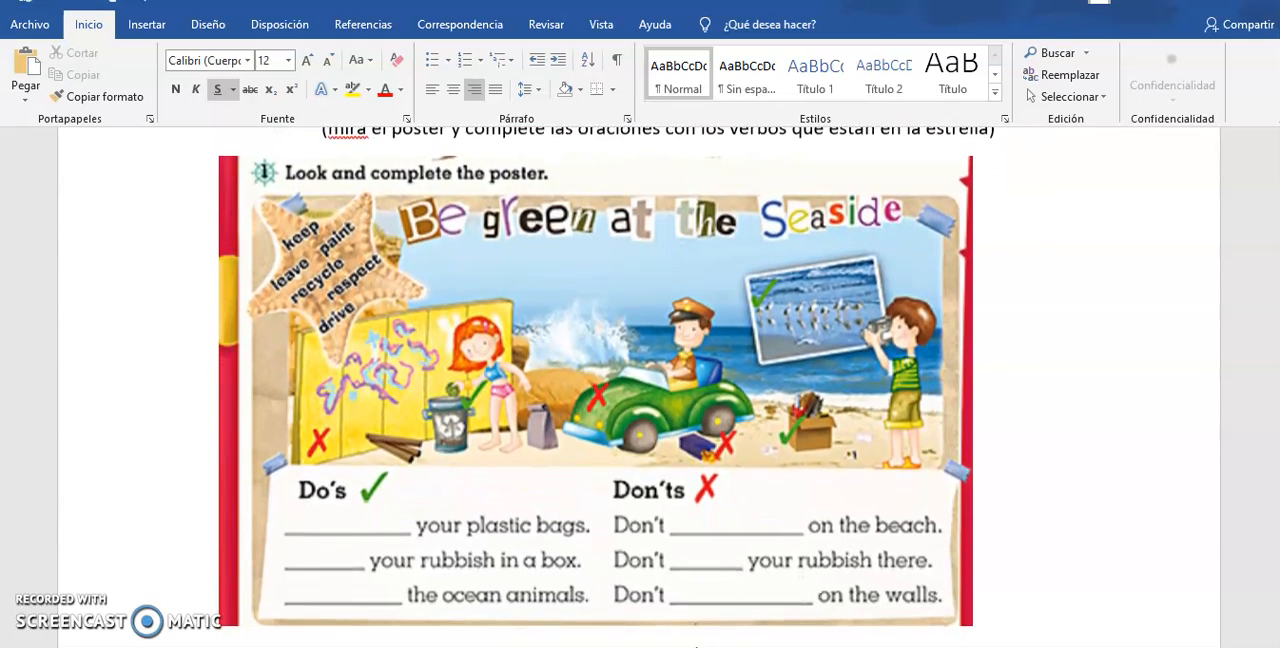
{"action": "scroll", "scroll_direction": "down", "scroll_amount": 3}
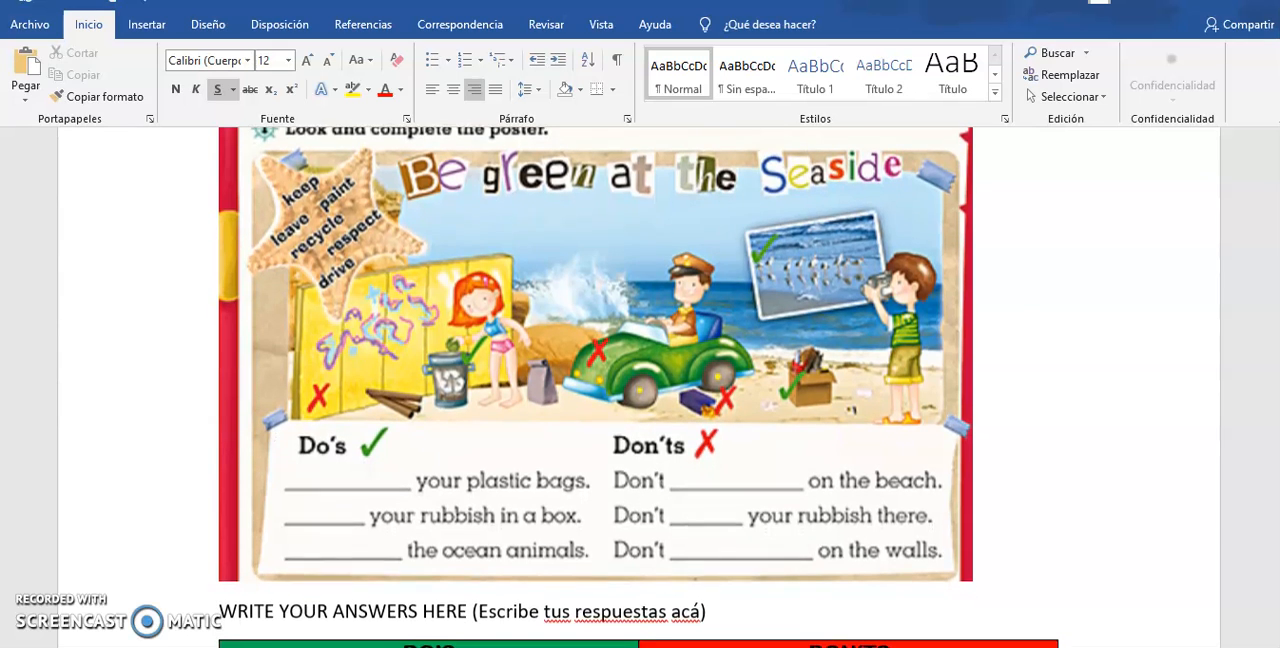
{"action": "scroll", "scroll_direction": "down", "scroll_amount": 3}
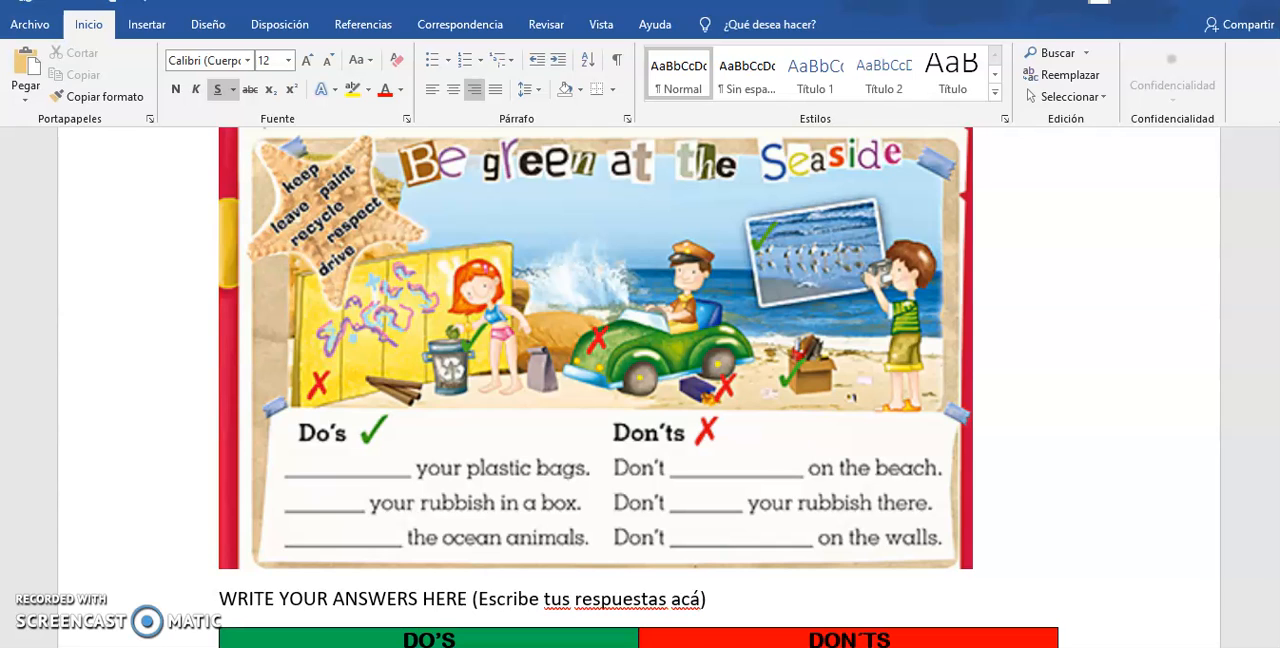
{"action": "mouse_move", "coordinate": [416, 436]}
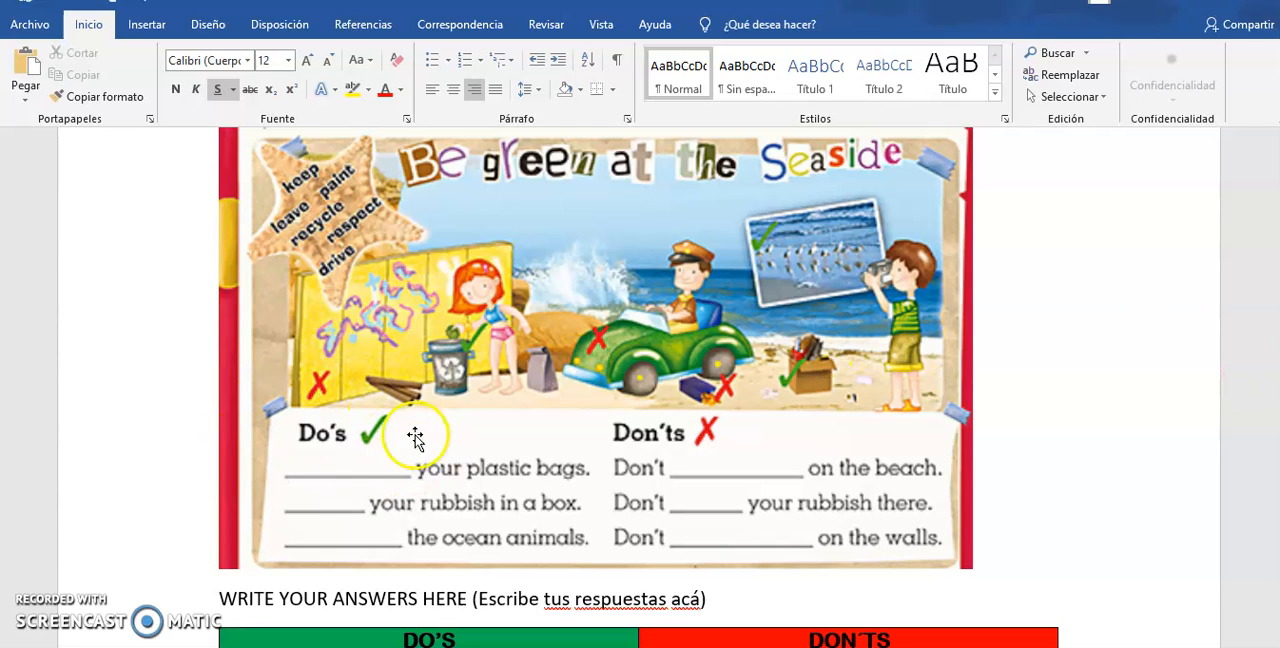
{"action": "mouse_move", "coordinate": [704, 404]}
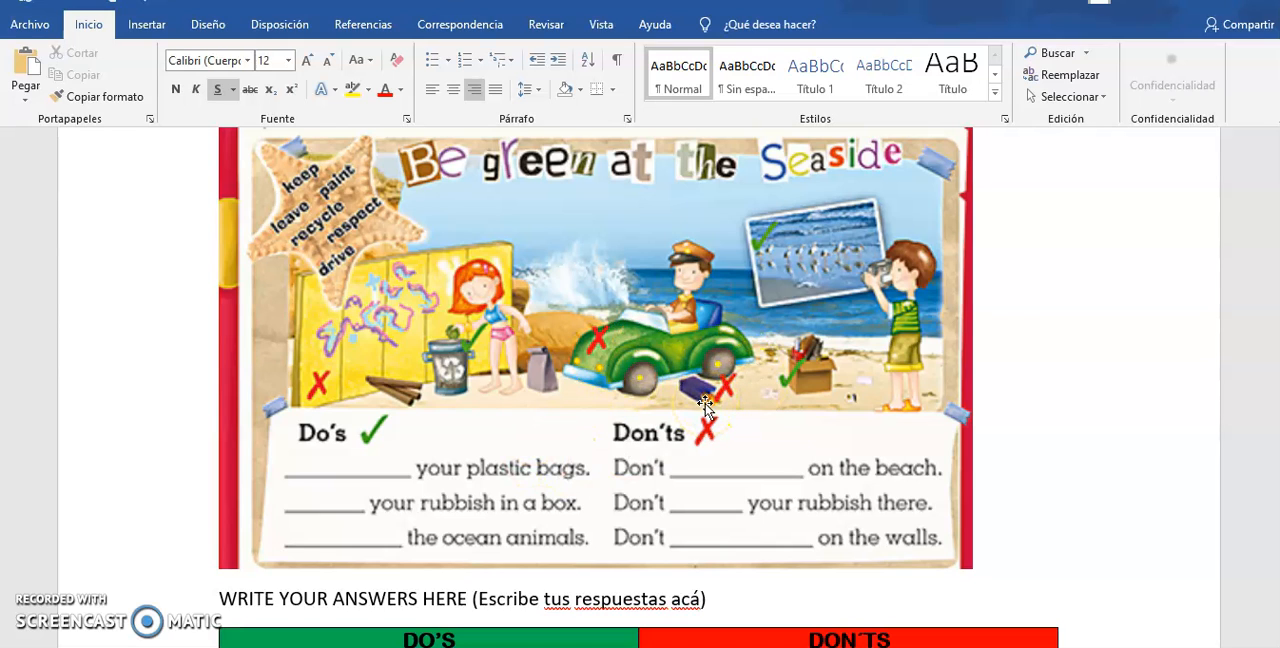
{"action": "mouse_move", "coordinate": [796, 214]}
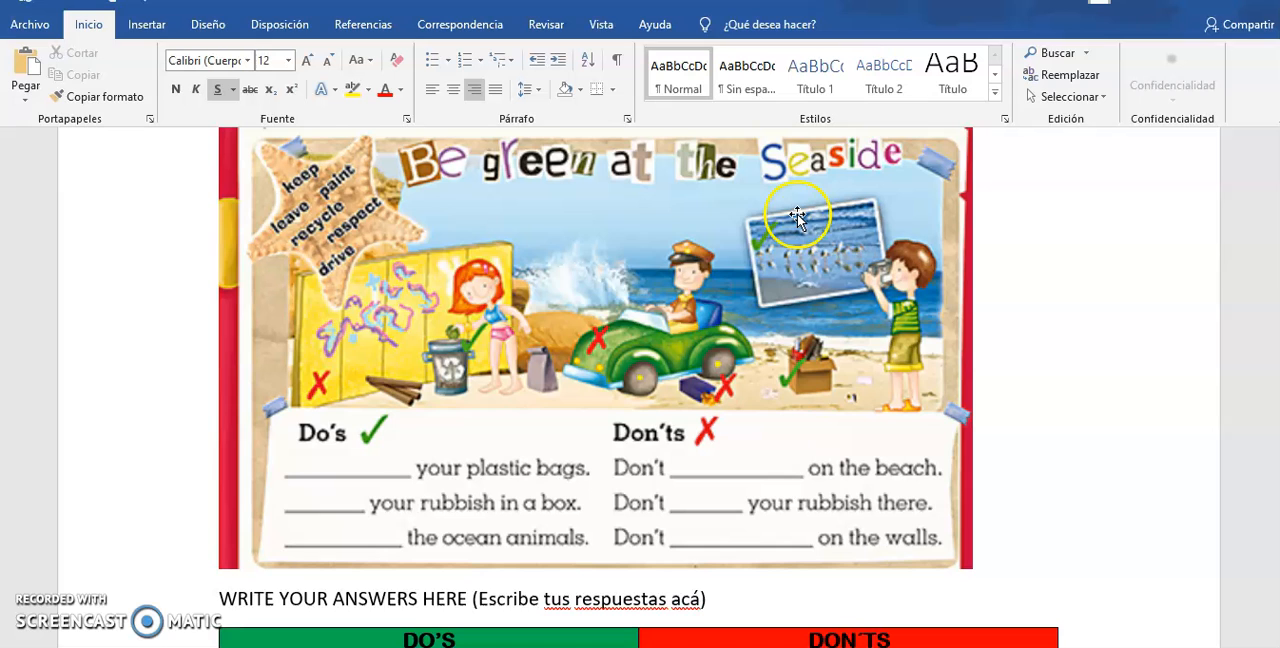
{"action": "mouse_move", "coordinate": [904, 336]}
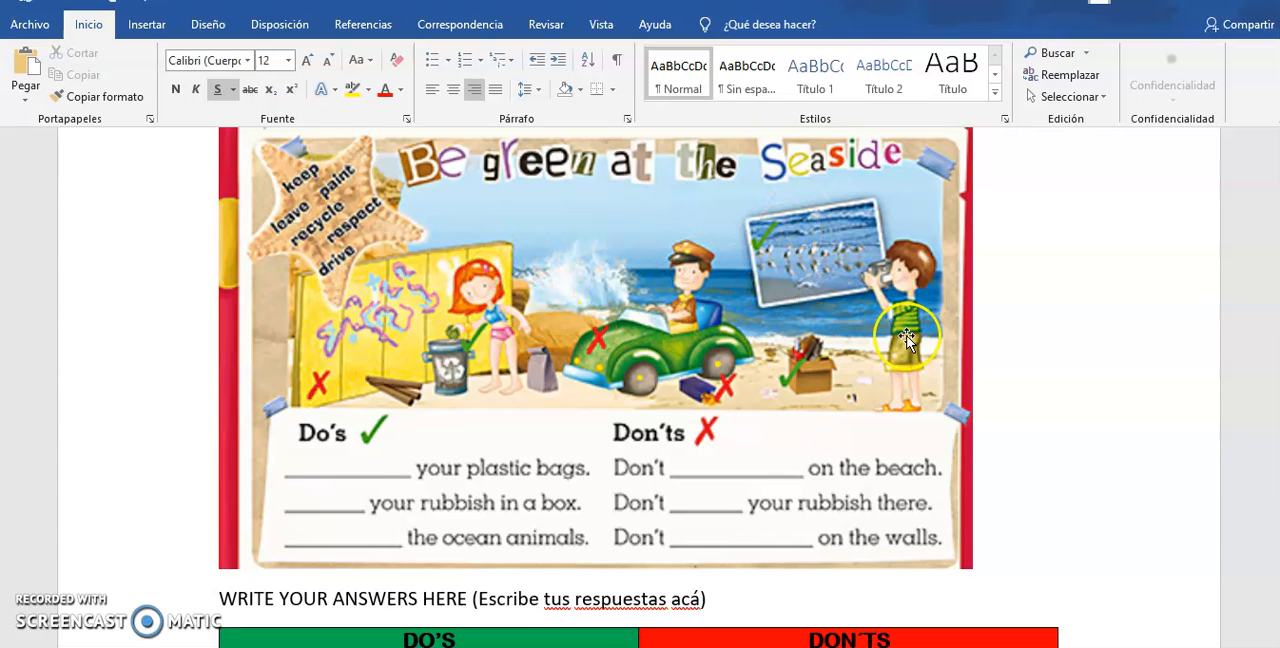
{"action": "mouse_move", "coordinate": [858, 182]}
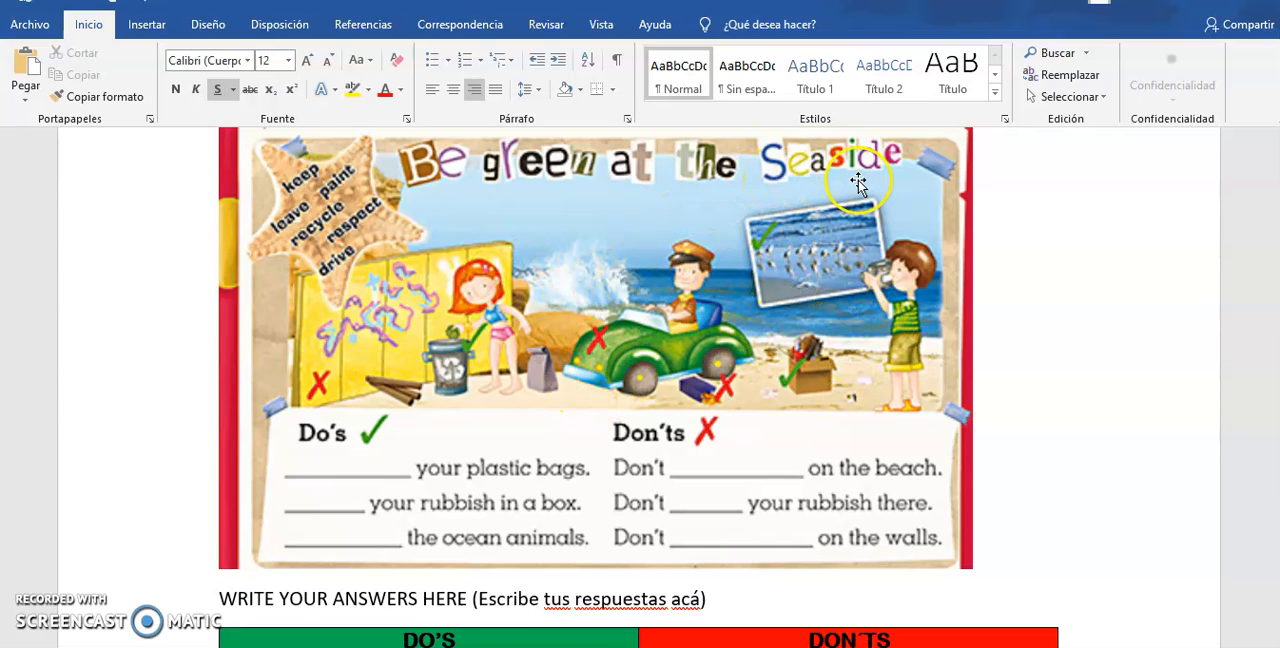
{"action": "mouse_move", "coordinate": [504, 262]}
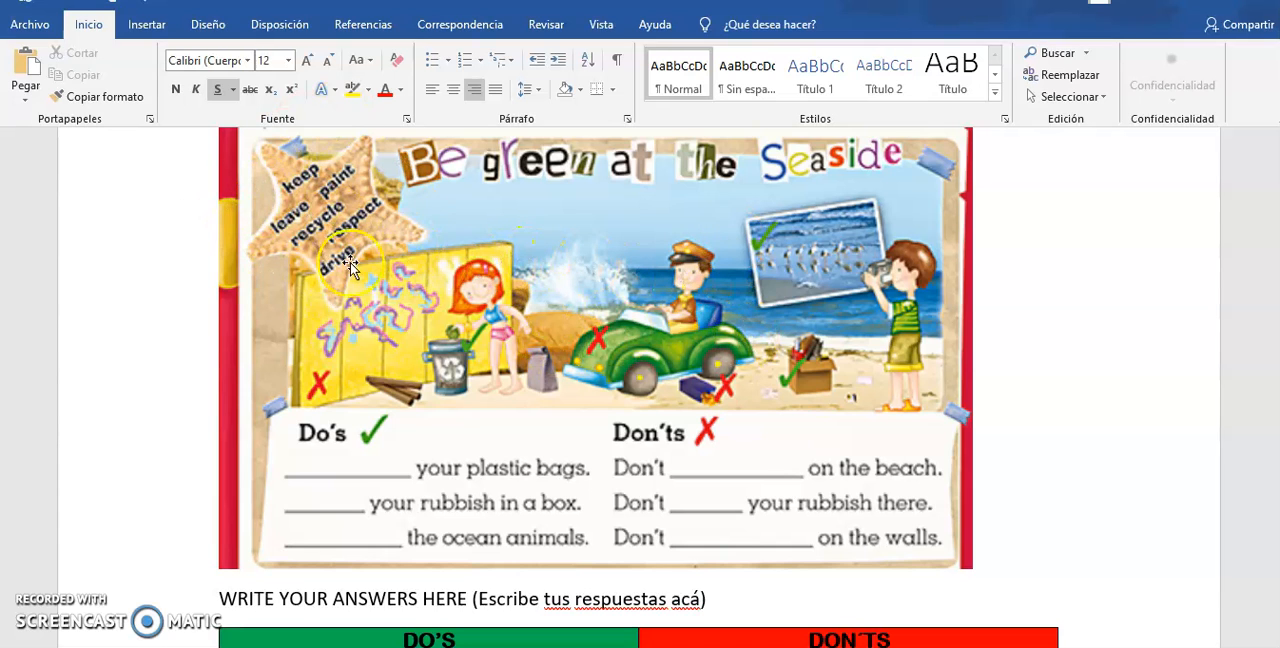
{"action": "mouse_move", "coordinate": [336, 210]}
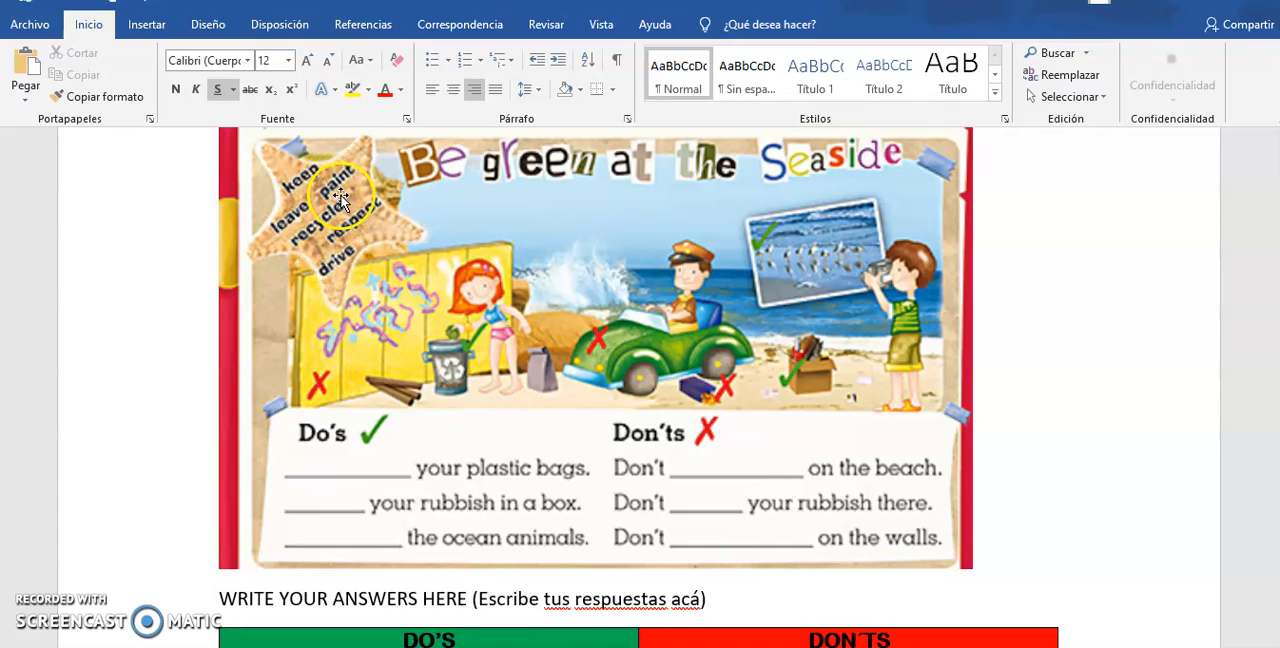
{"action": "mouse_move", "coordinate": [350, 244]}
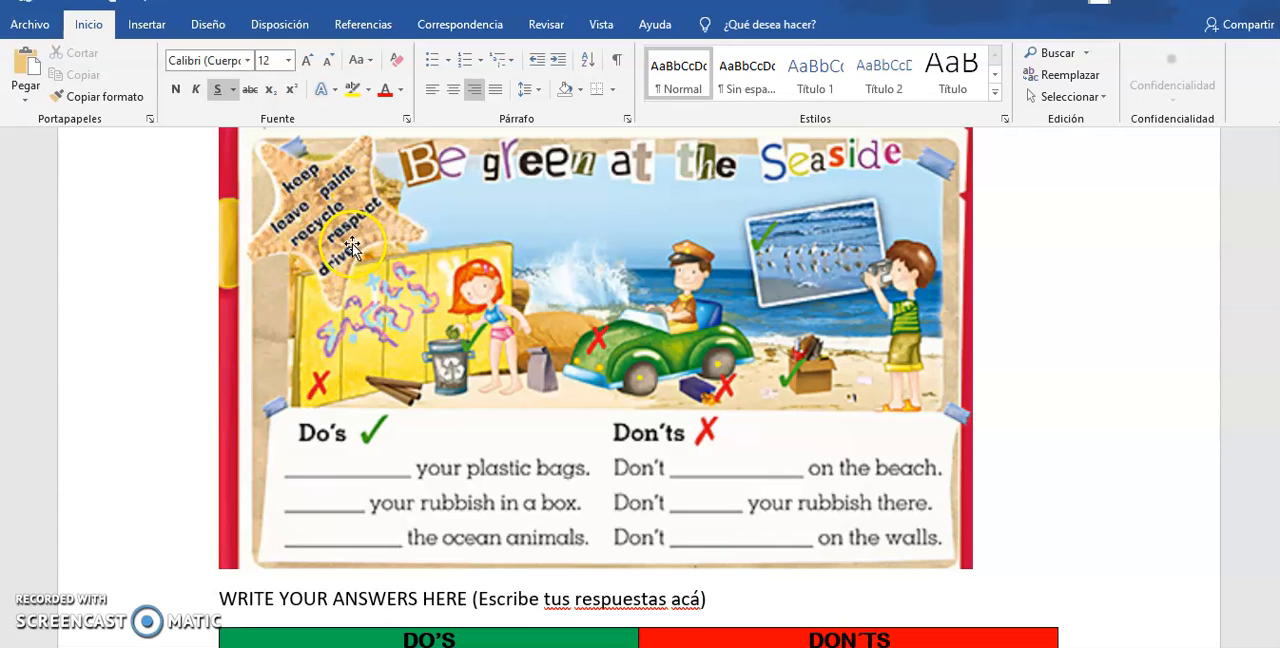
{"action": "mouse_move", "coordinate": [340, 290]}
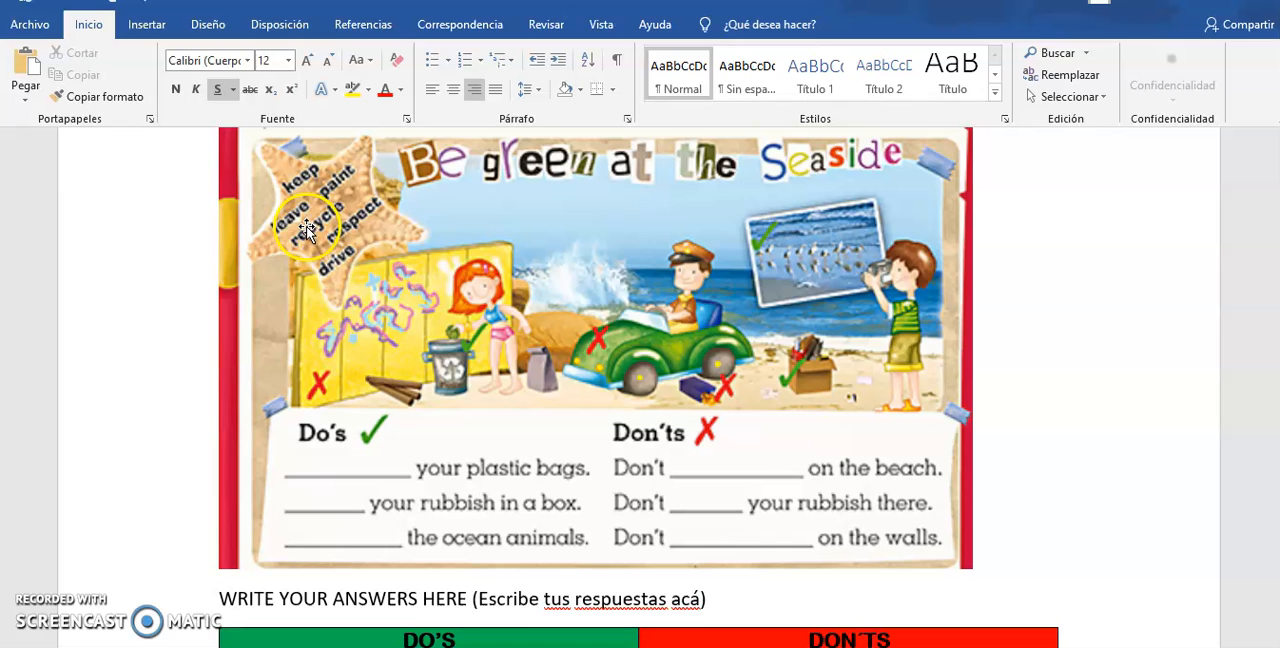
{"action": "mouse_move", "coordinate": [368, 352]}
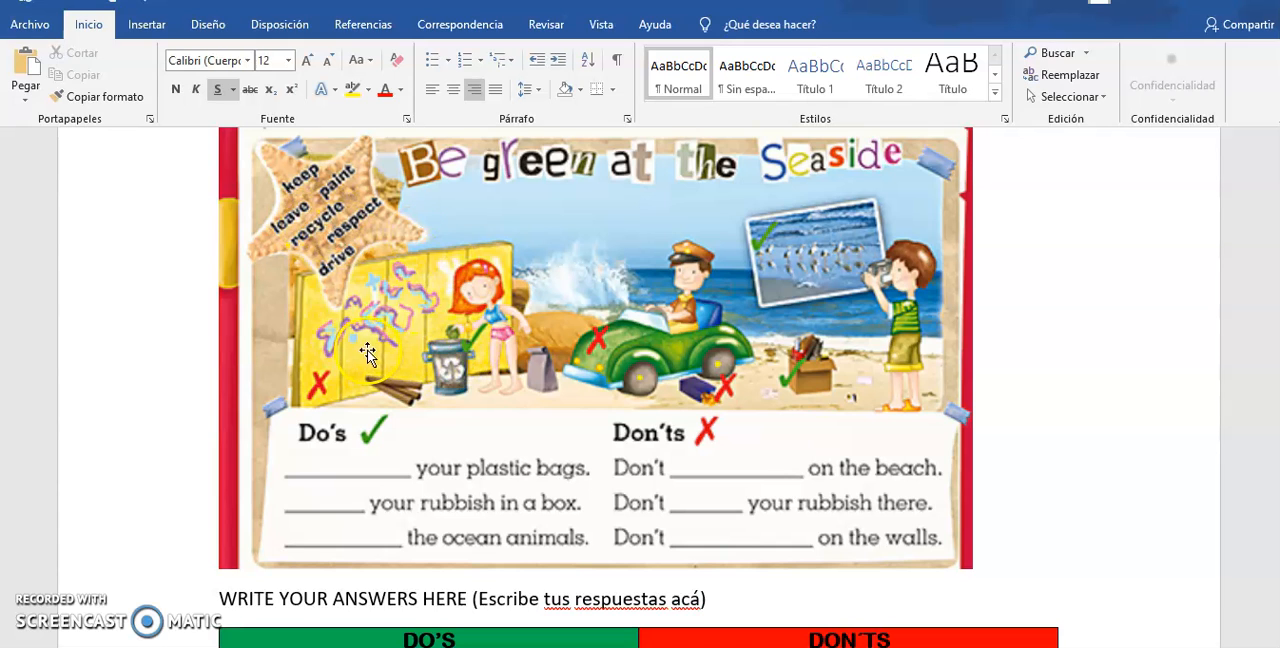
{"action": "mouse_move", "coordinate": [670, 384]}
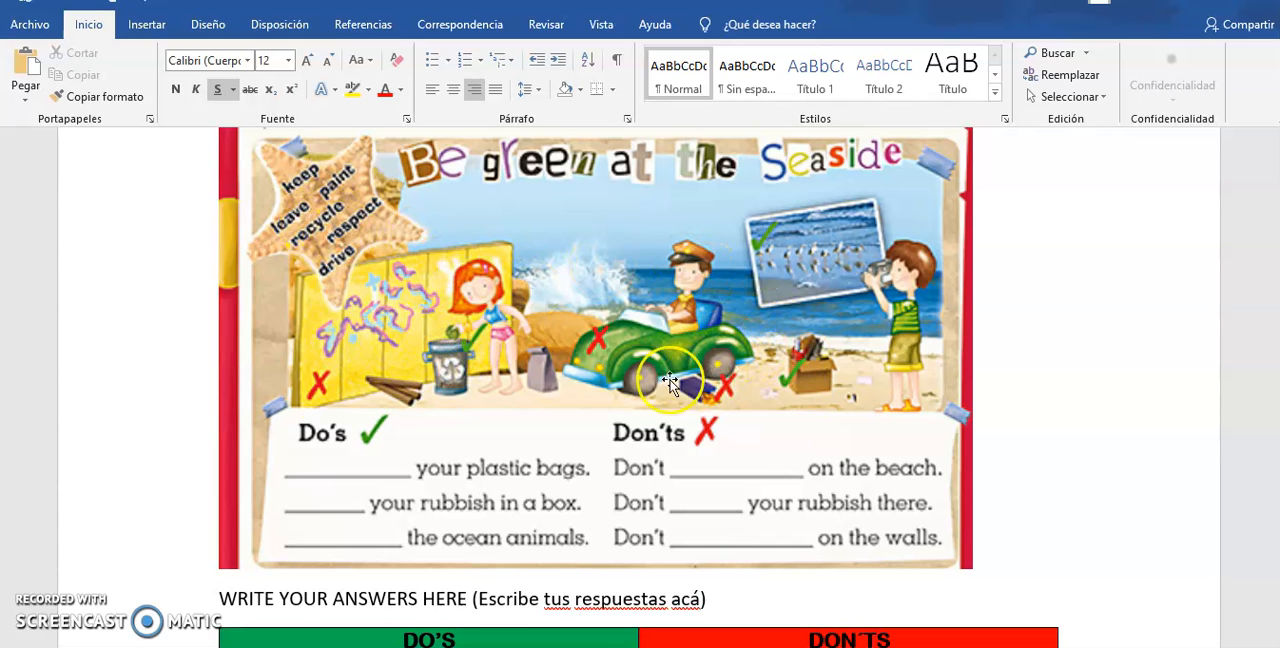
{"action": "mouse_move", "coordinate": [560, 364]}
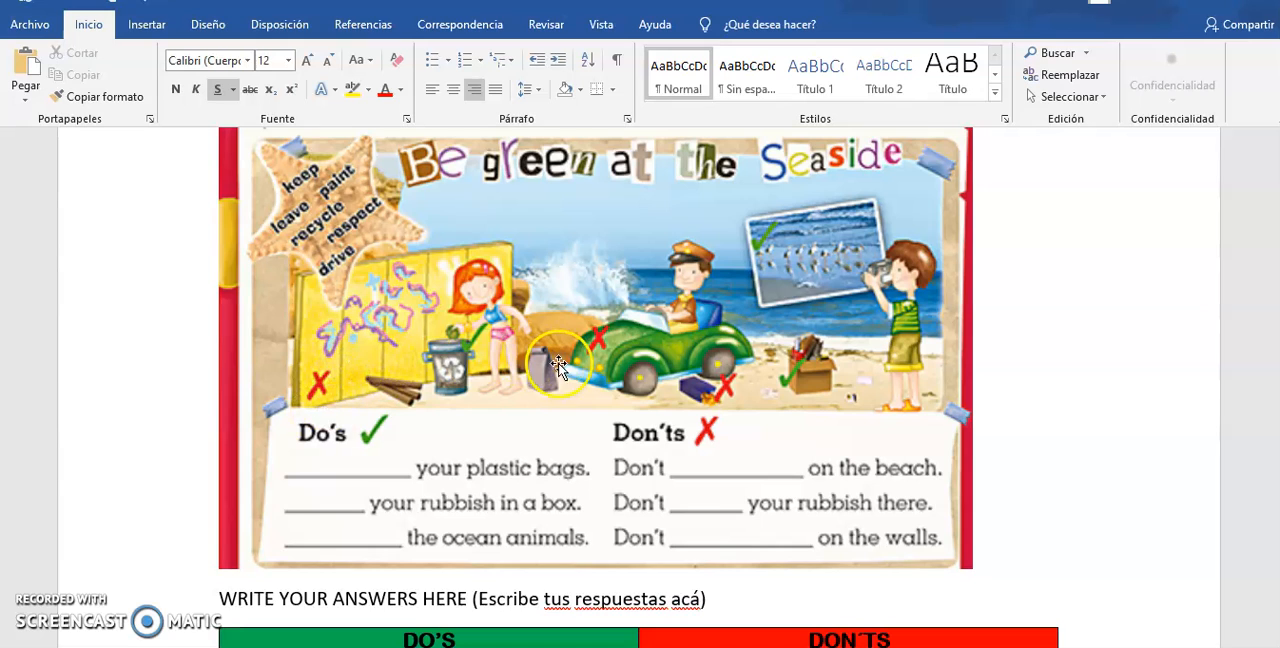
{"action": "mouse_move", "coordinate": [884, 328]}
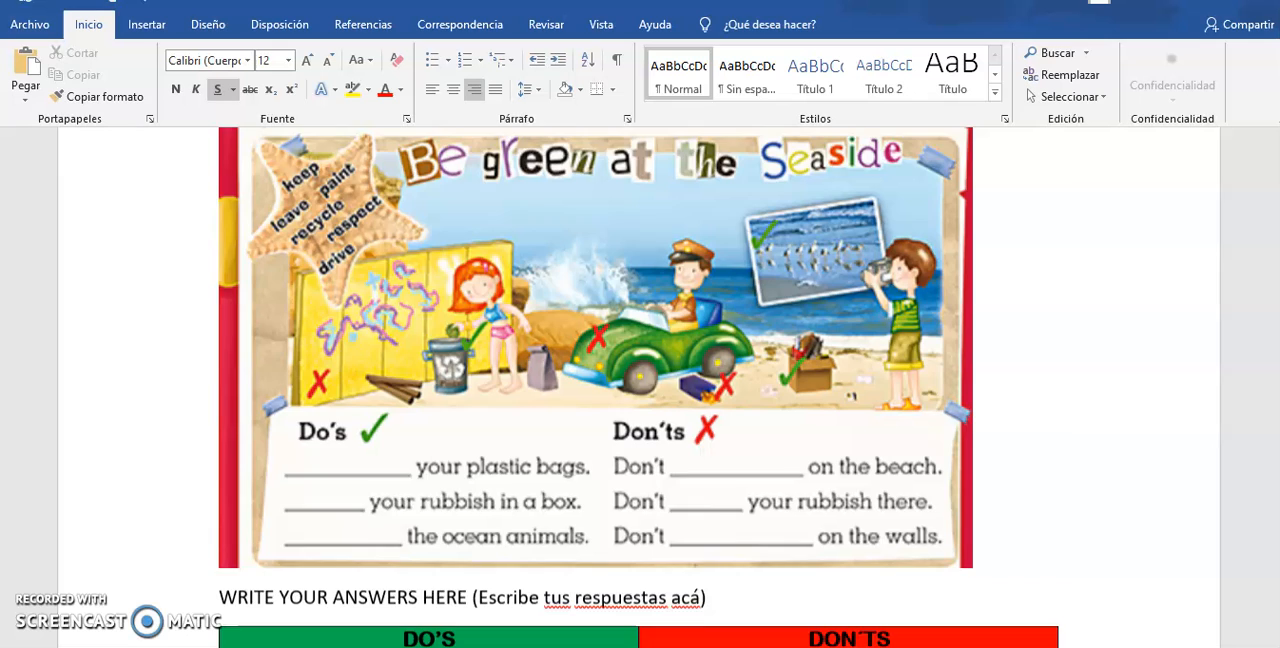
{"action": "scroll", "scroll_direction": "down", "scroll_amount": 3}
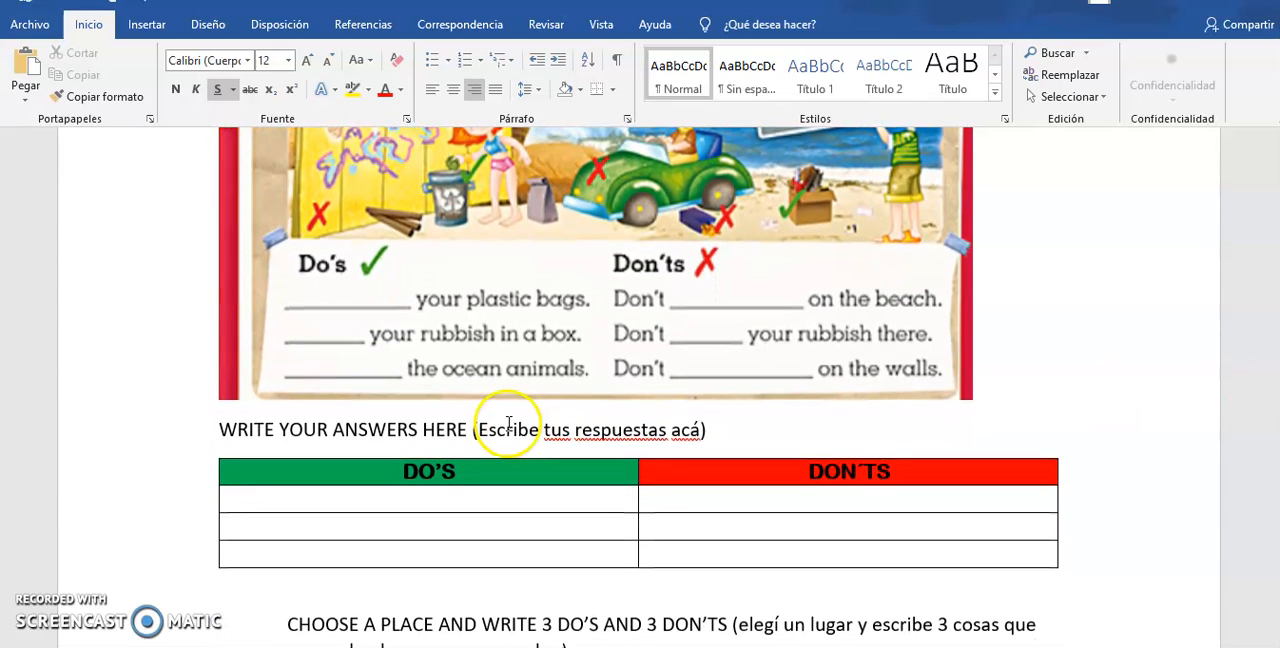
{"action": "mouse_move", "coordinate": [420, 304]}
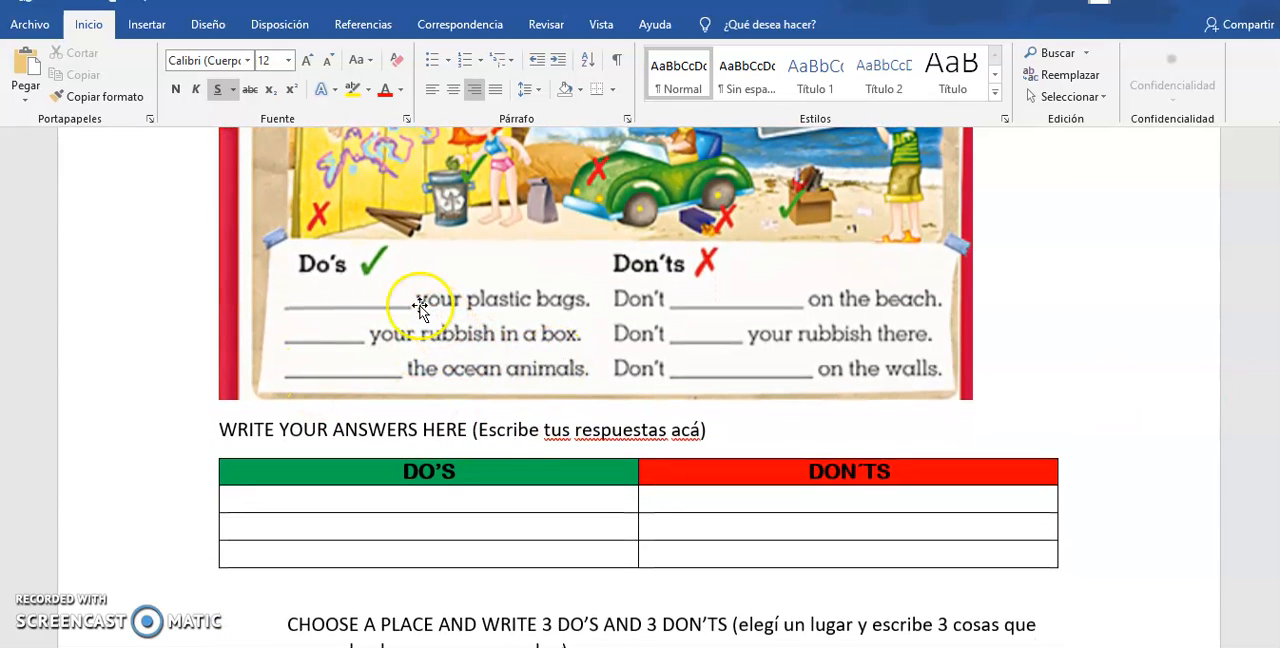
{"action": "mouse_move", "coordinate": [370, 240]}
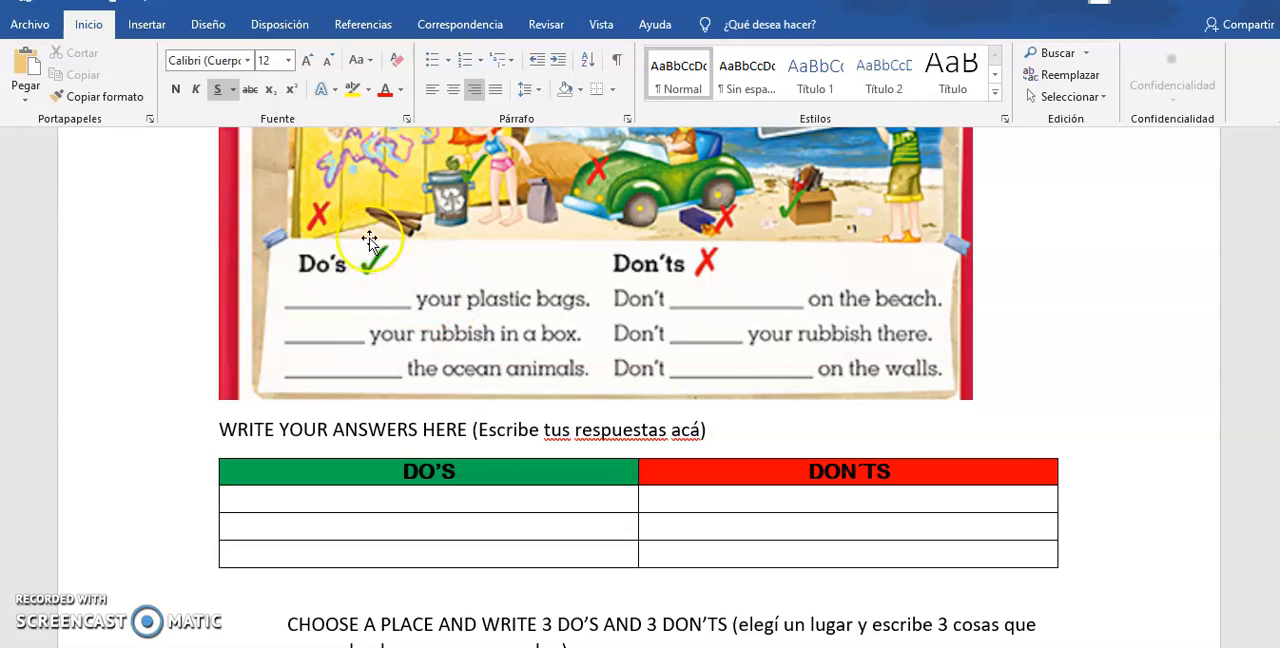
{"action": "mouse_move", "coordinate": [558, 304]}
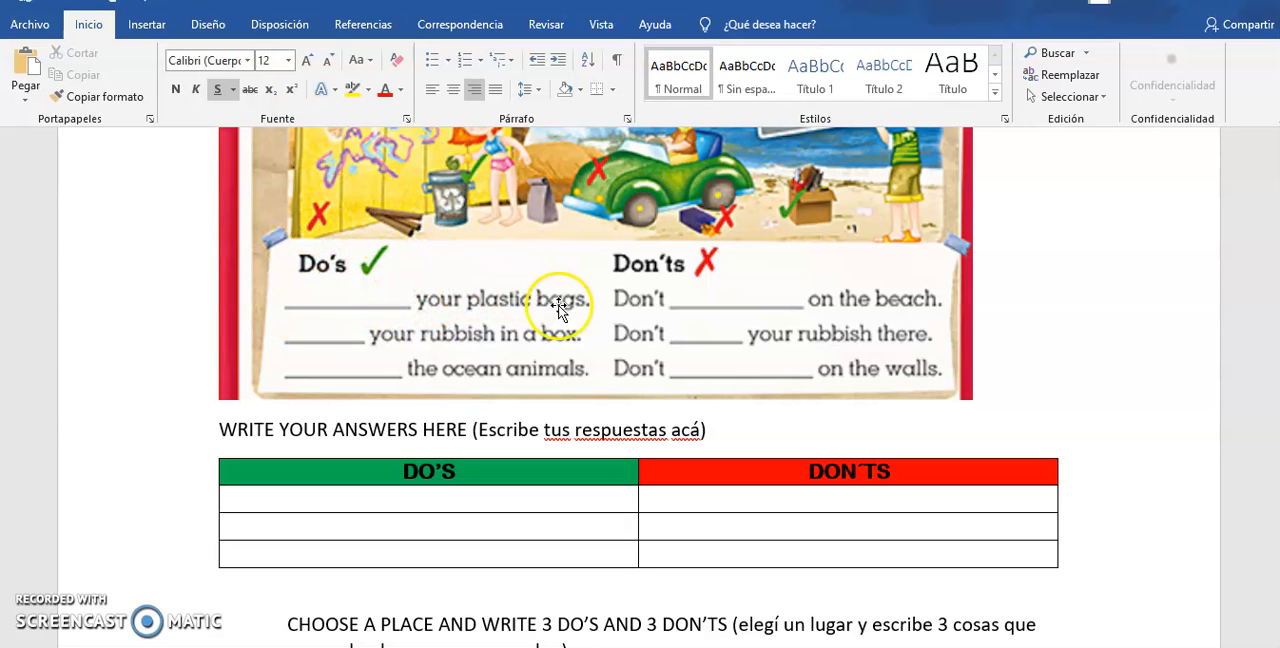
{"action": "mouse_move", "coordinate": [440, 318]}
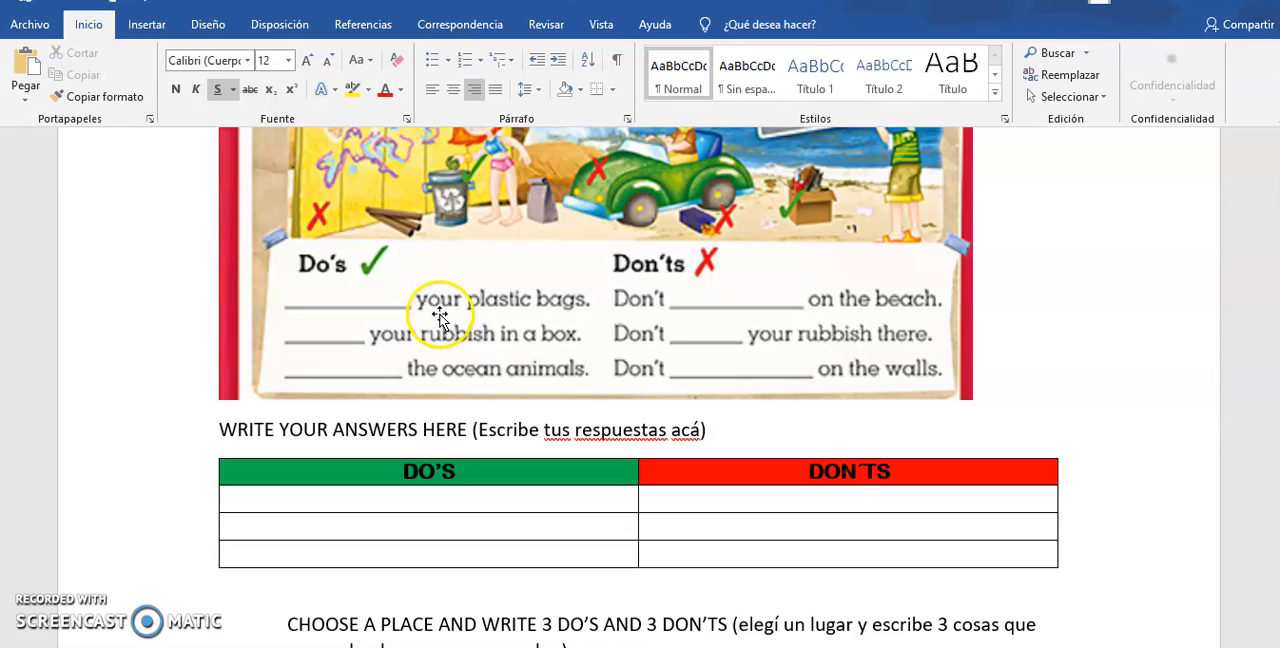
{"action": "mouse_move", "coordinate": [344, 322]}
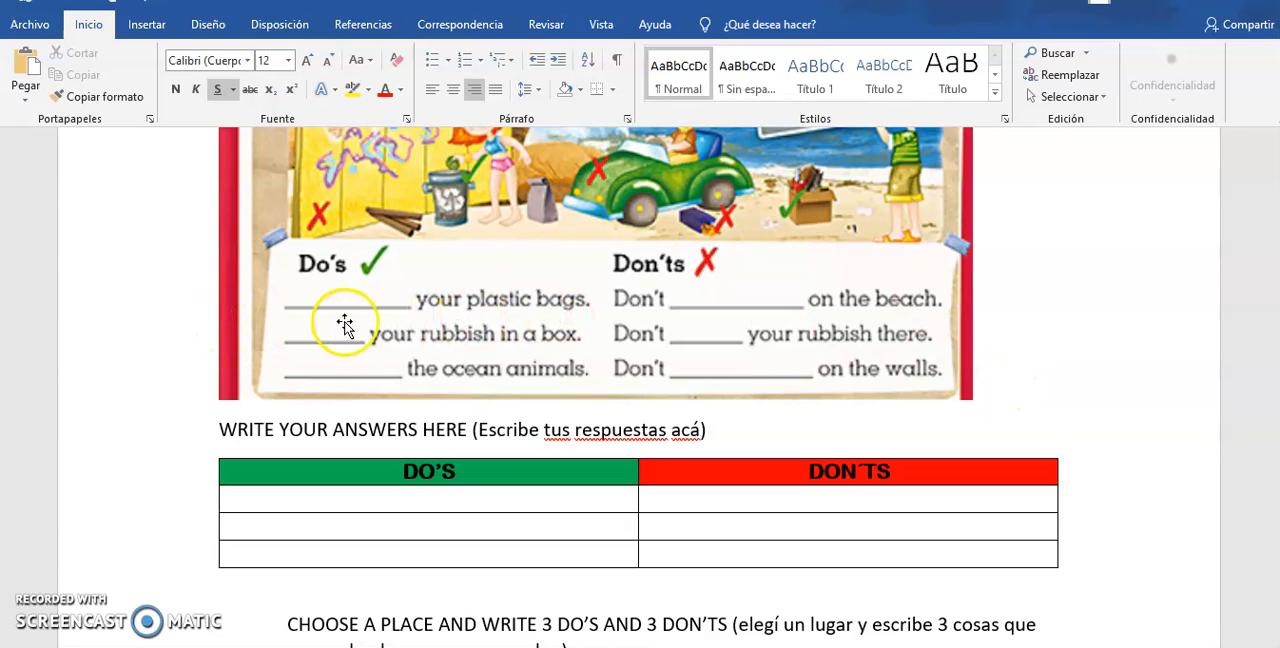
{"action": "mouse_move", "coordinate": [550, 330]}
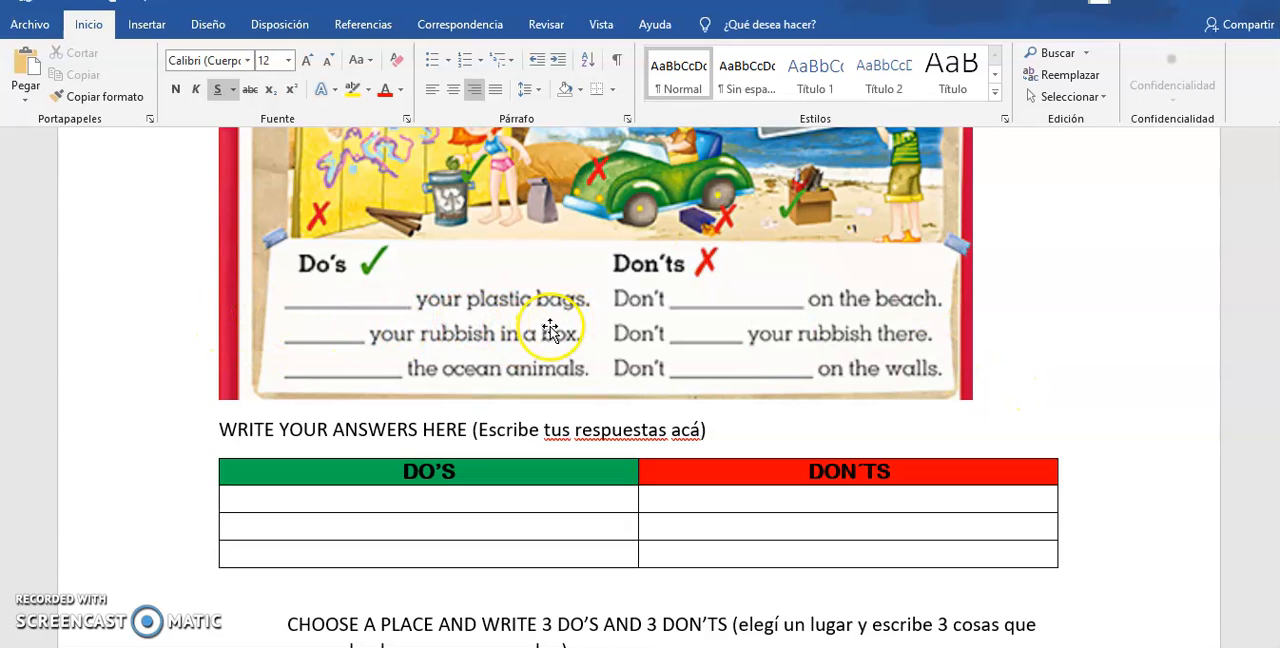
{"action": "scroll", "scroll_direction": "up", "scroll_amount": 3}
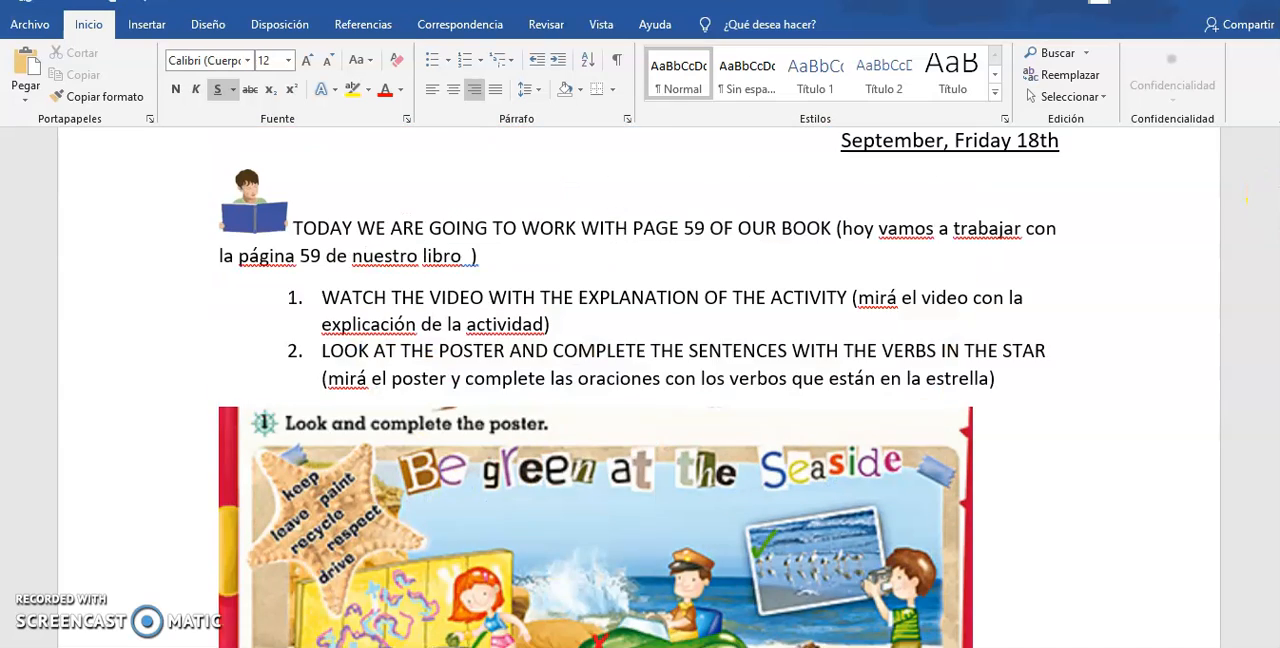
{"action": "scroll", "scroll_direction": "down", "scroll_amount": 3}
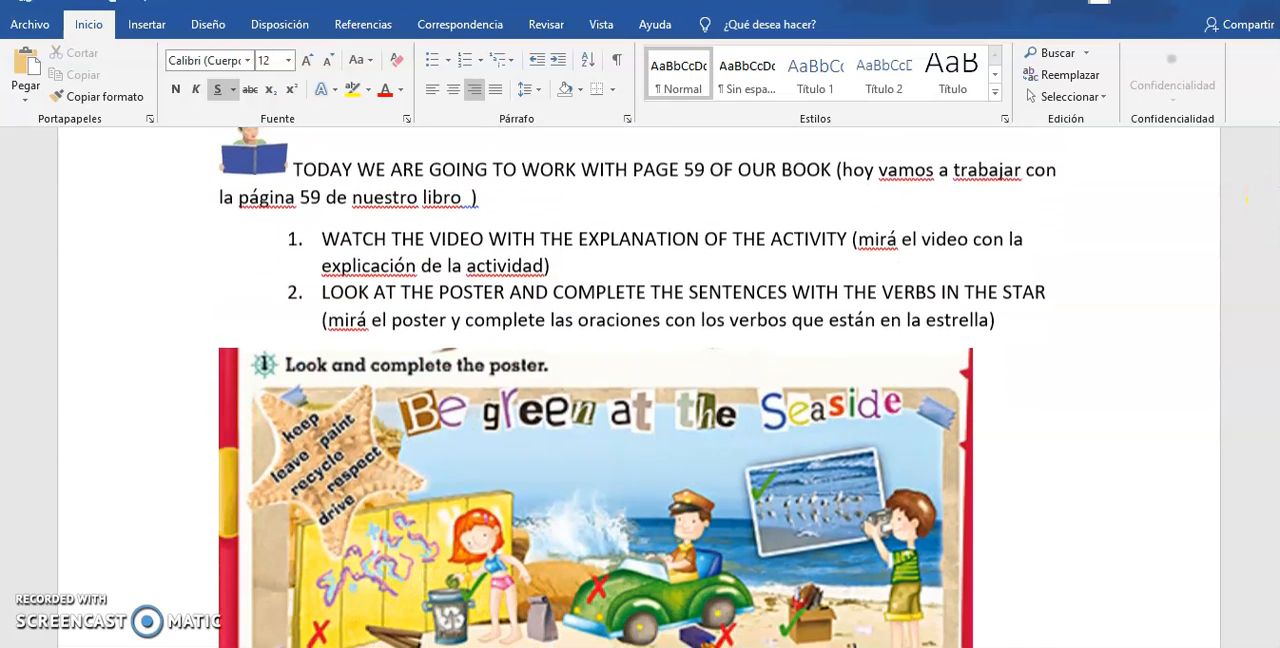
{"action": "scroll", "scroll_direction": "down", "scroll_amount": 3}
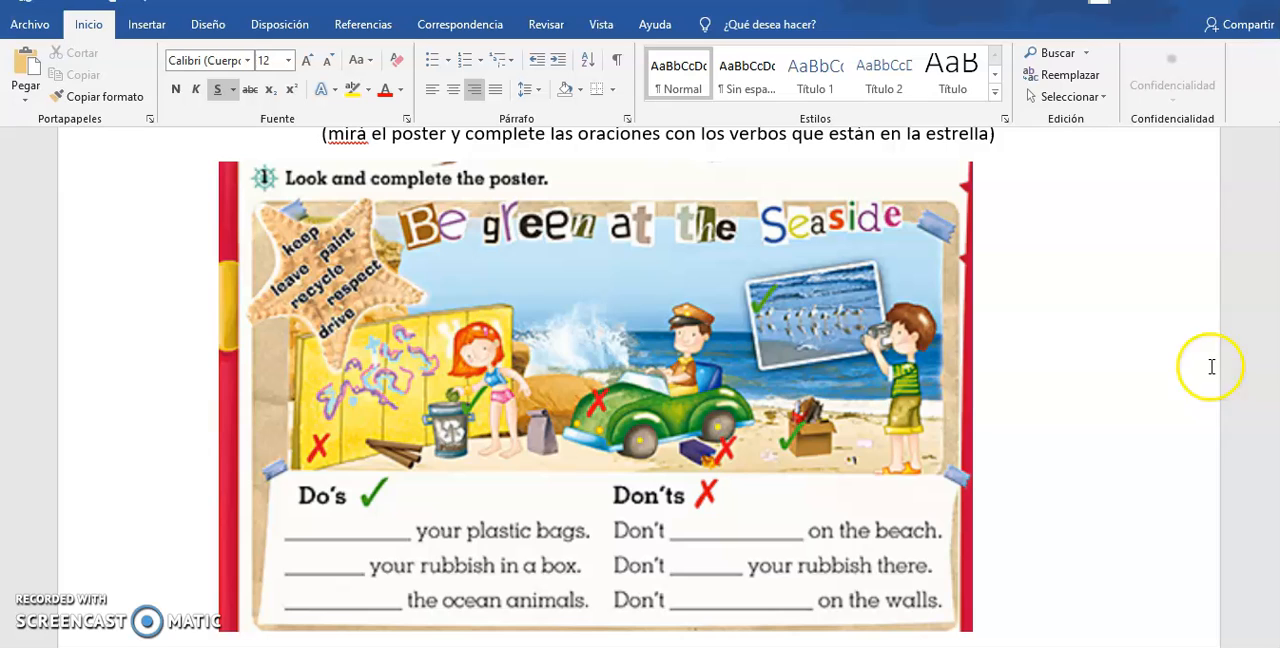
{"action": "mouse_move", "coordinate": [320, 278]}
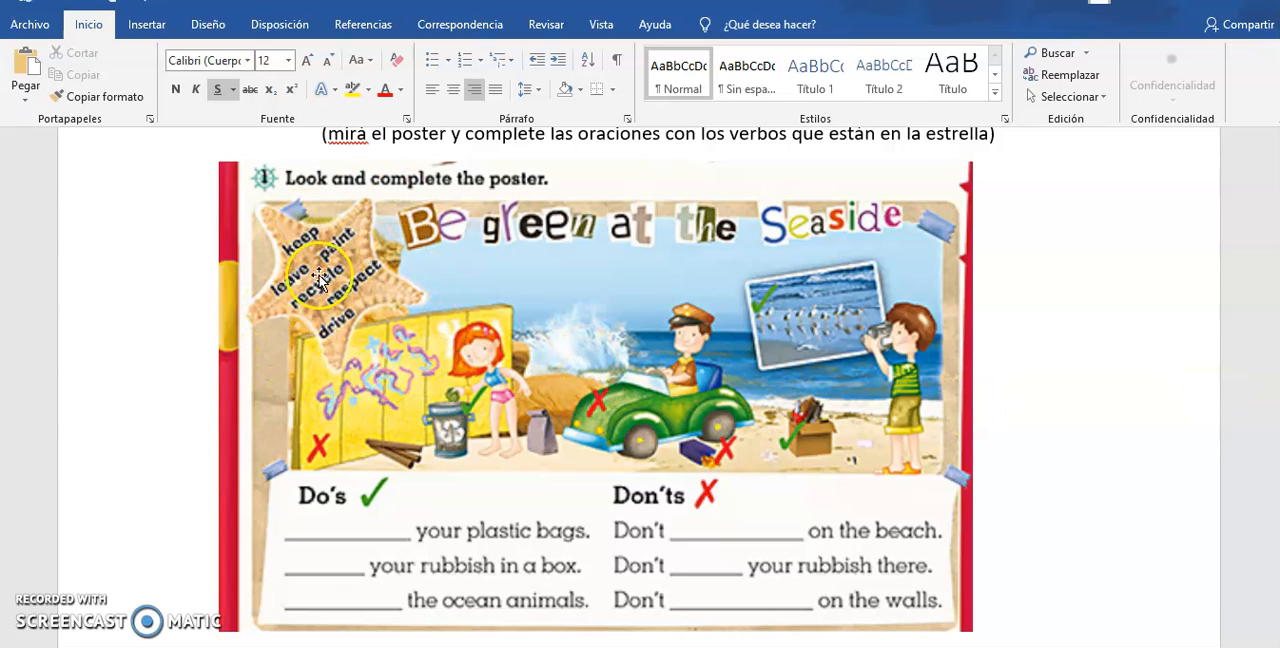
{"action": "mouse_move", "coordinate": [384, 536]}
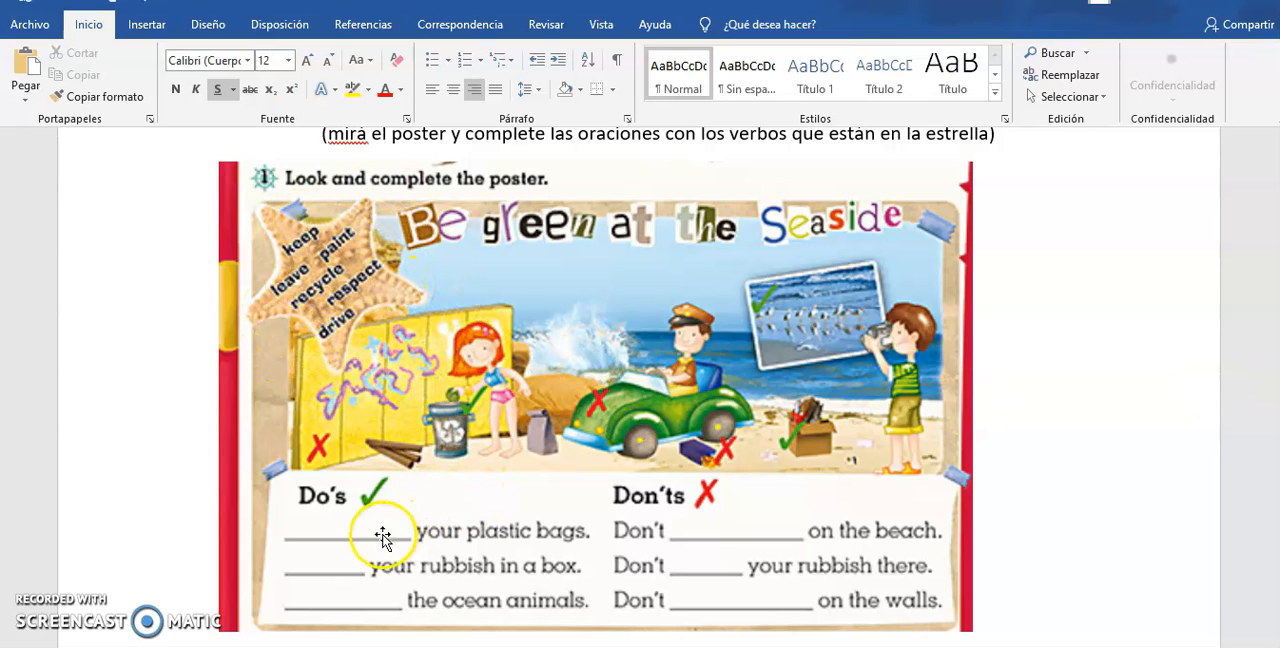
{"action": "mouse_move", "coordinate": [548, 548]}
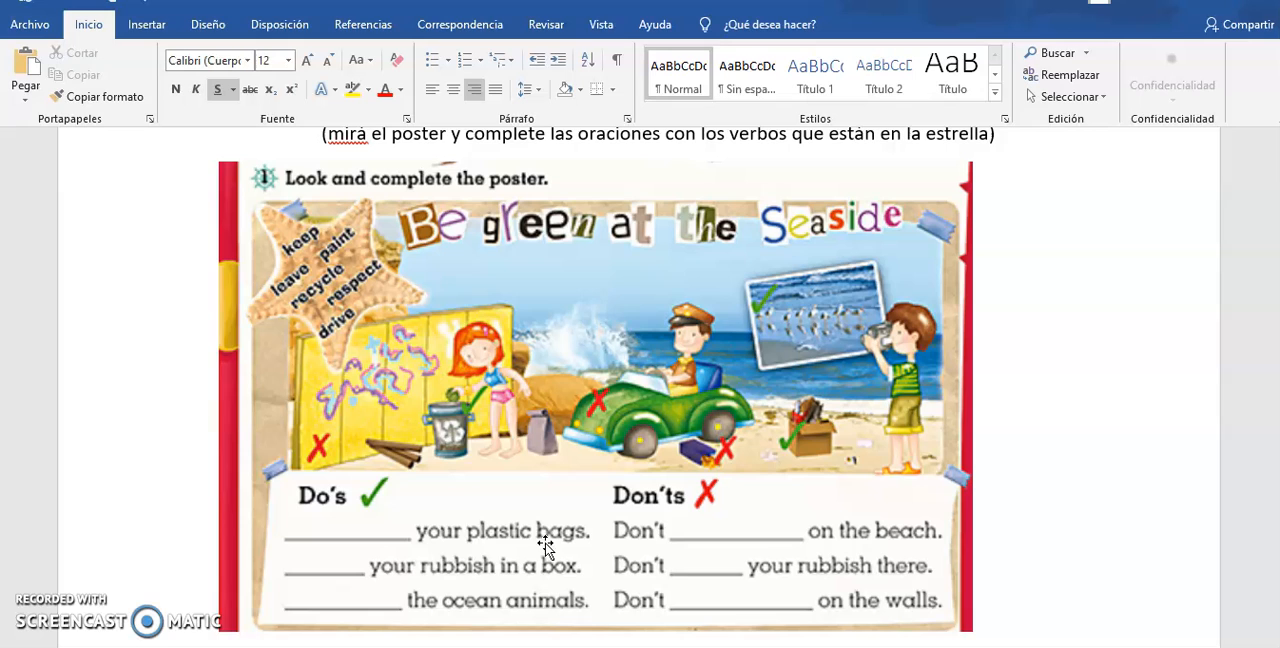
{"action": "mouse_move", "coordinate": [356, 438]}
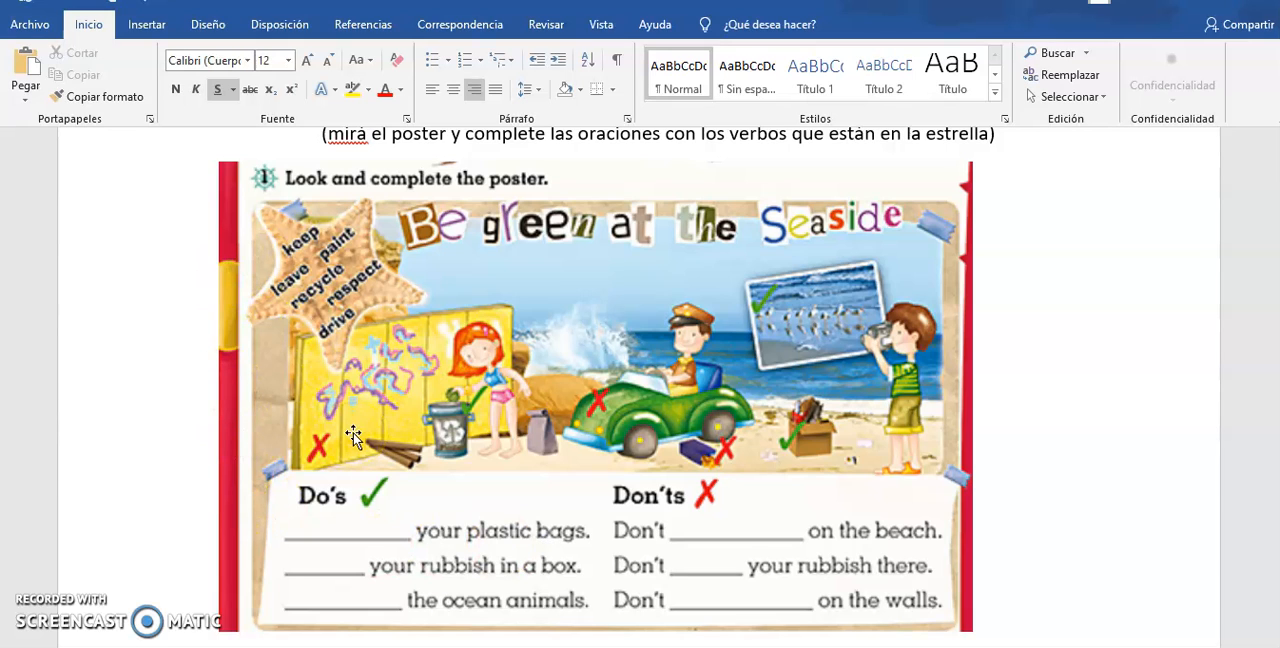
{"action": "mouse_move", "coordinate": [330, 272]}
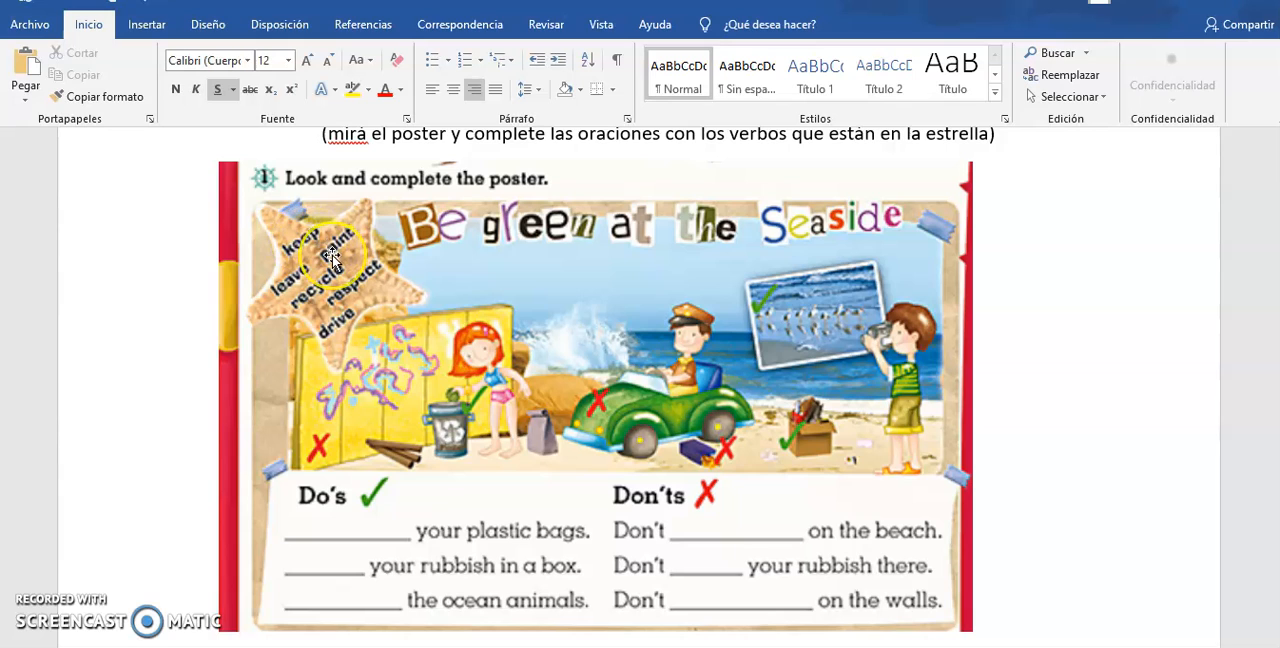
{"action": "mouse_move", "coordinate": [300, 308]}
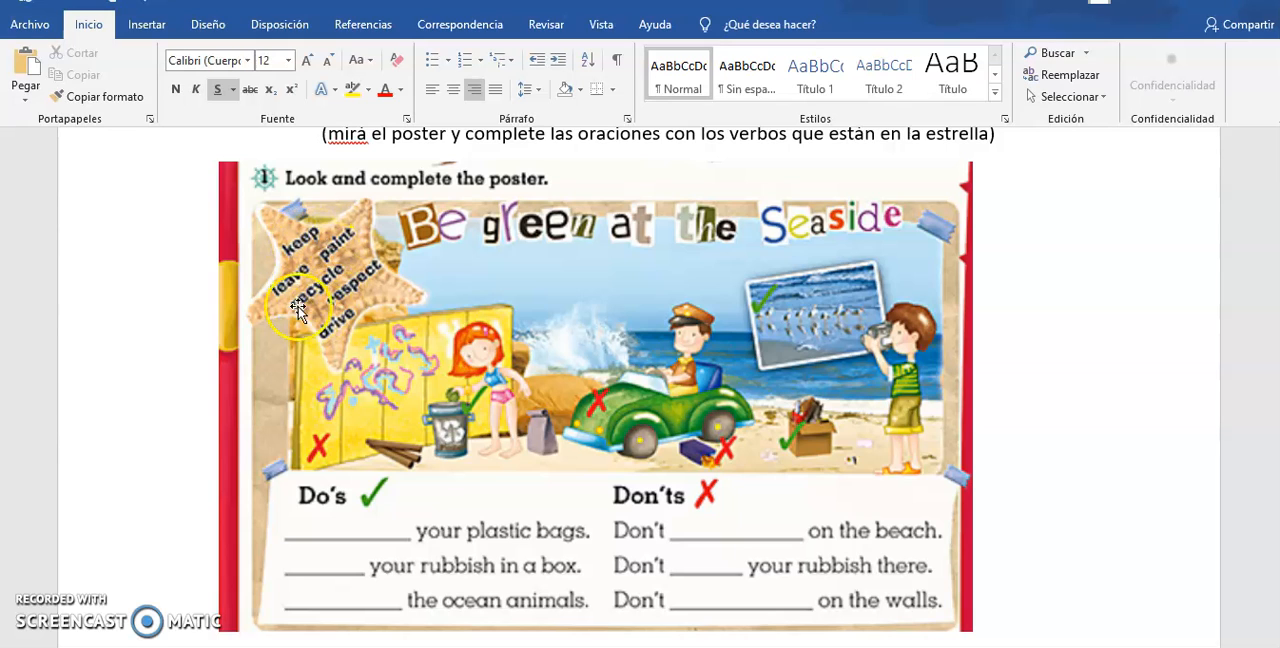
{"action": "mouse_move", "coordinate": [350, 280]}
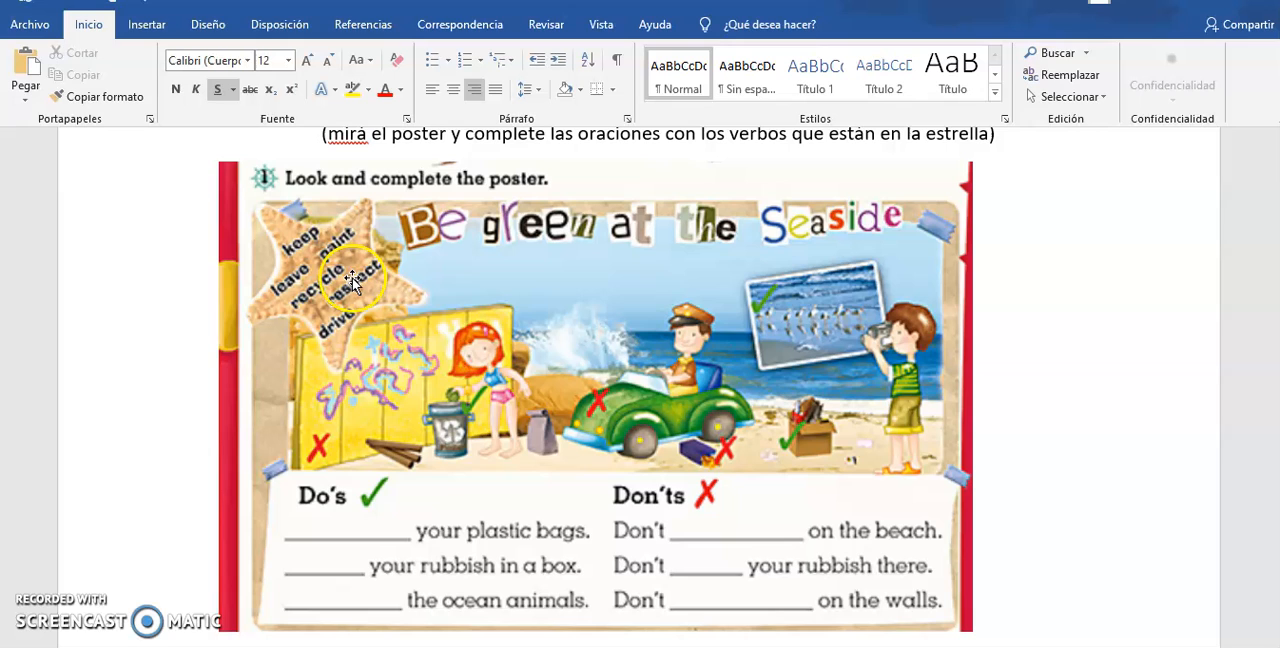
{"action": "mouse_move", "coordinate": [668, 556]}
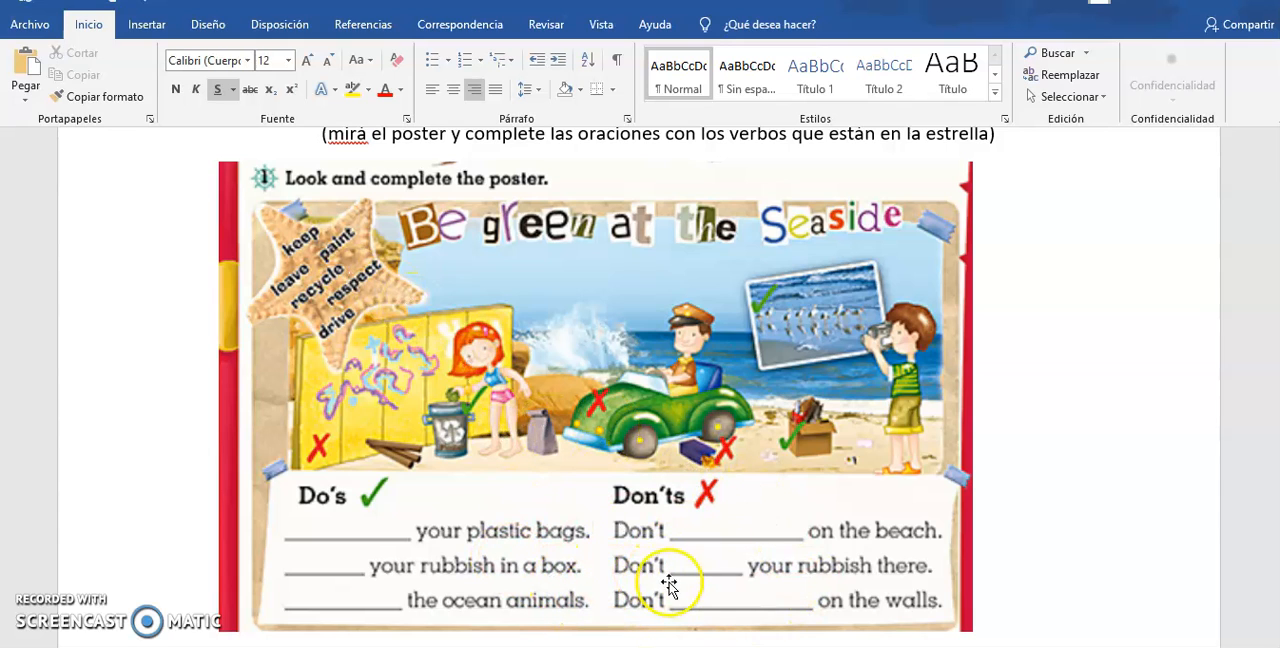
{"action": "mouse_move", "coordinate": [290, 310]}
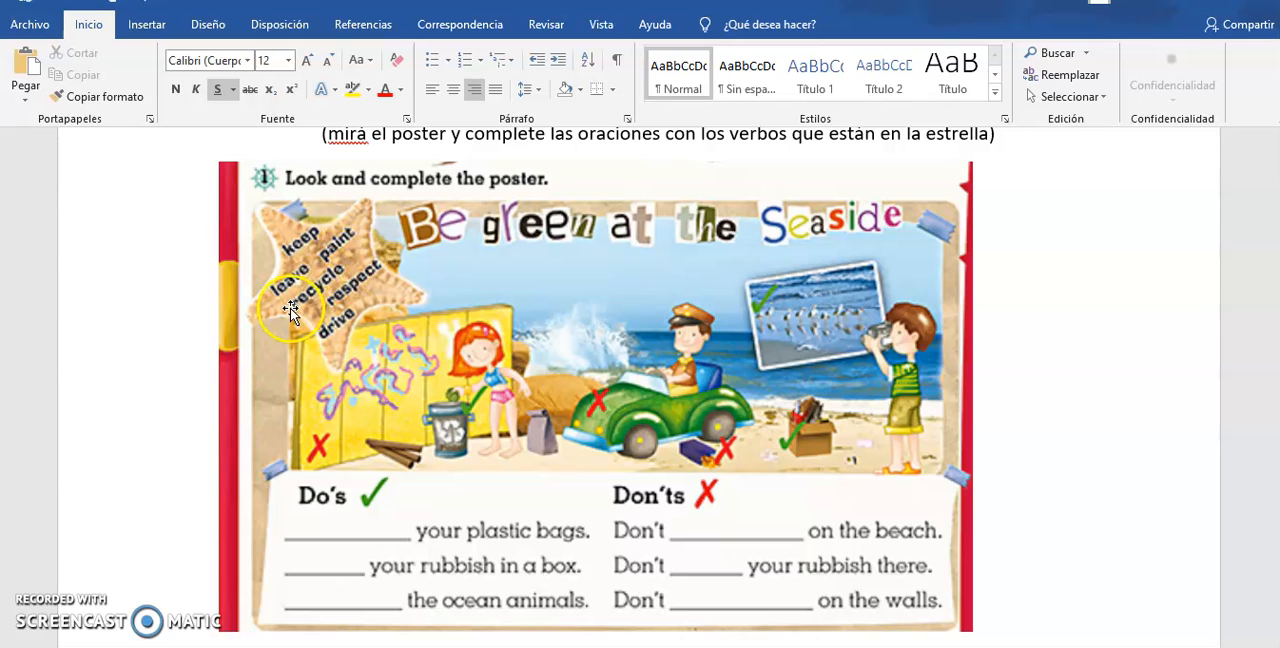
{"action": "mouse_move", "coordinate": [364, 336]}
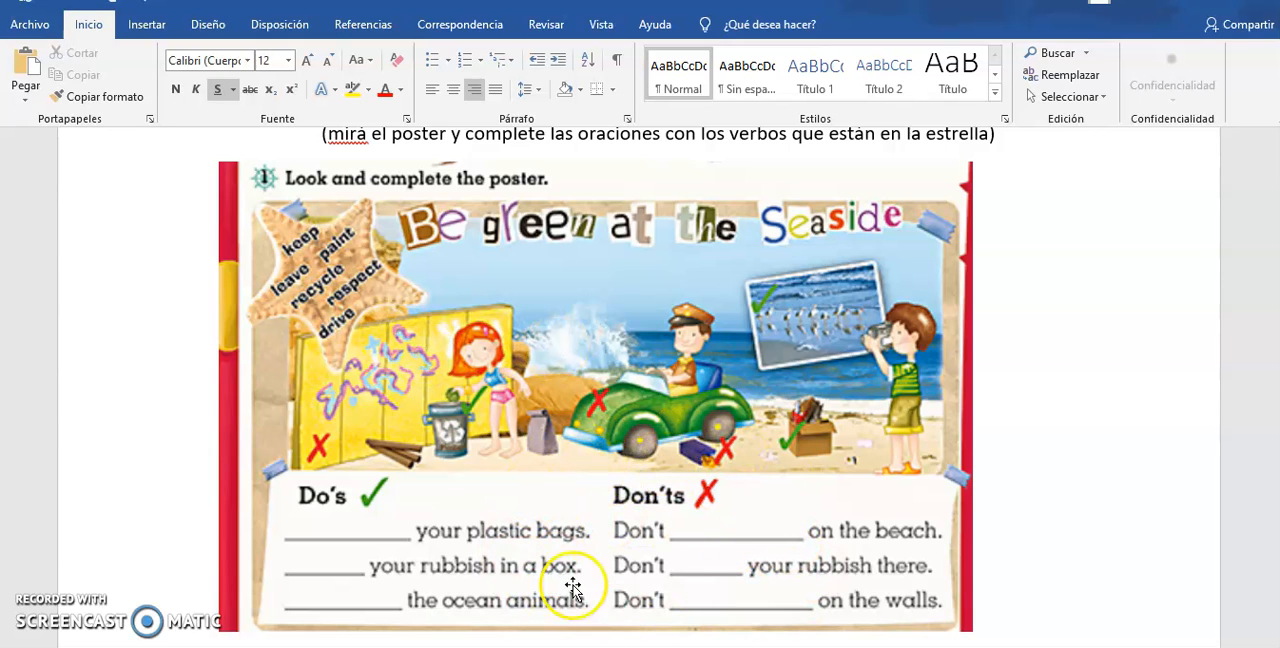
{"action": "mouse_move", "coordinate": [704, 578]}
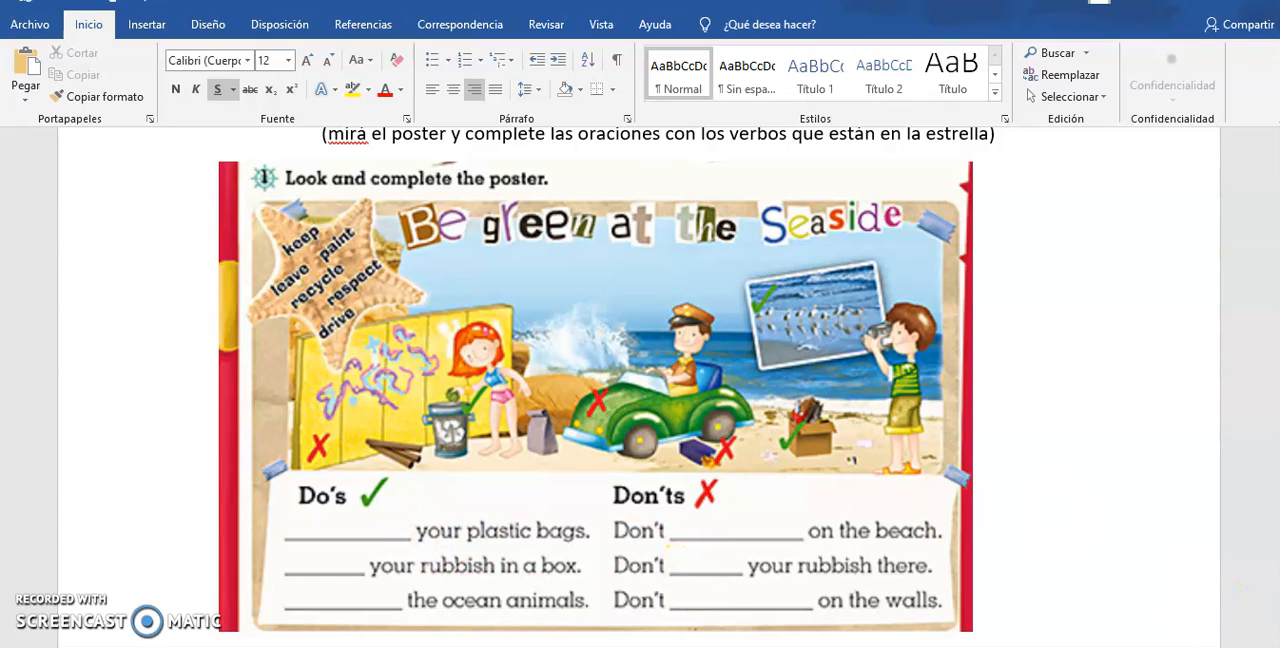
{"action": "scroll", "scroll_direction": "down", "scroll_amount": 3}
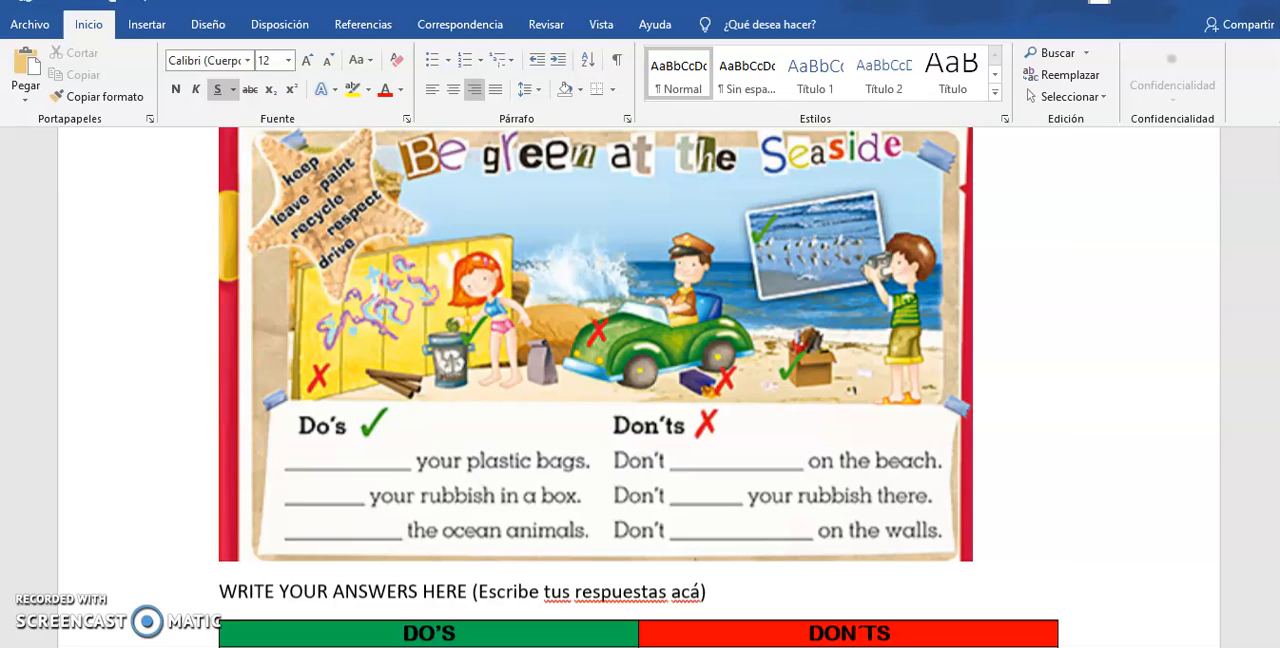
{"action": "scroll", "scroll_direction": "down", "scroll_amount": 3}
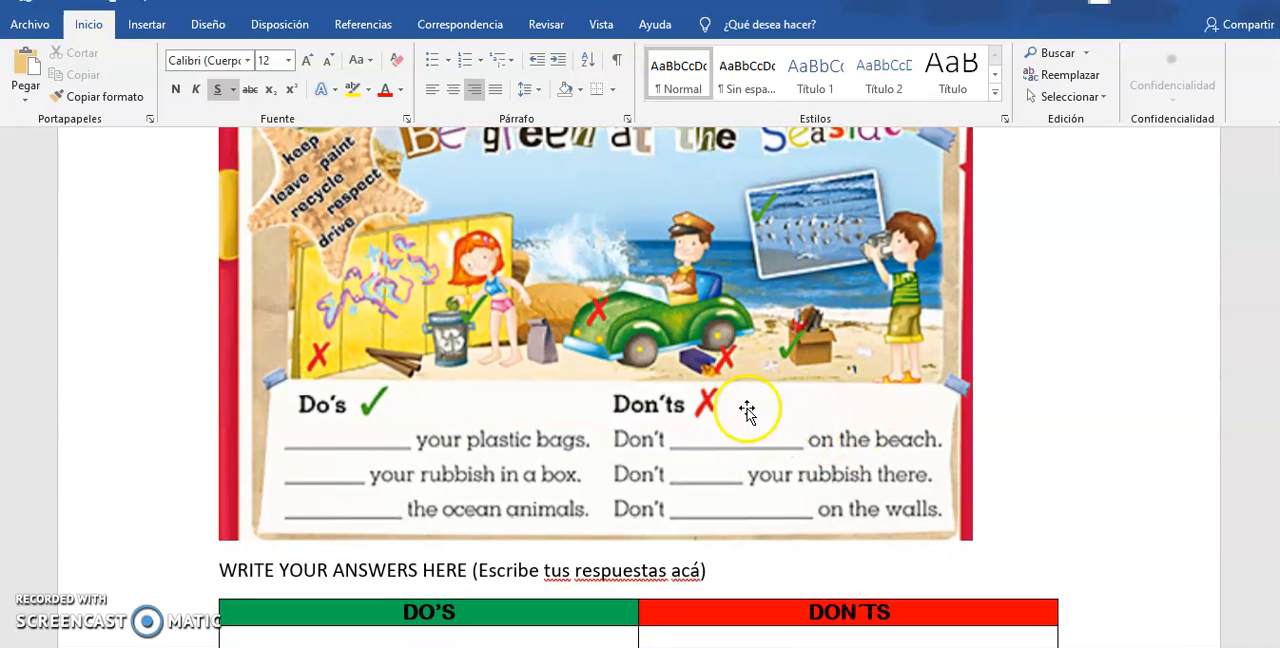
{"action": "mouse_move", "coordinate": [836, 540]}
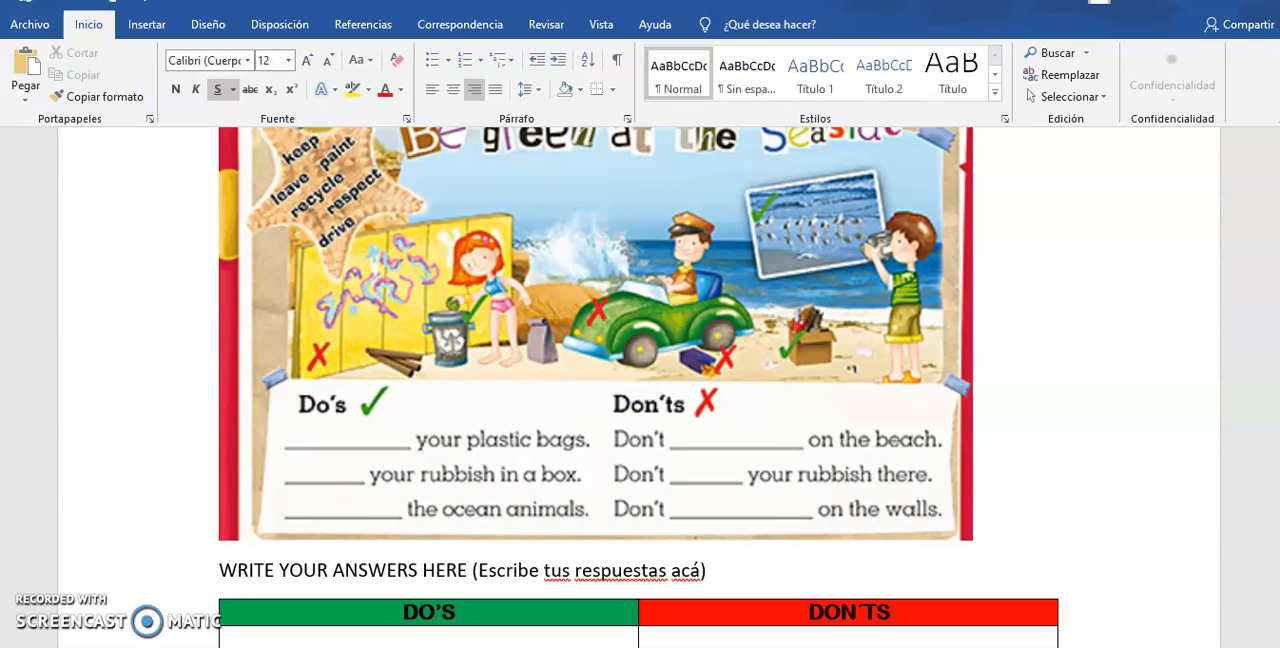
{"action": "scroll", "scroll_direction": "down", "scroll_amount": 3}
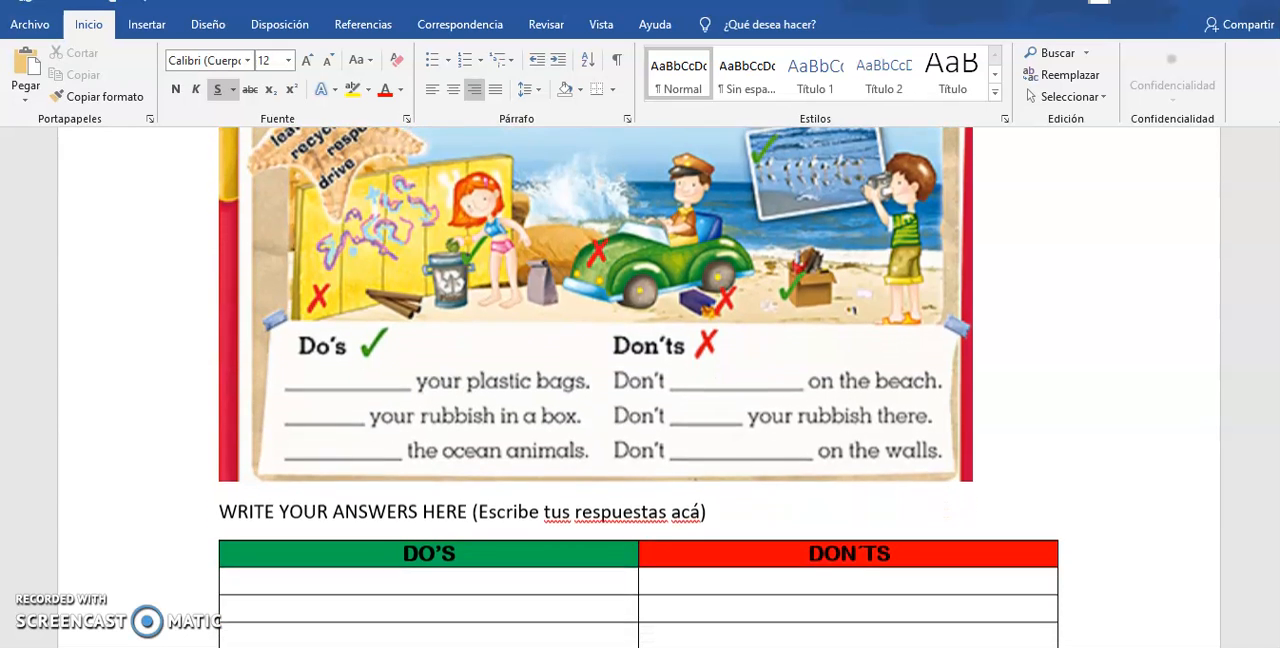
{"action": "scroll", "scroll_direction": "down", "scroll_amount": 3}
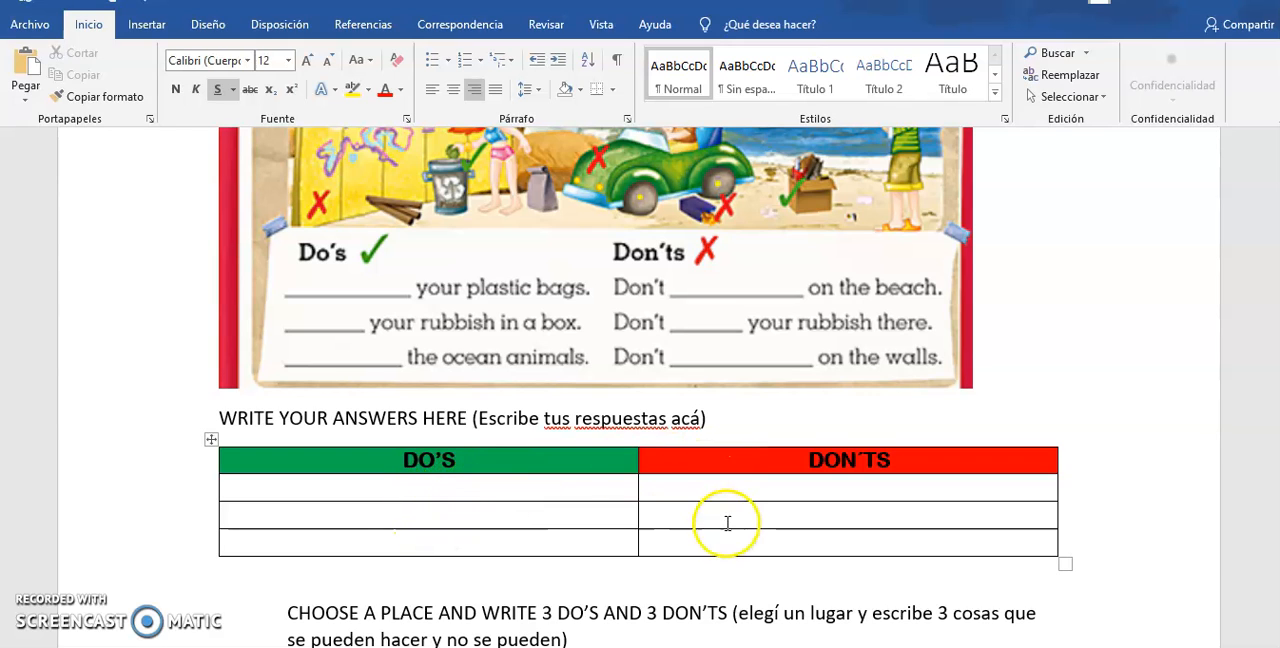
{"action": "mouse_move", "coordinate": [460, 544]}
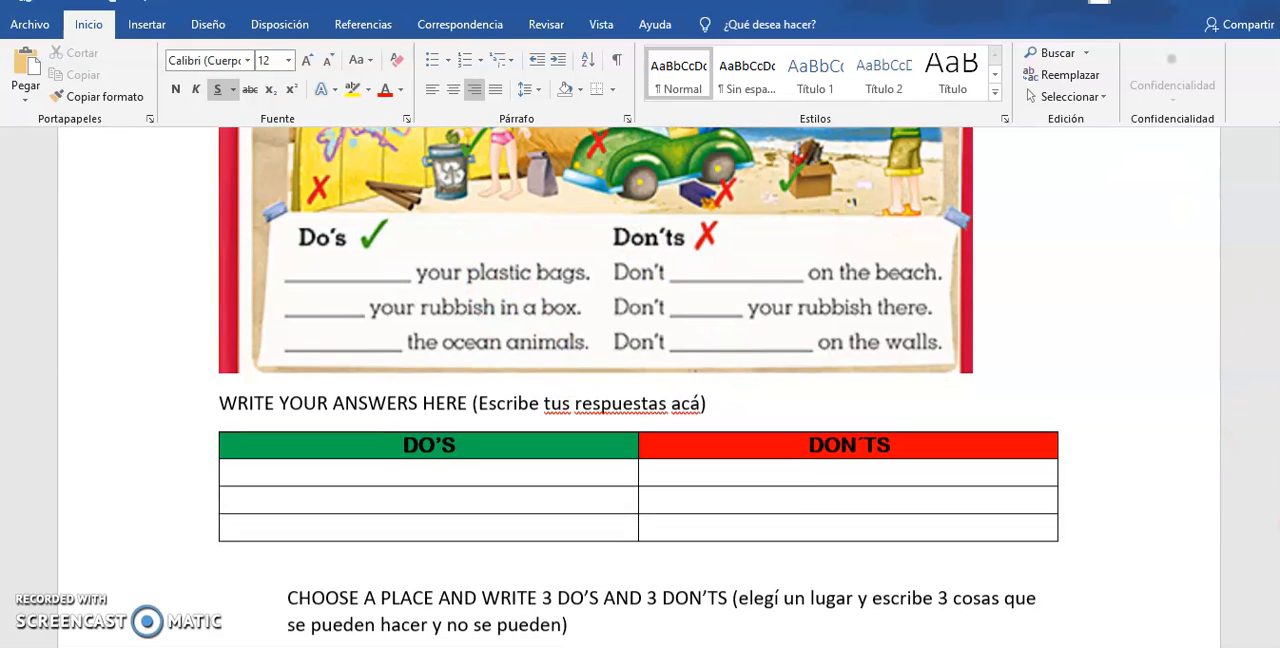
{"action": "scroll", "scroll_direction": "down", "scroll_amount": 3}
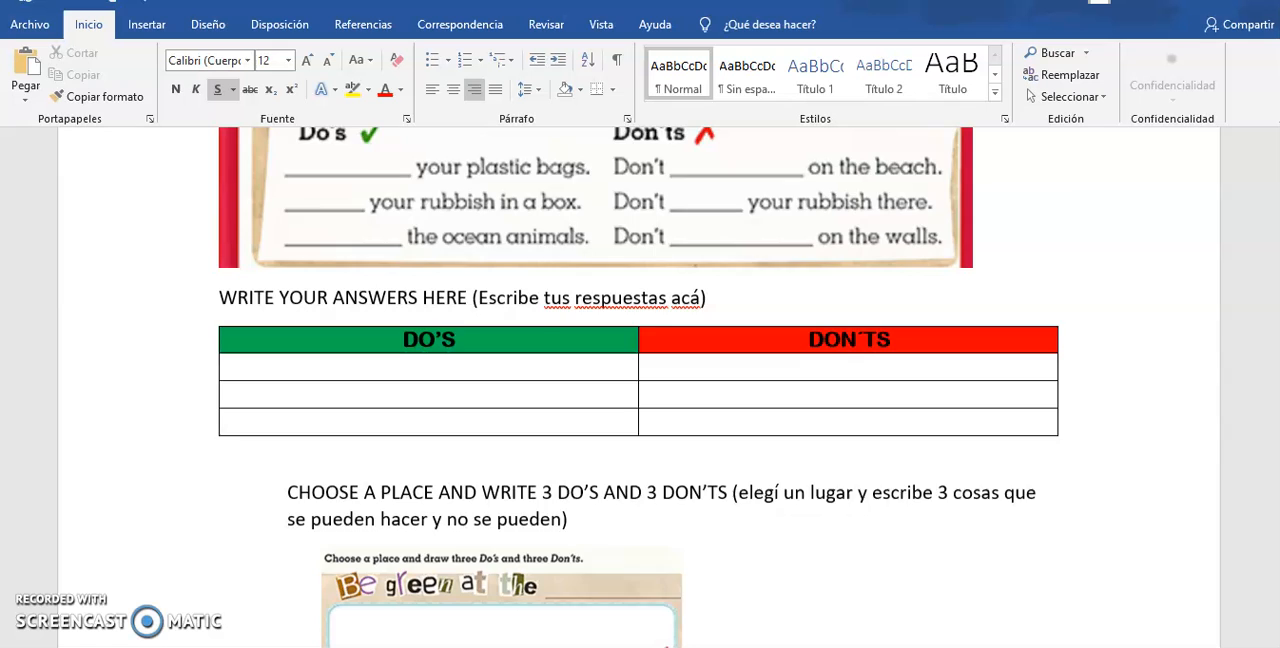
{"action": "scroll", "scroll_direction": "down", "scroll_amount": 3}
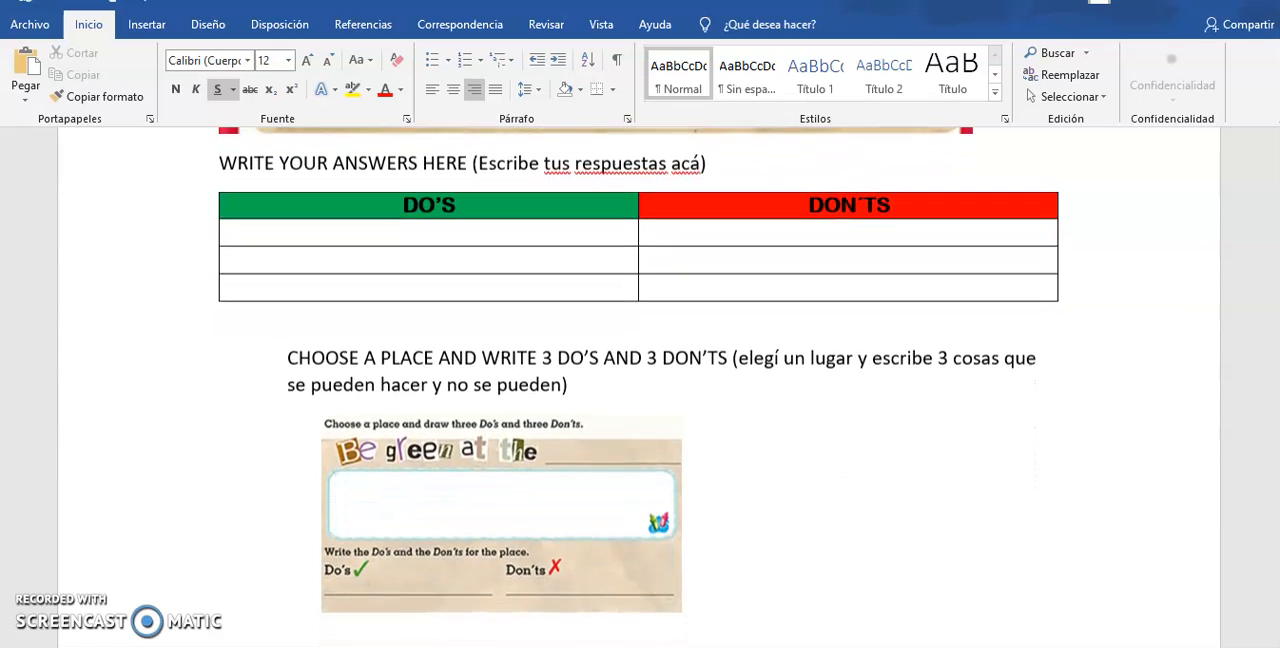
{"action": "scroll", "scroll_direction": "down", "scroll_amount": 3}
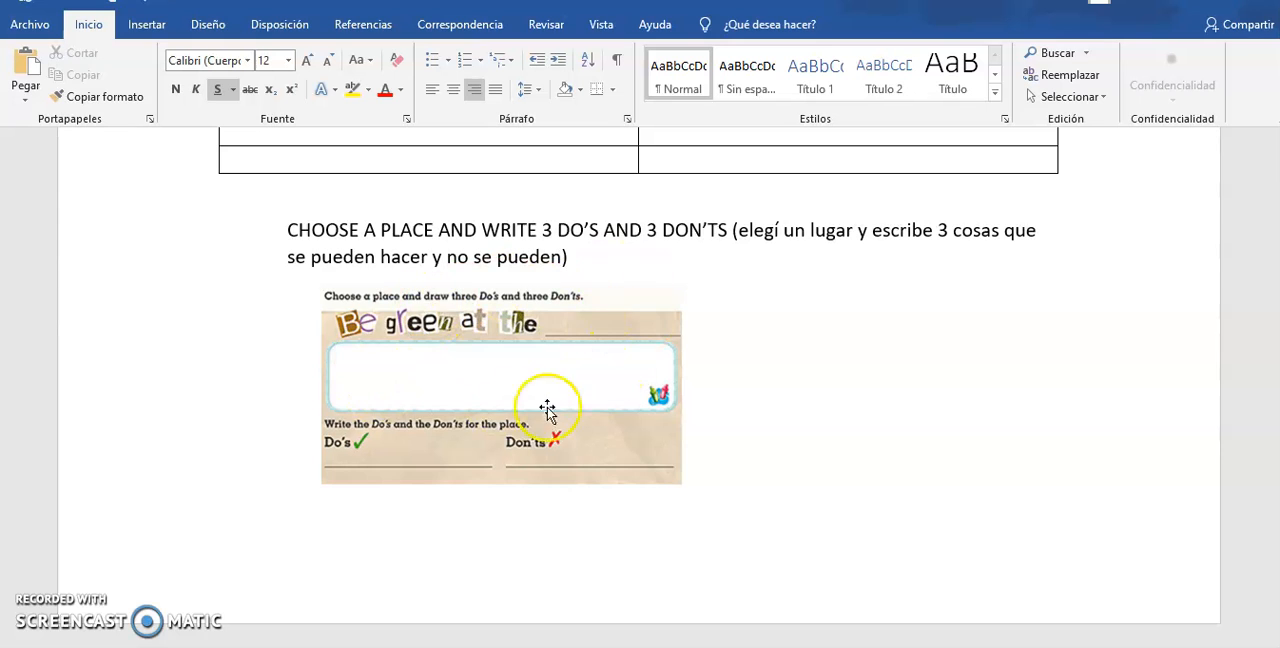
{"action": "mouse_move", "coordinate": [558, 344]}
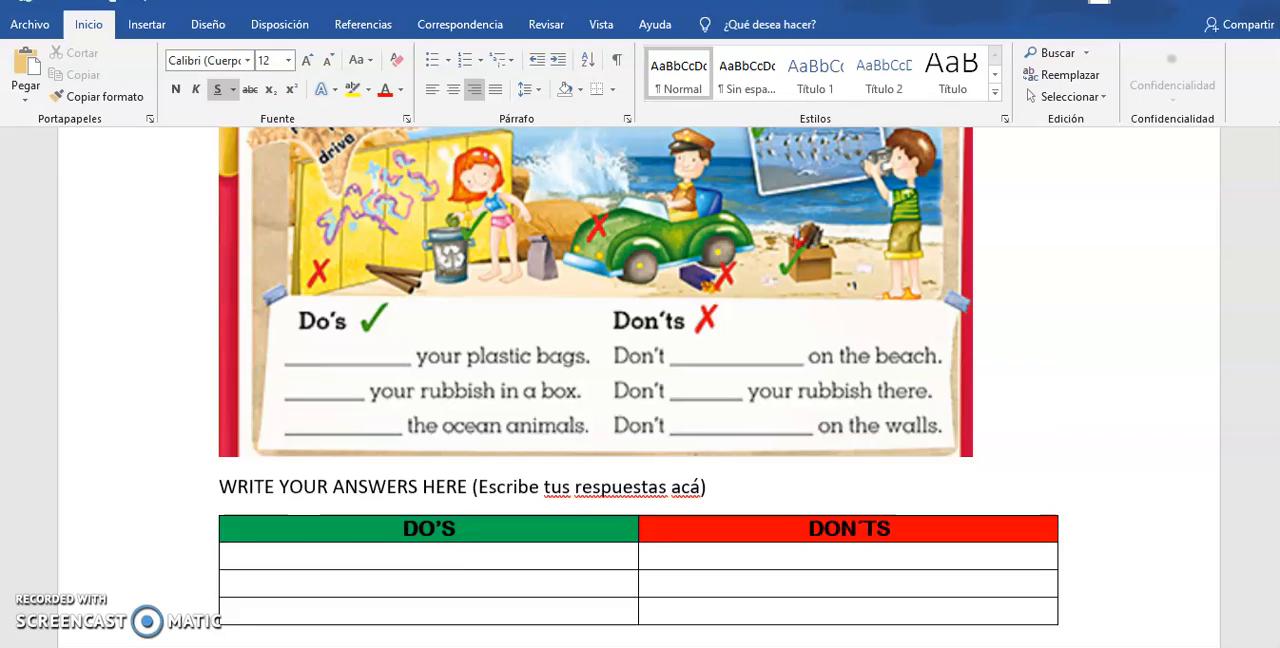
{"action": "scroll", "scroll_direction": "up", "scroll_amount": 3}
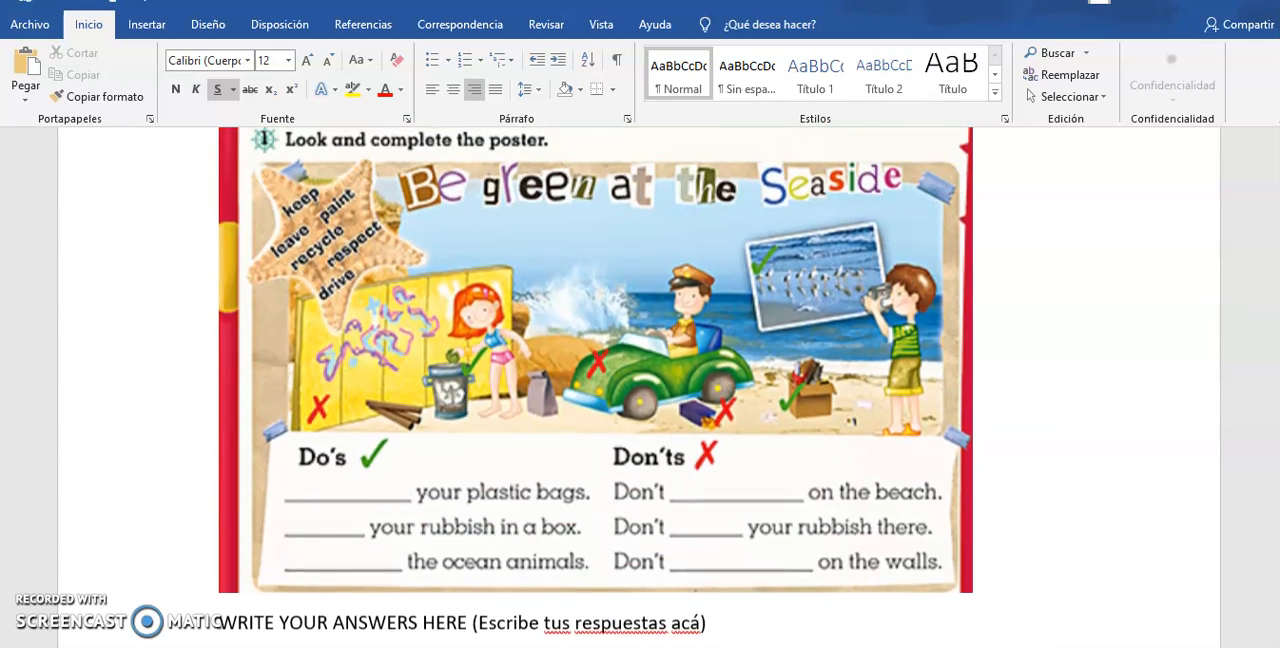
{"action": "scroll", "scroll_direction": "up", "scroll_amount": 3}
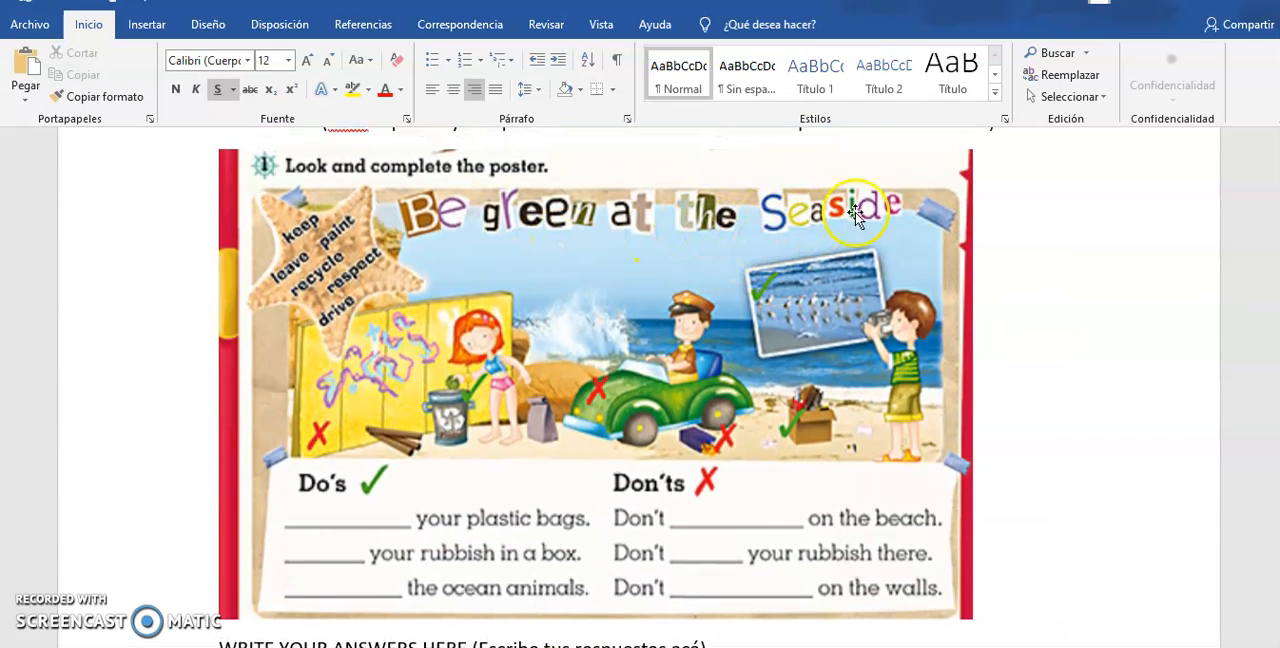
{"action": "scroll", "scroll_direction": "up", "scroll_amount": 3}
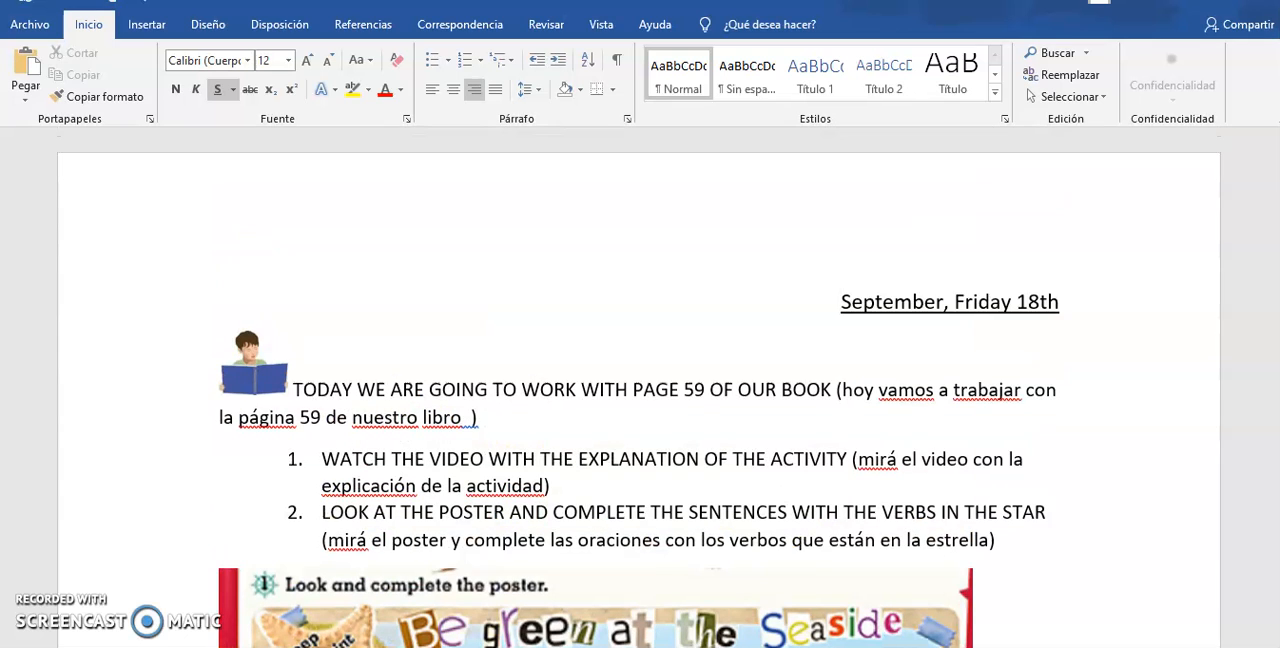
{"action": "scroll", "scroll_direction": "down", "scroll_amount": 3}
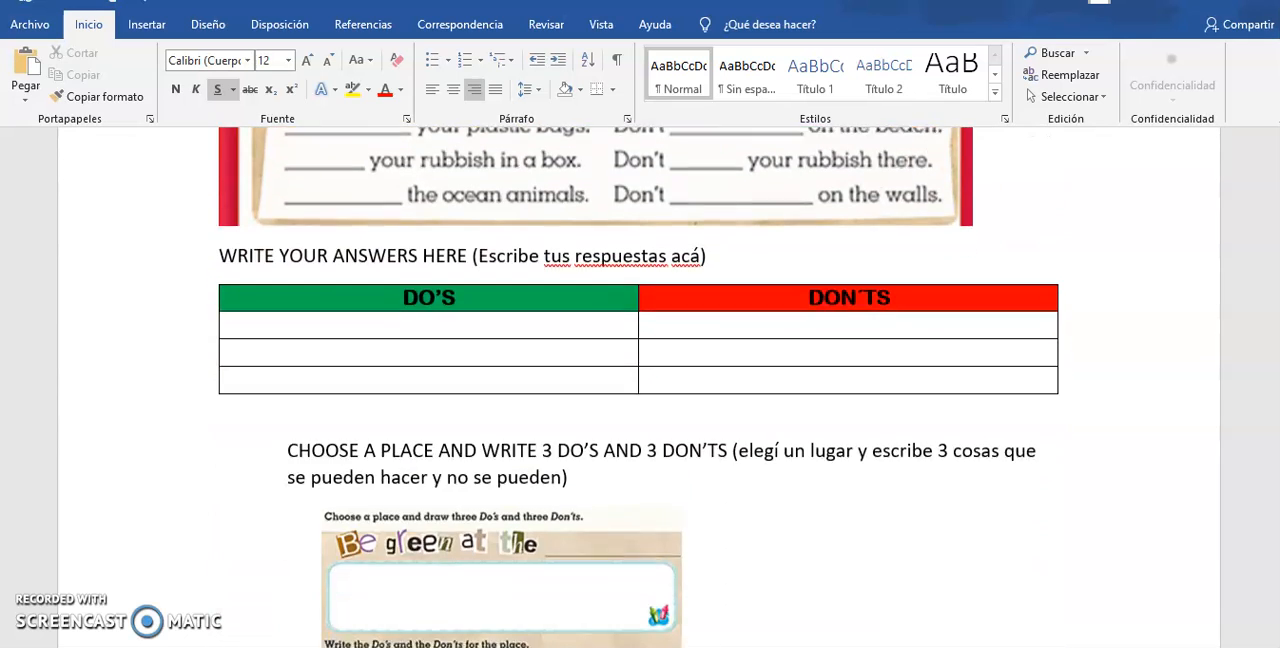
{"action": "scroll", "scroll_direction": "down", "scroll_amount": 3}
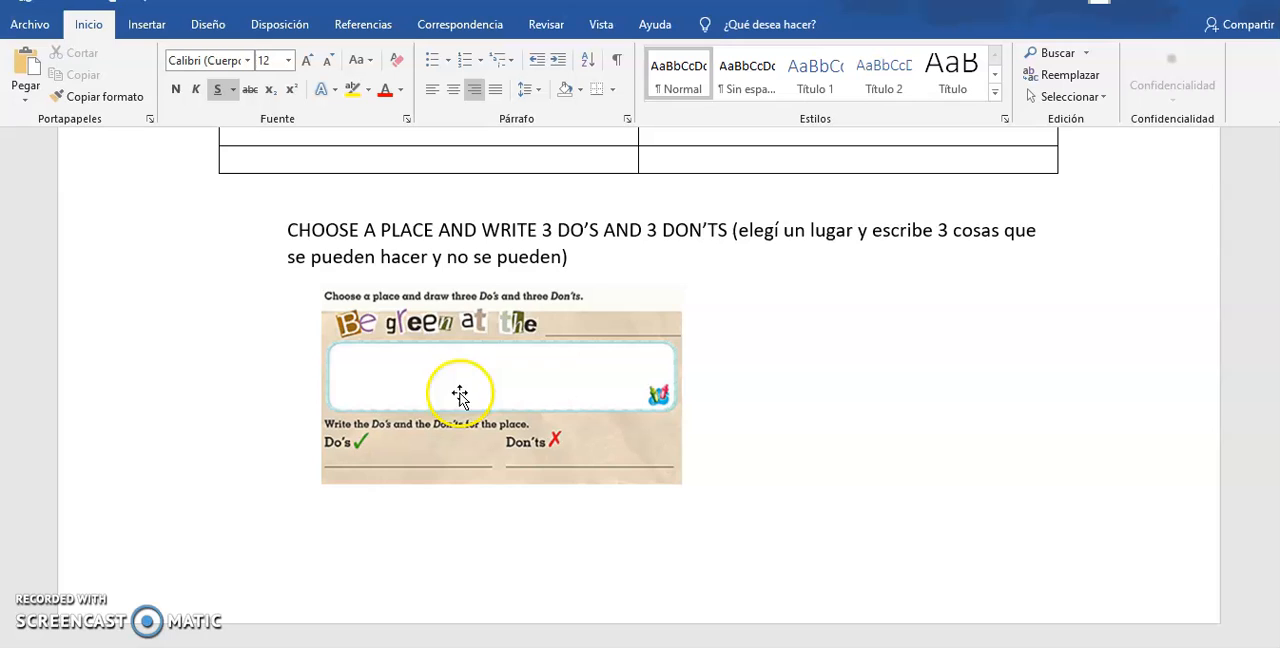
{"action": "mouse_move", "coordinate": [538, 338]}
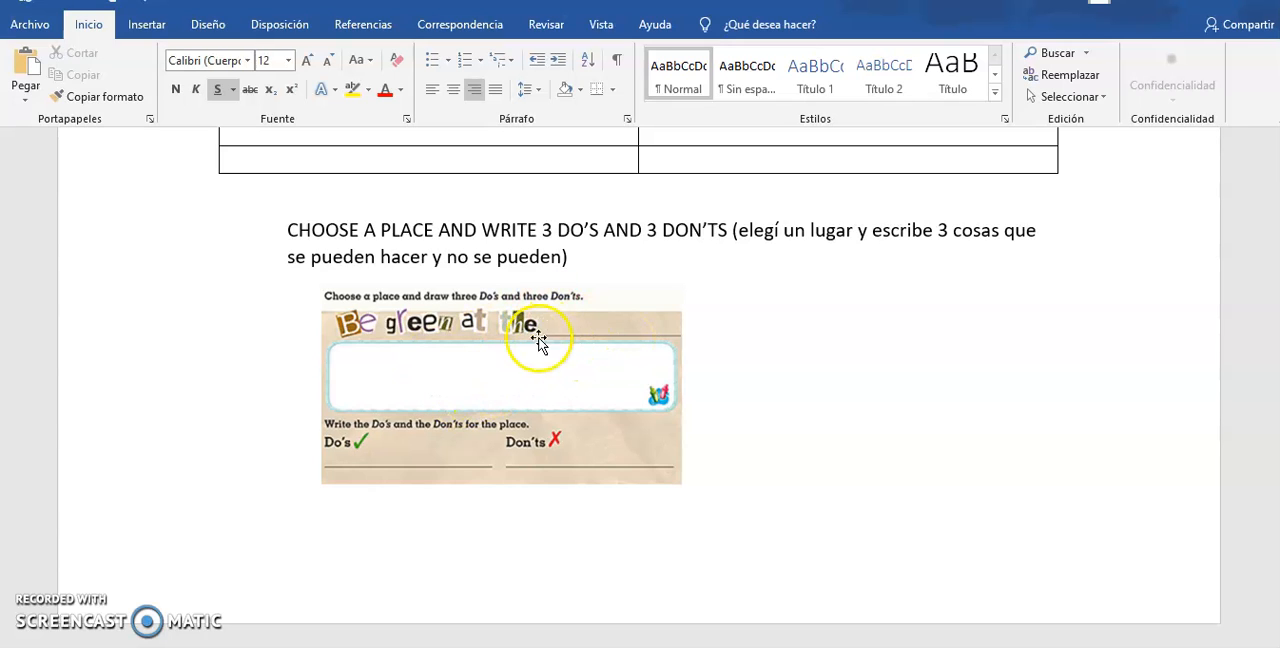
{"action": "mouse_move", "coordinate": [648, 304]}
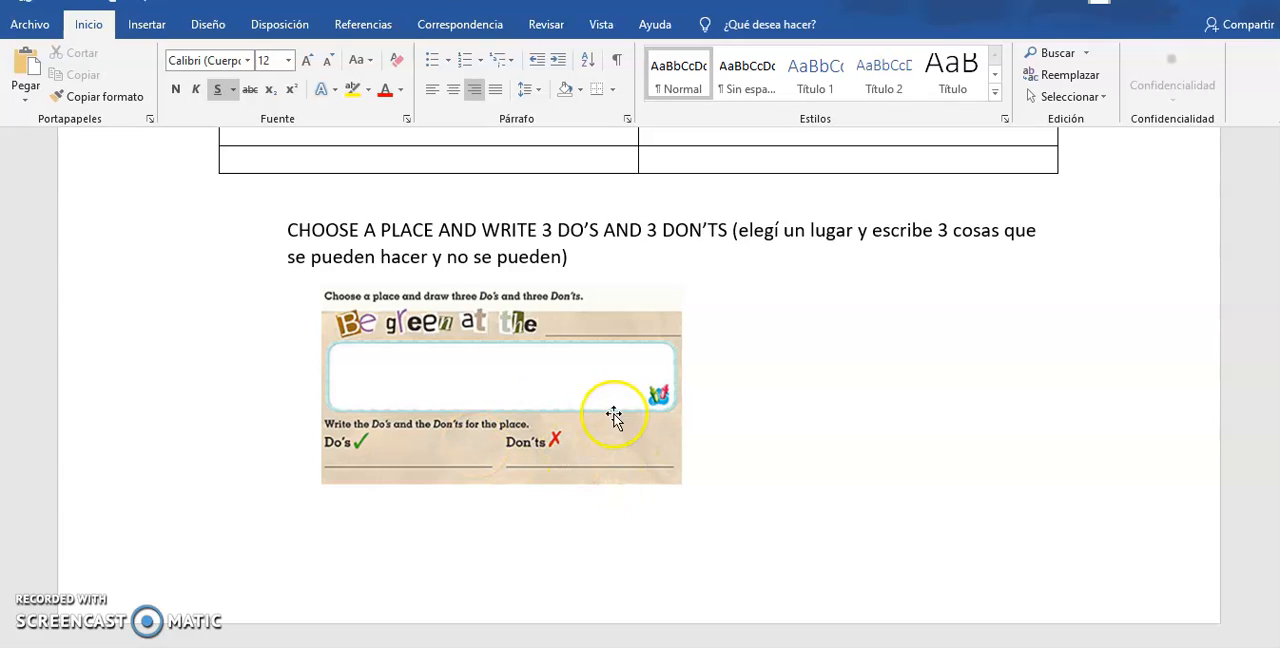
{"action": "mouse_move", "coordinate": [544, 330]}
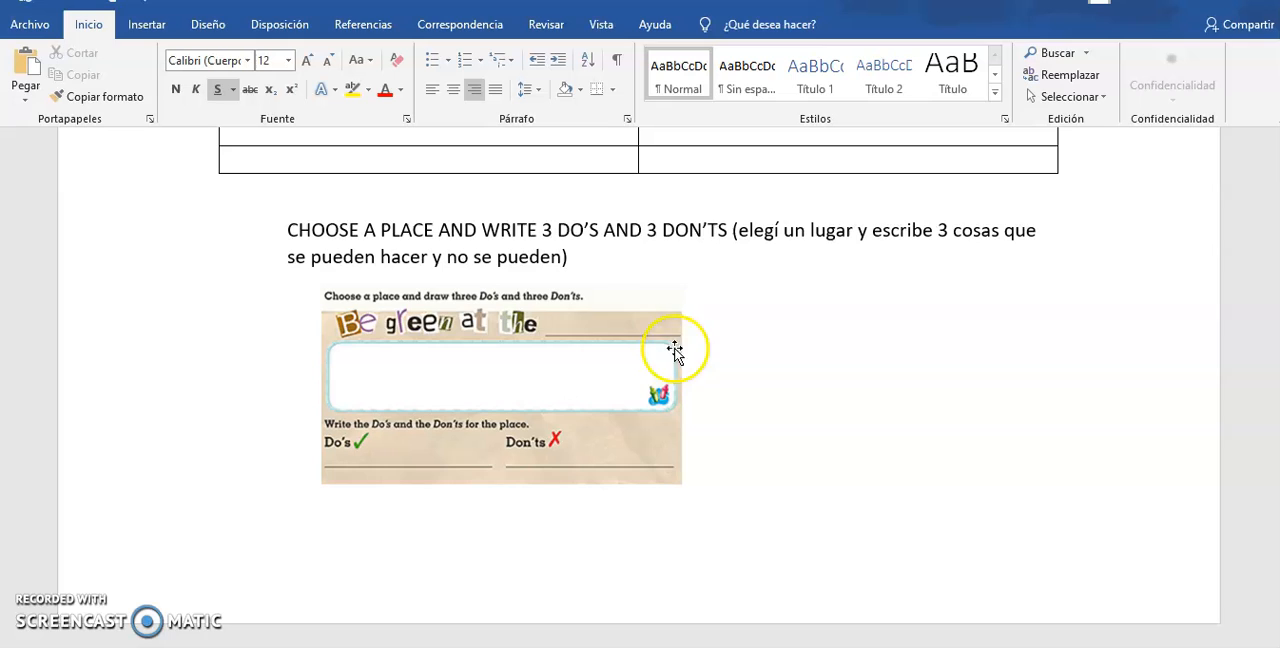
{"action": "mouse_move", "coordinate": [604, 330]}
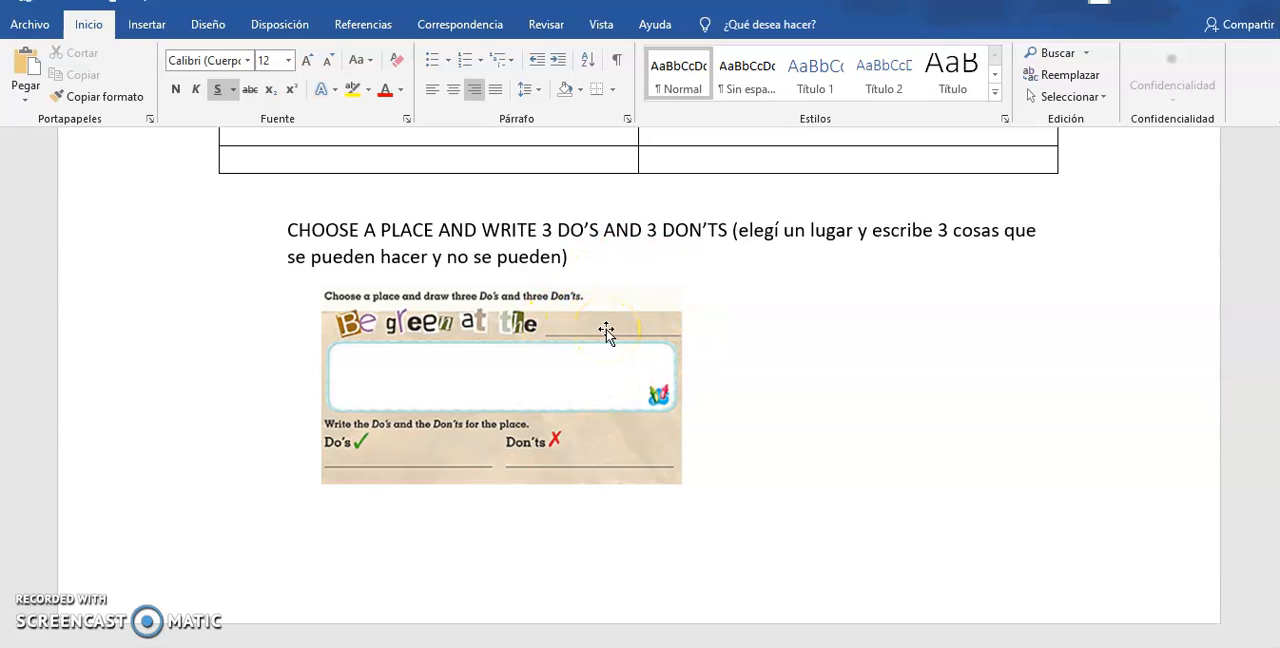
{"action": "mouse_move", "coordinate": [404, 504]}
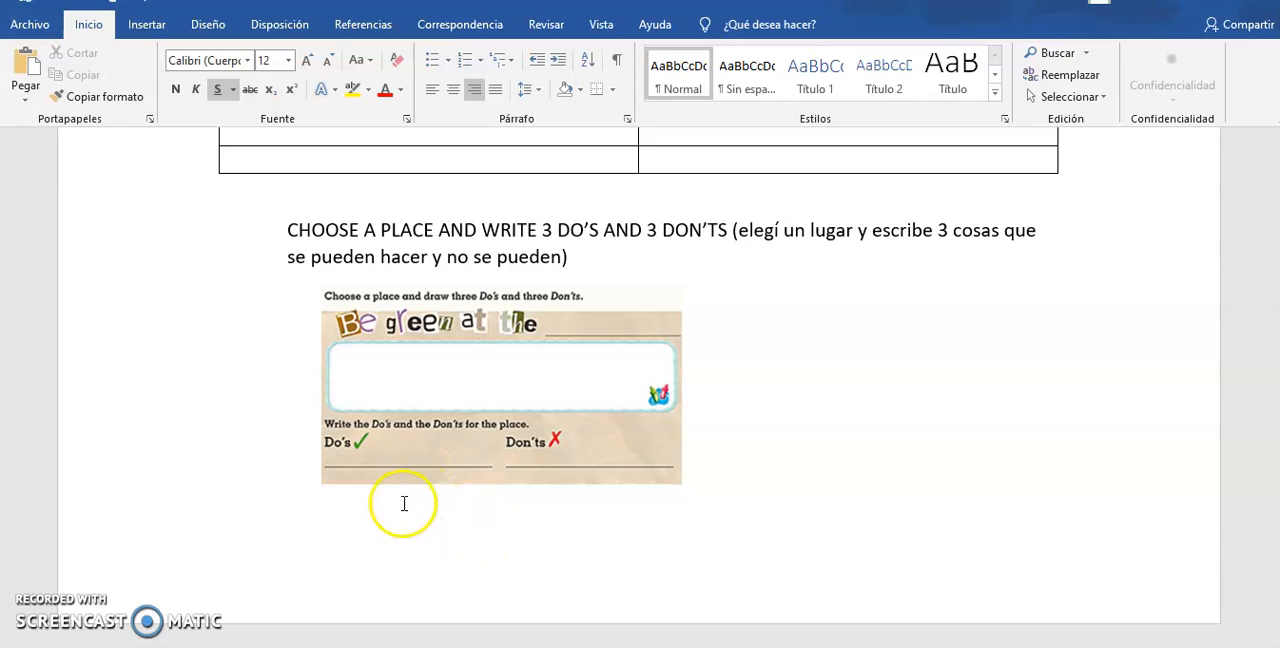
{"action": "mouse_move", "coordinate": [476, 446]}
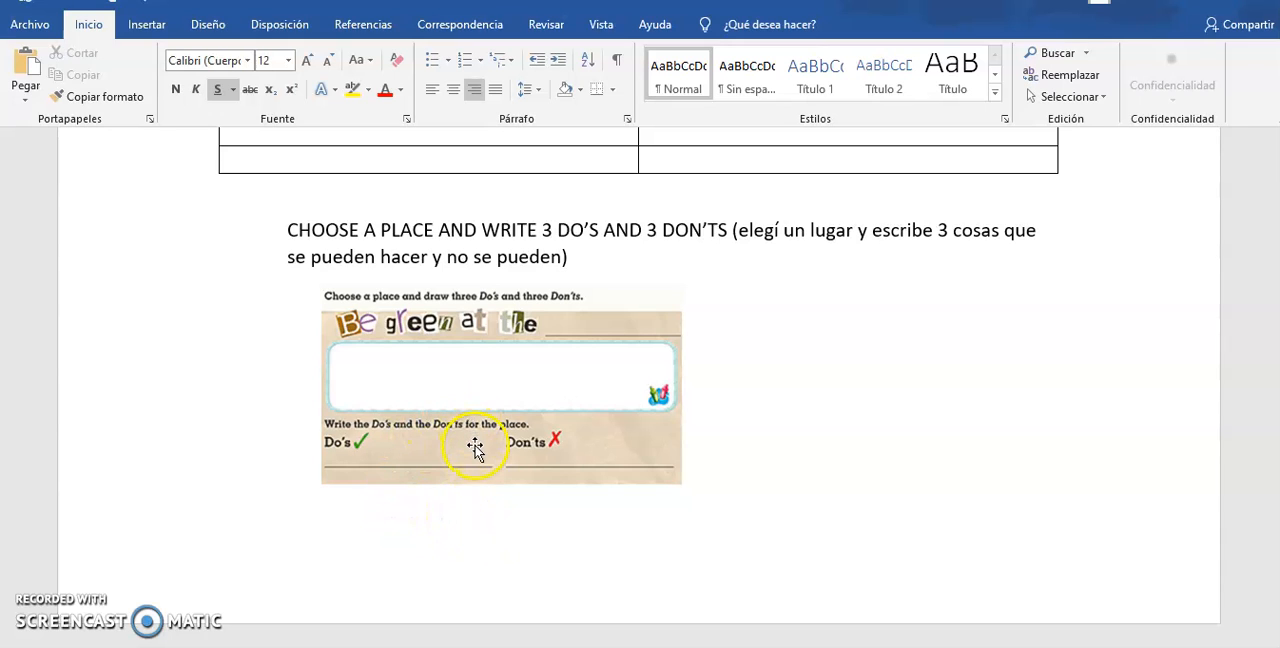
{"action": "mouse_move", "coordinate": [660, 488]}
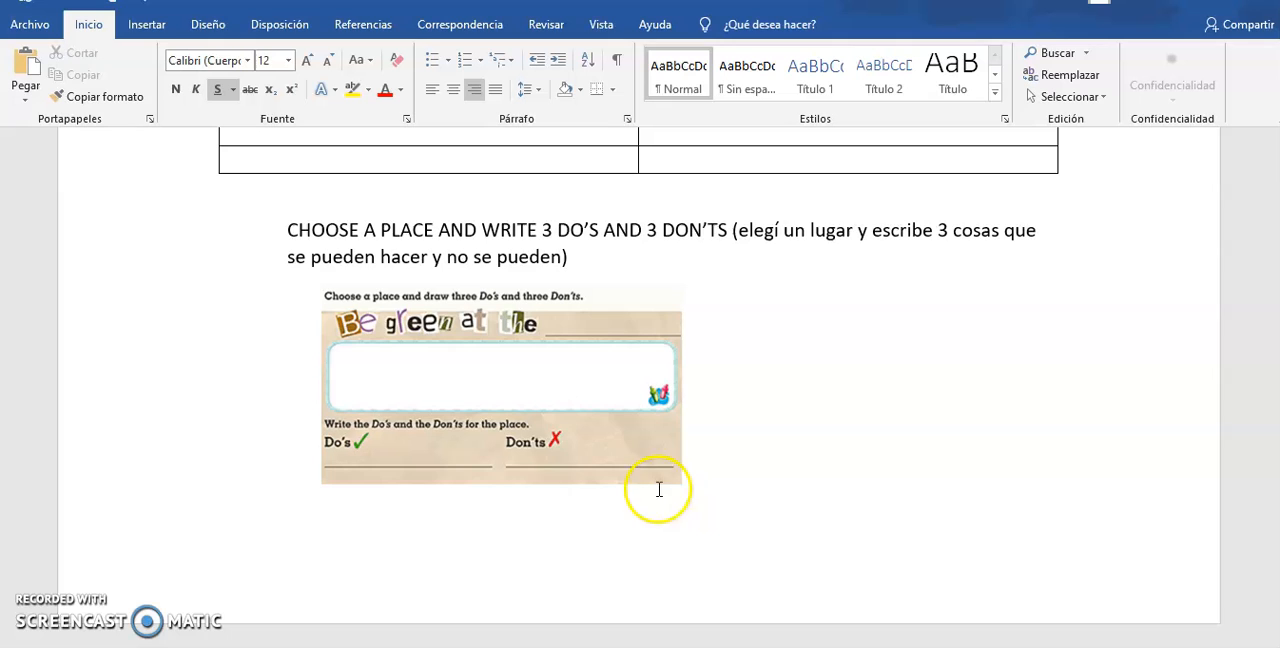
{"action": "mouse_move", "coordinate": [640, 508]}
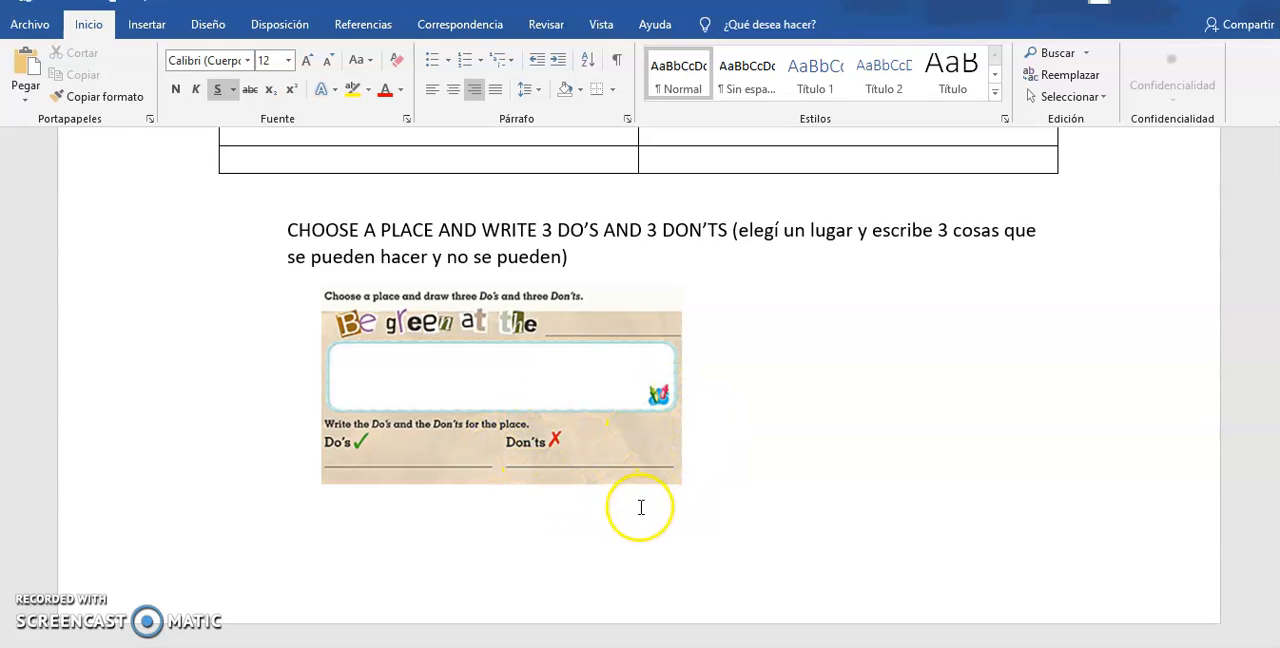
{"action": "mouse_move", "coordinate": [408, 456]}
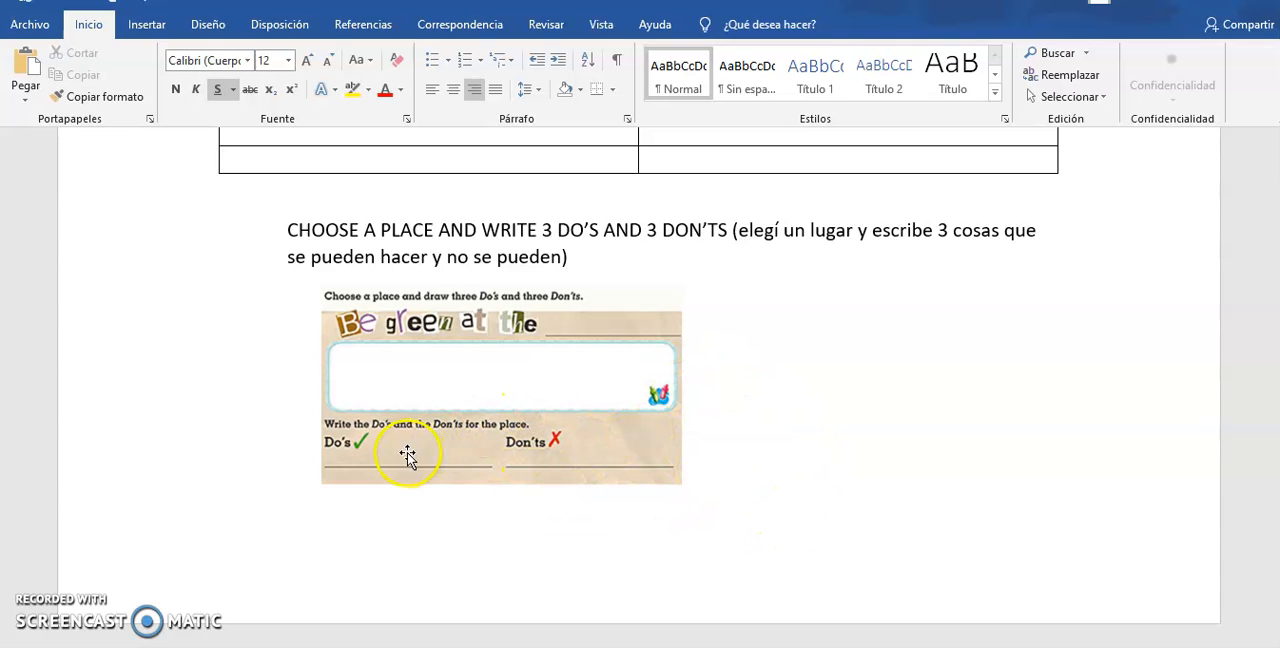
{"action": "mouse_move", "coordinate": [548, 438]}
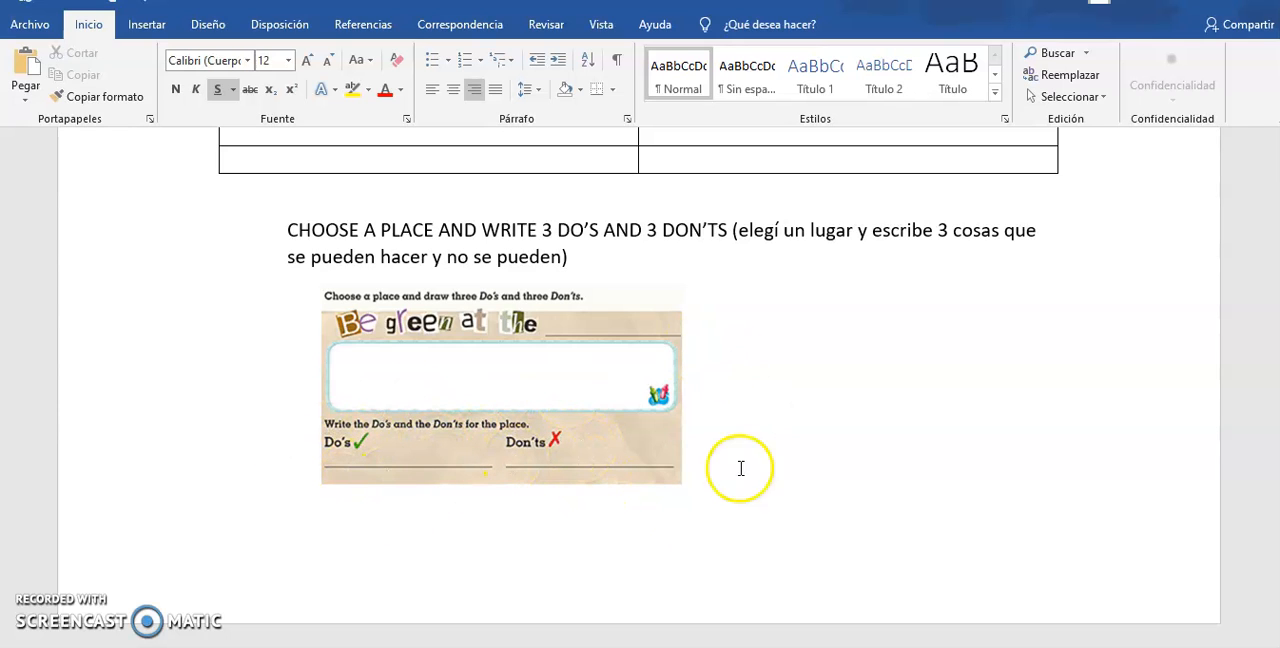
{"action": "mouse_move", "coordinate": [740, 468]}
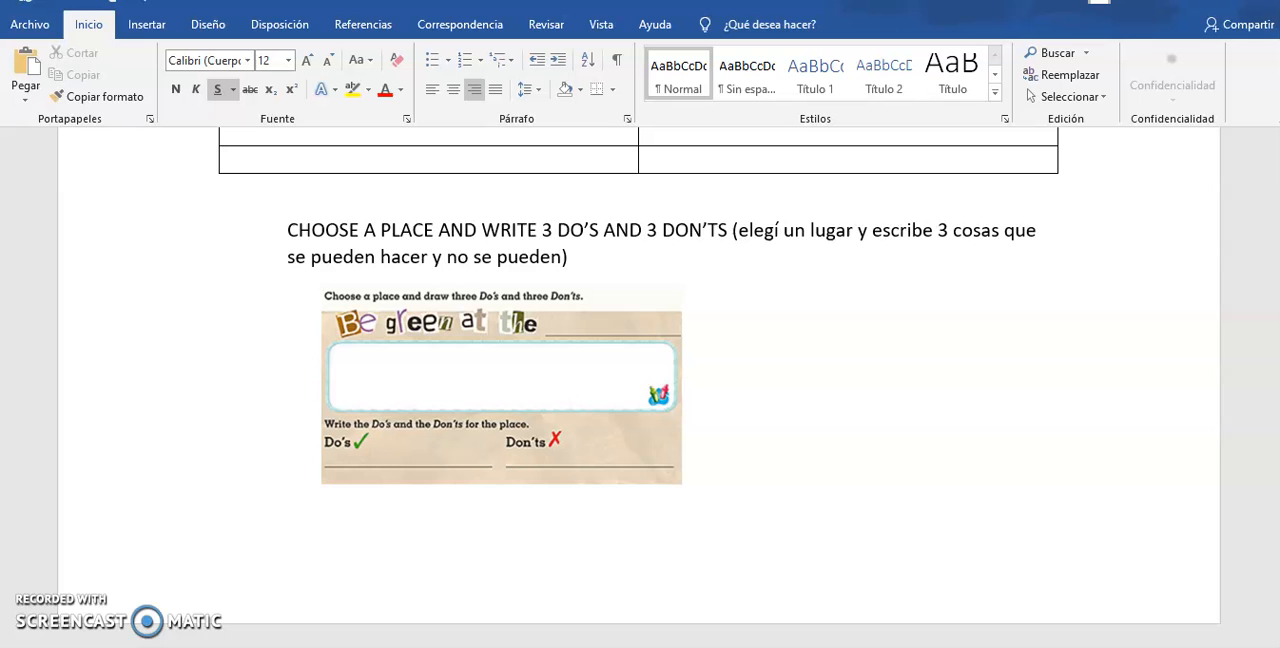
{"action": "mouse_move", "coordinate": [952, 288]}
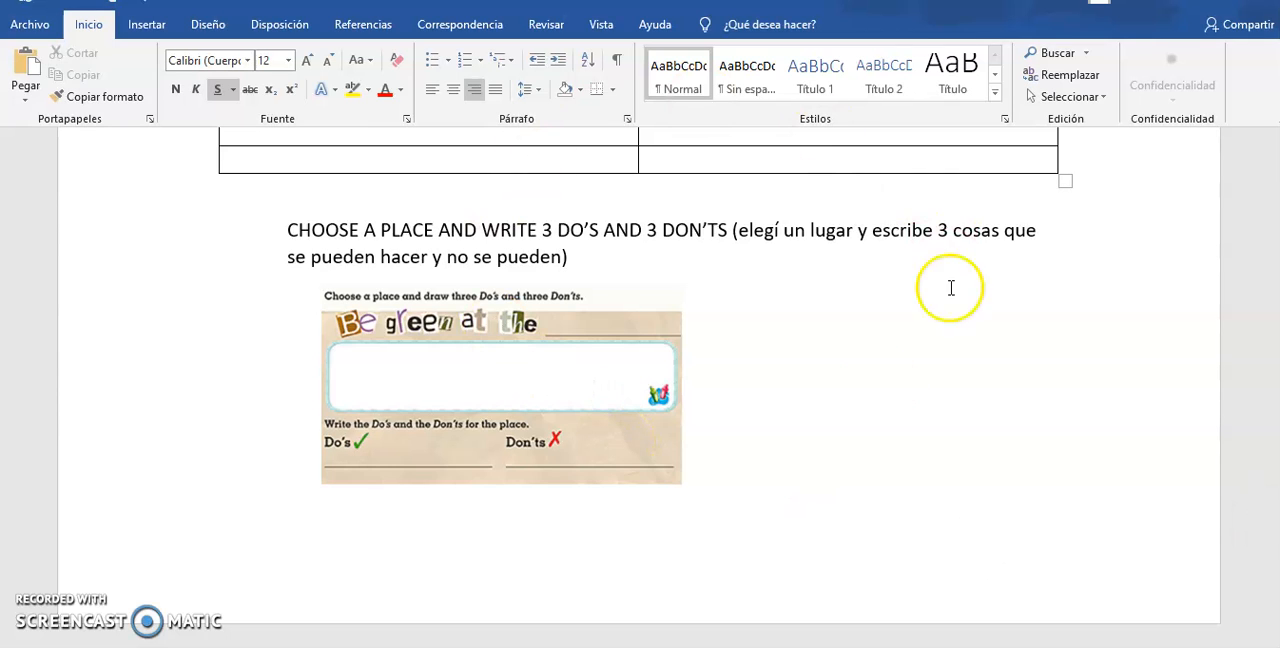
{"action": "mouse_move", "coordinate": [684, 316]}
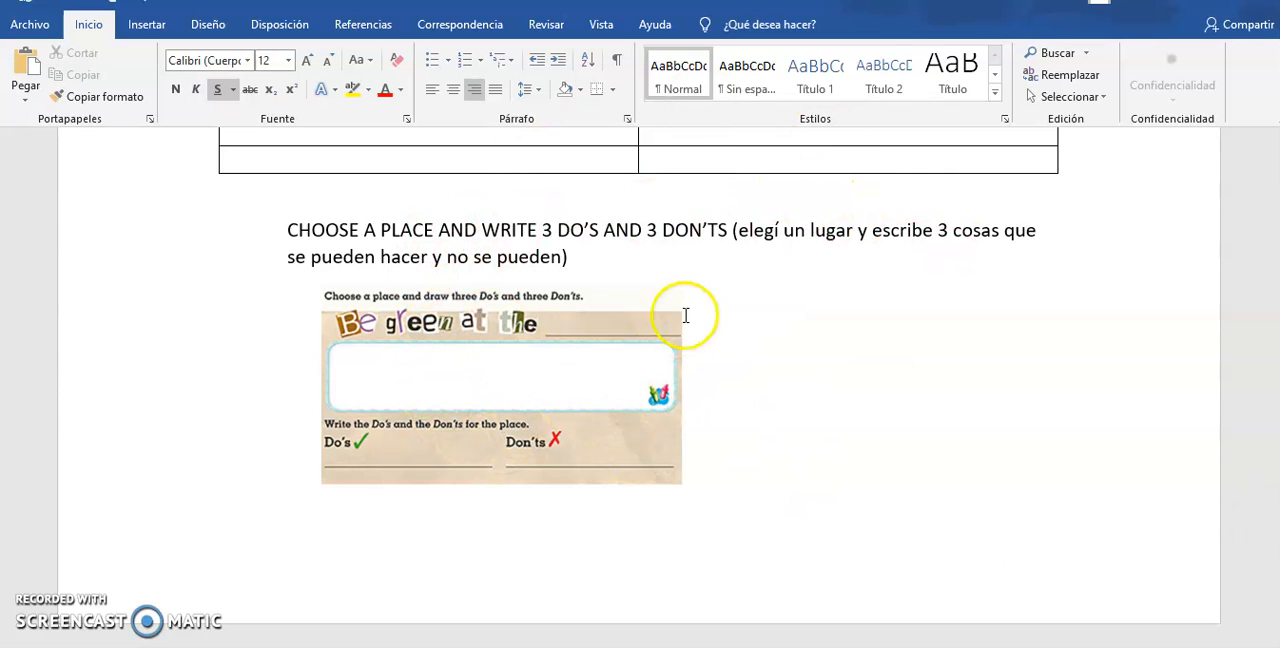
{"action": "mouse_move", "coordinate": [586, 576]}
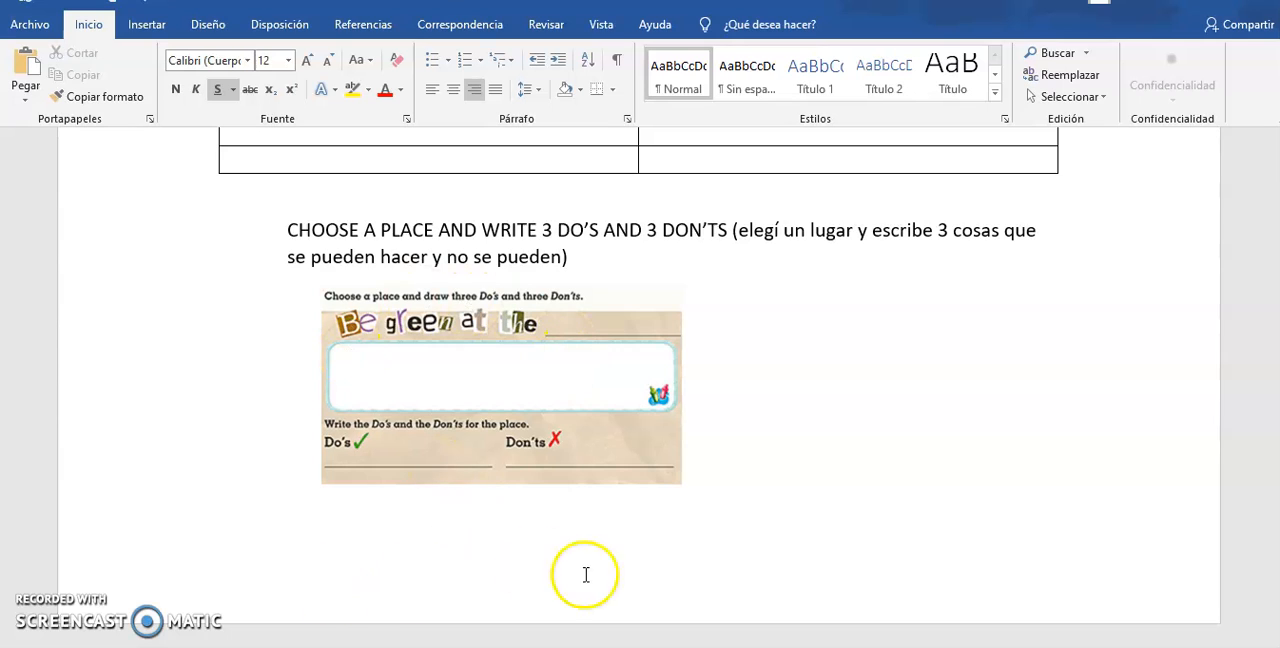
{"action": "mouse_move", "coordinate": [726, 474]}
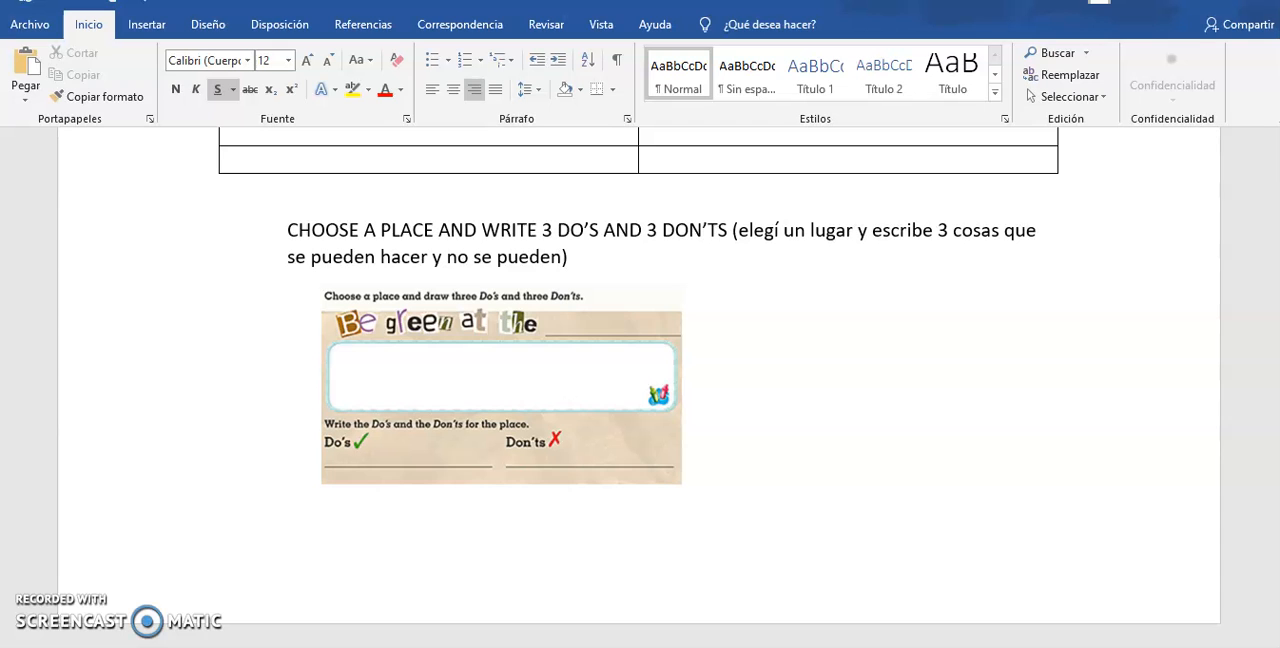
{"action": "scroll", "scroll_direction": "up", "scroll_amount": 3}
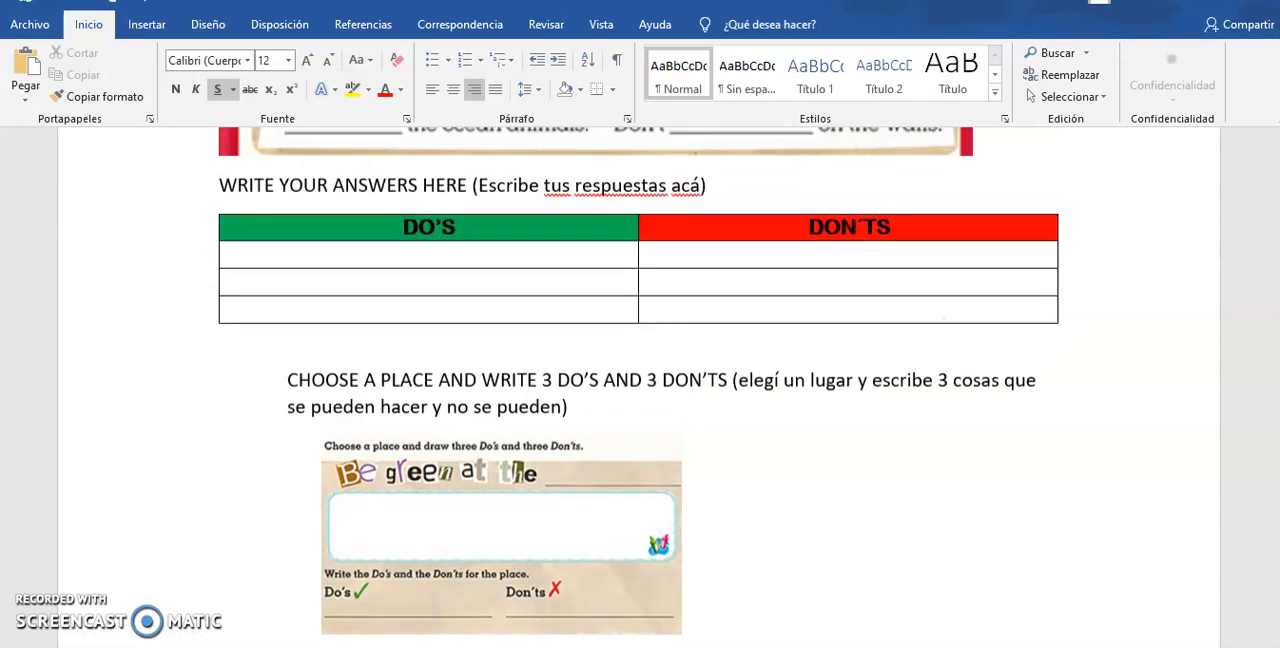
{"action": "scroll", "scroll_direction": "up", "scroll_amount": 3}
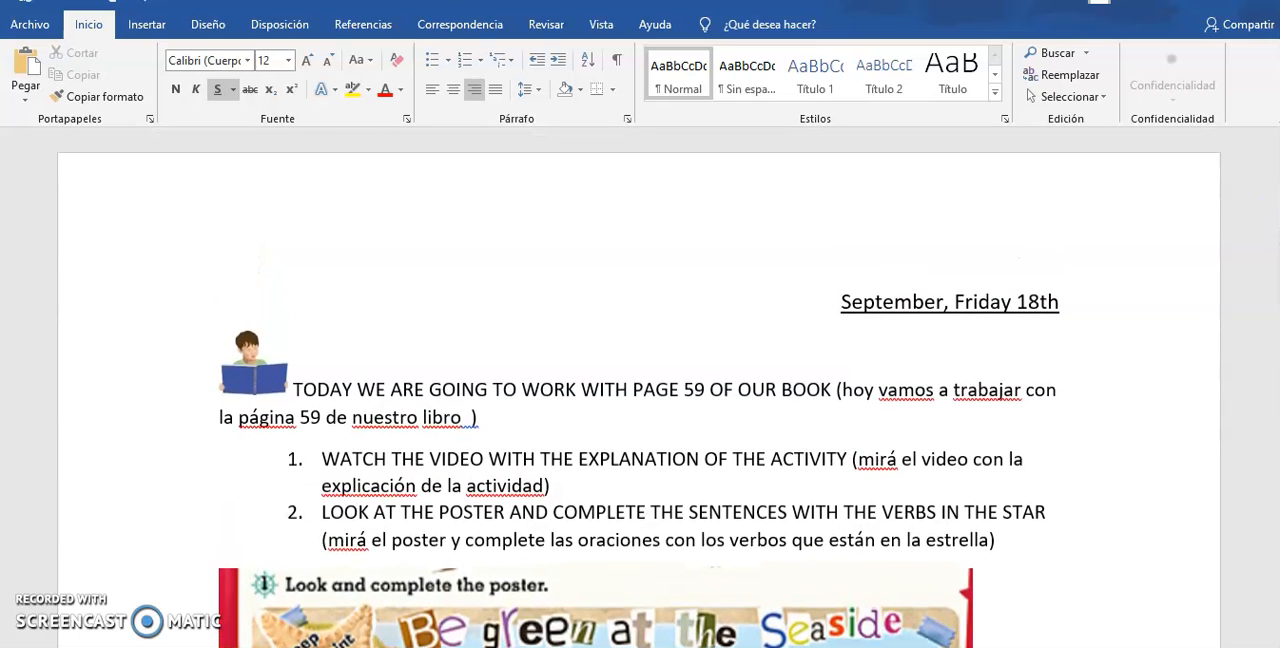
{"action": "scroll", "scroll_direction": "down", "scroll_amount": 3}
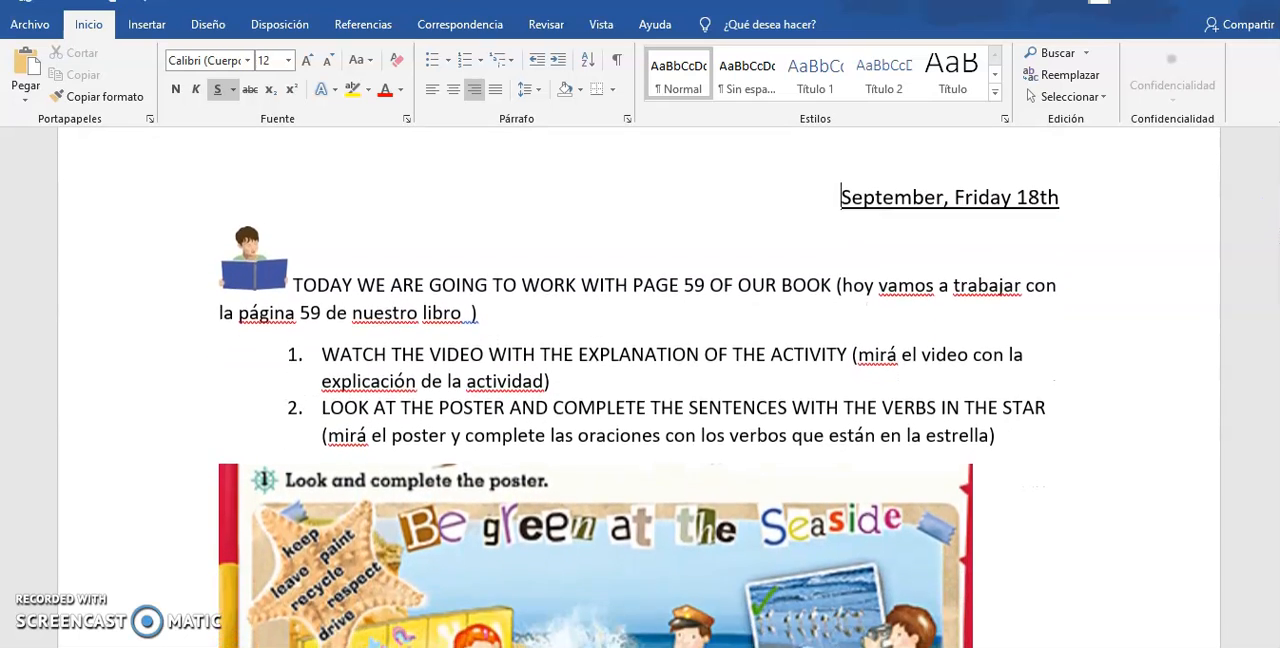
{"action": "scroll", "scroll_direction": "down", "scroll_amount": 3}
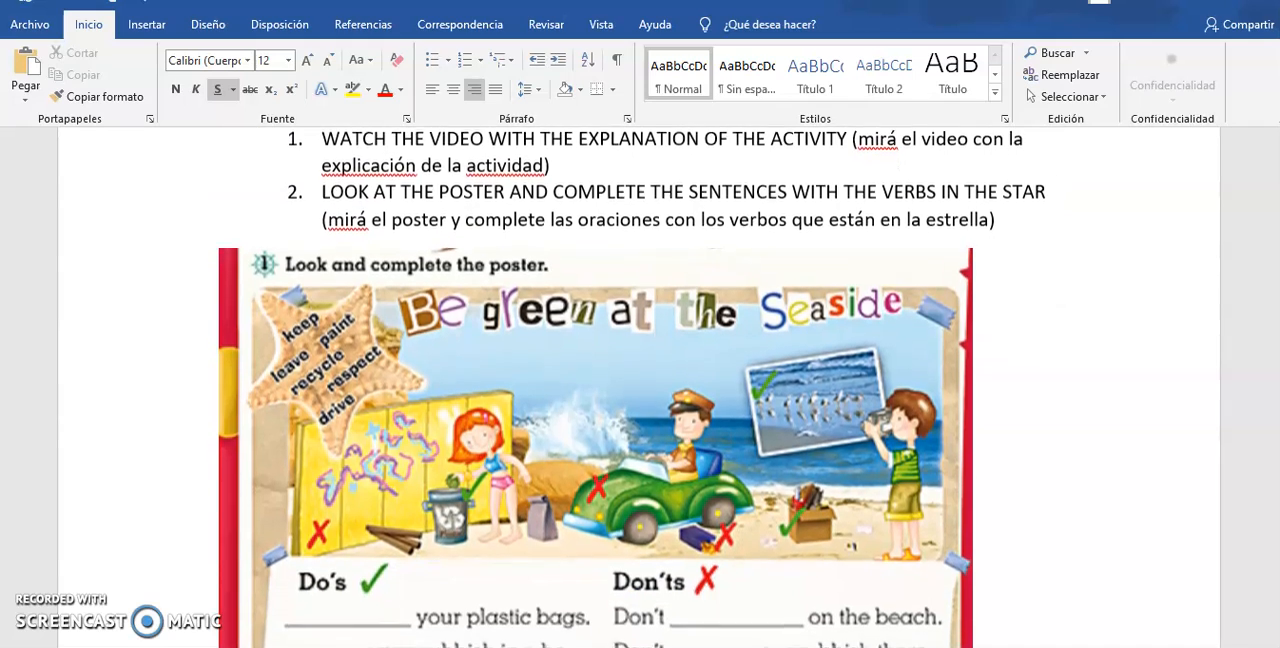
{"action": "scroll", "scroll_direction": "down", "scroll_amount": 3}
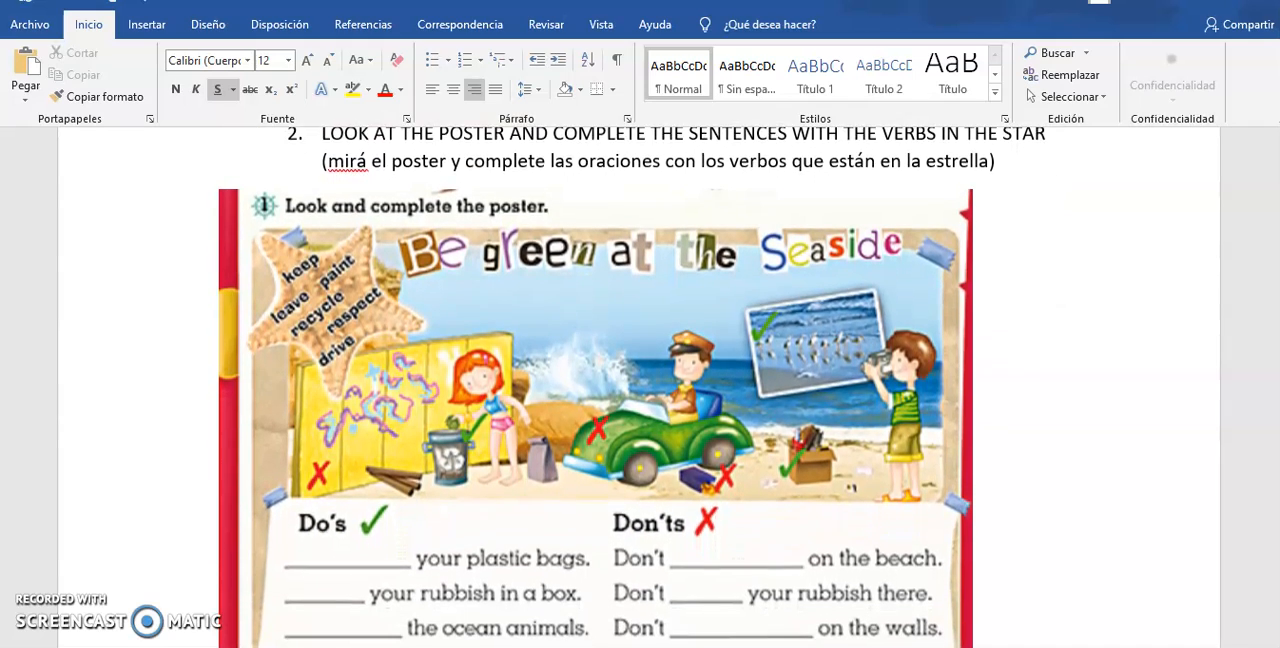
{"action": "scroll", "scroll_direction": "down", "scroll_amount": 3}
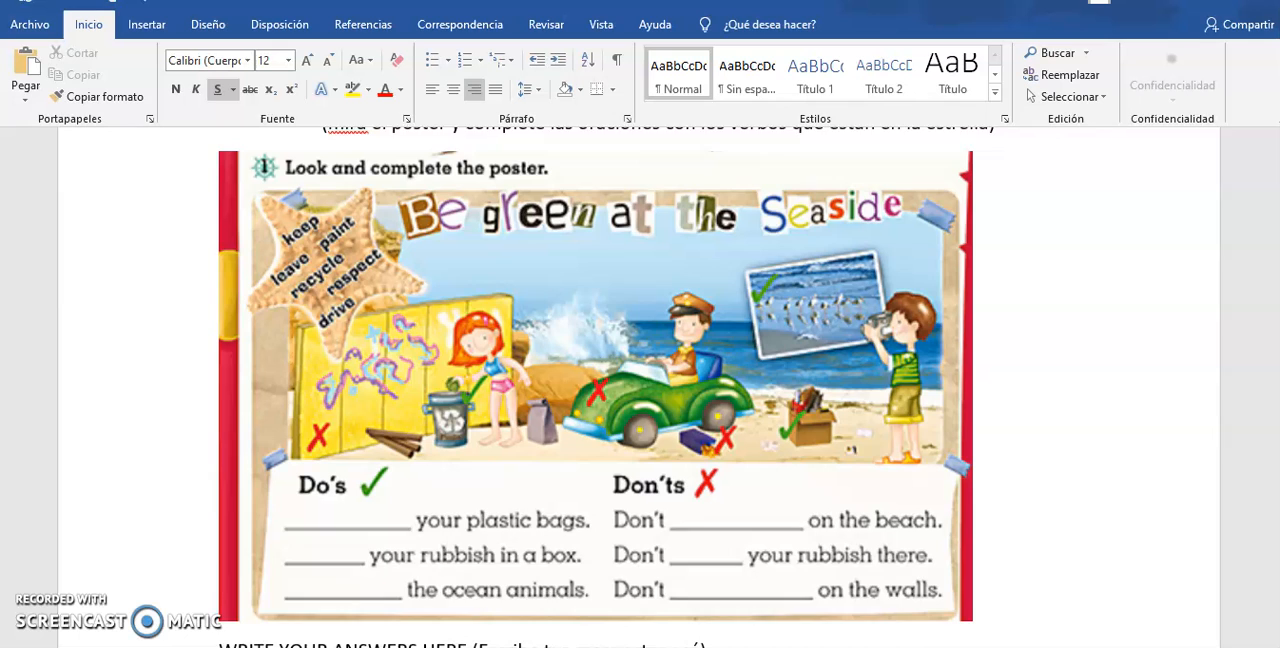
{"action": "scroll", "scroll_direction": "down", "scroll_amount": 3}
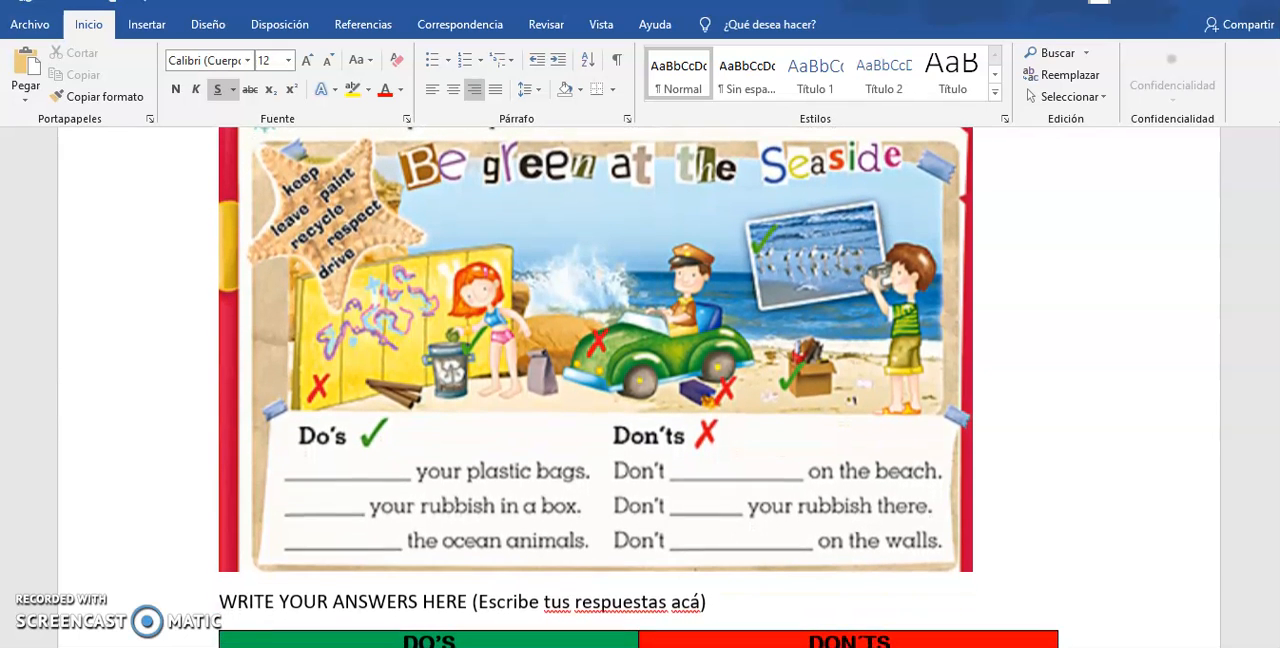
{"action": "scroll", "scroll_direction": "down", "scroll_amount": 3}
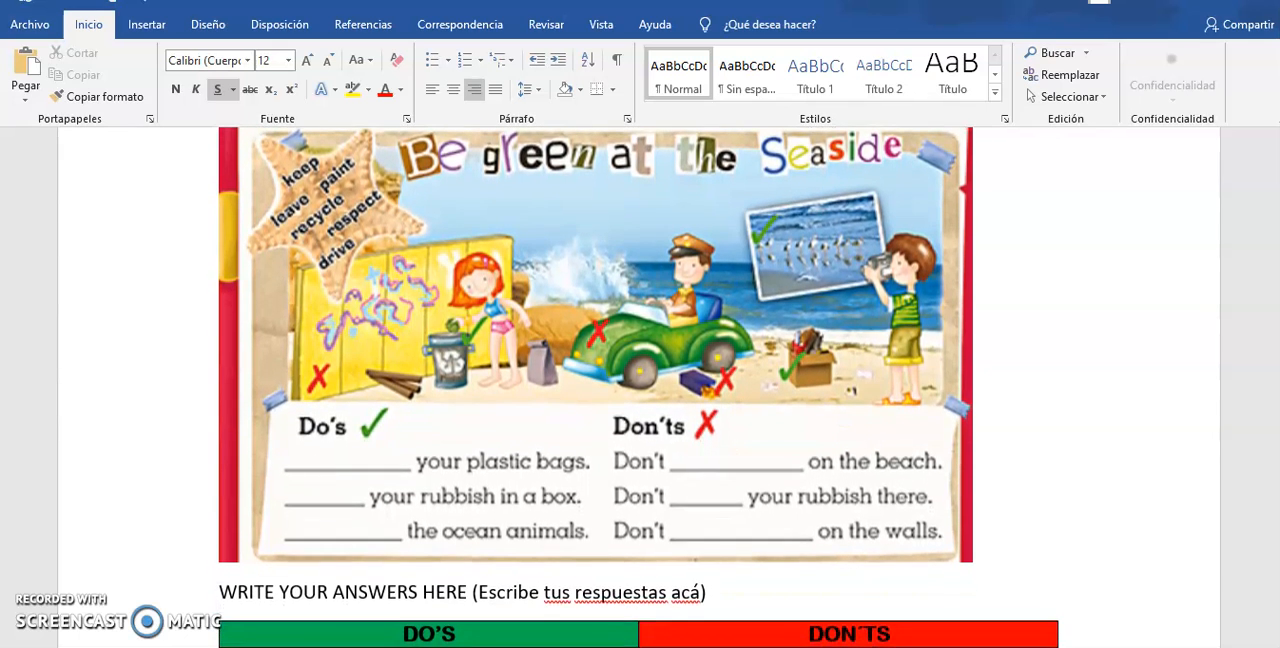
{"action": "scroll", "scroll_direction": "down", "scroll_amount": 3}
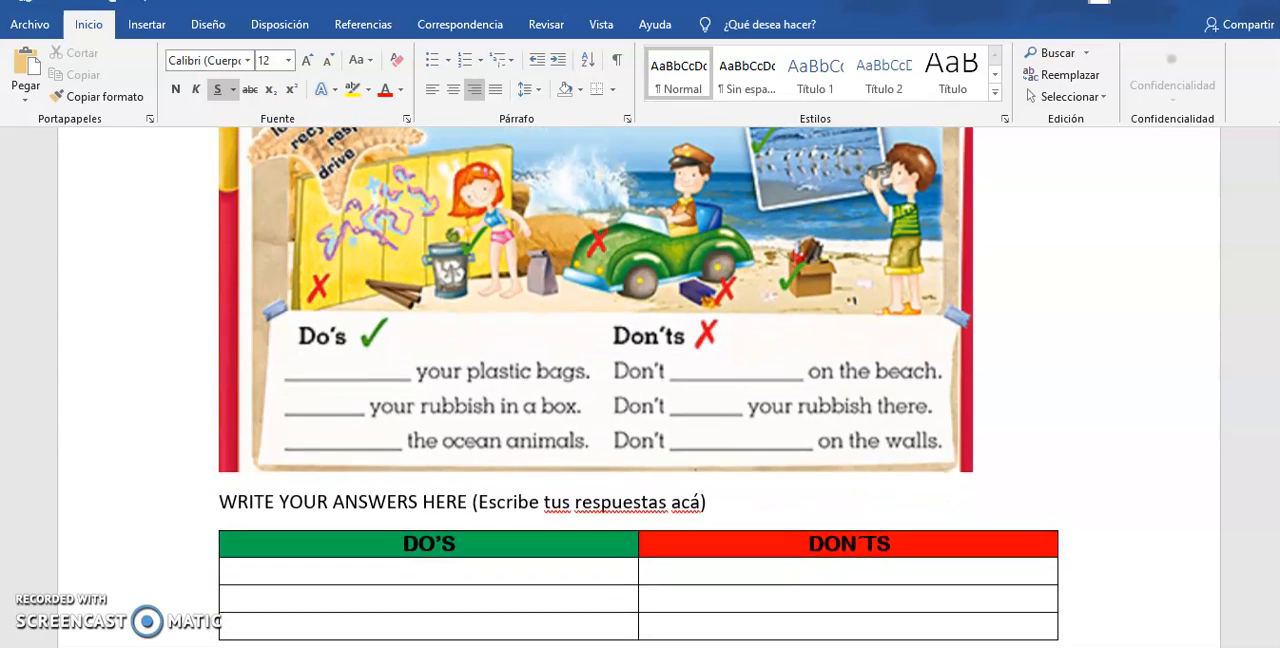
{"action": "scroll", "scroll_direction": "down", "scroll_amount": 3}
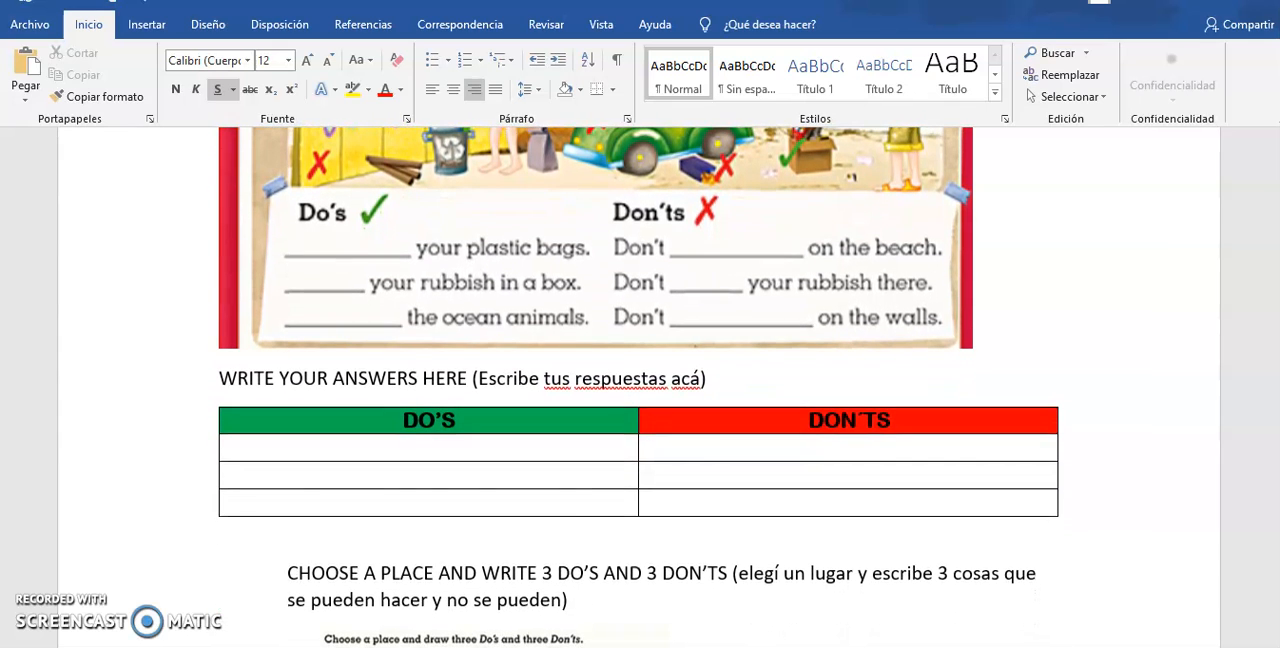